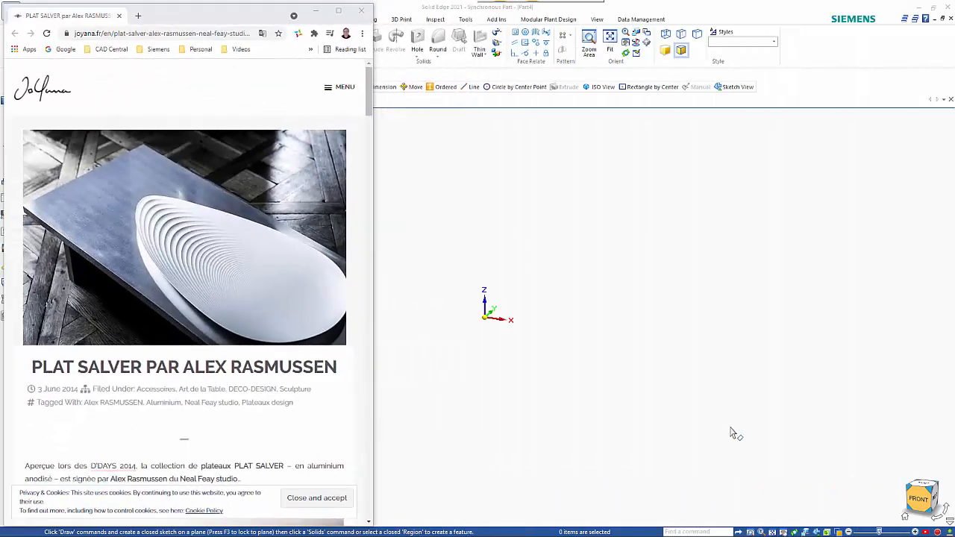
mouse_move(294, 285)
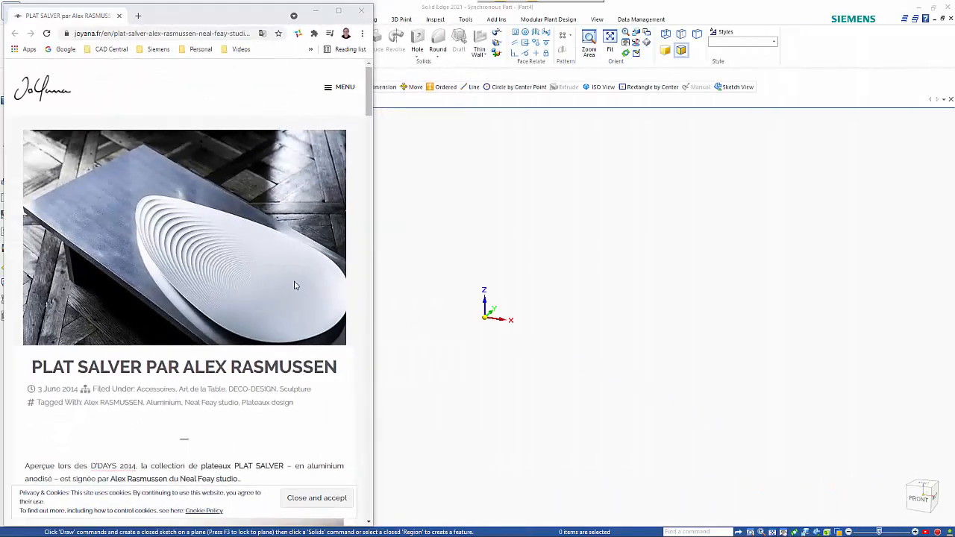
mouse_move(278, 337)
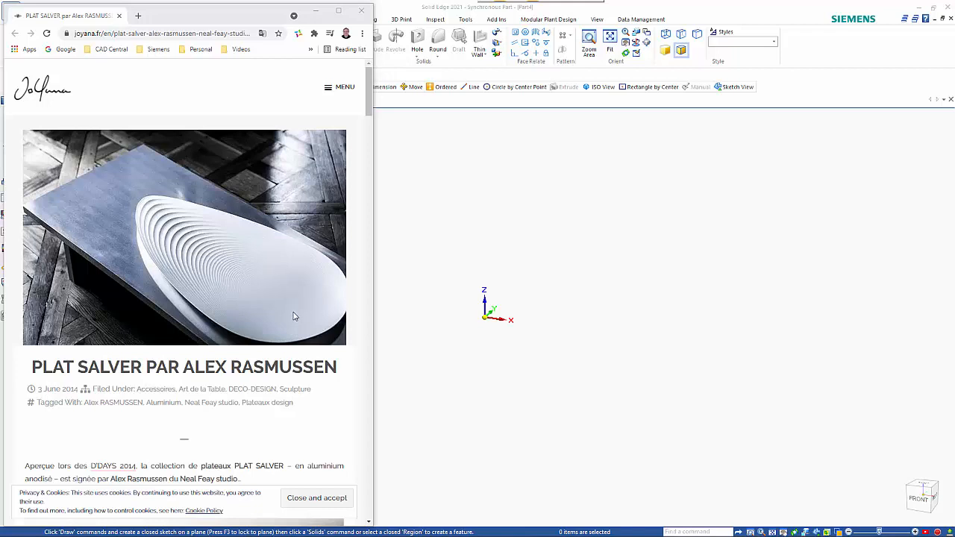
mouse_move(172, 240)
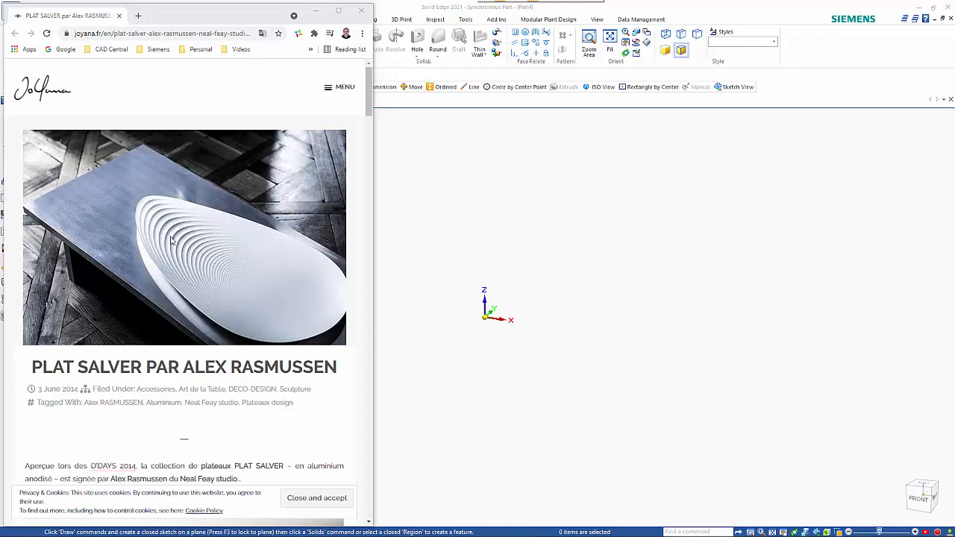
mouse_move(284, 270)
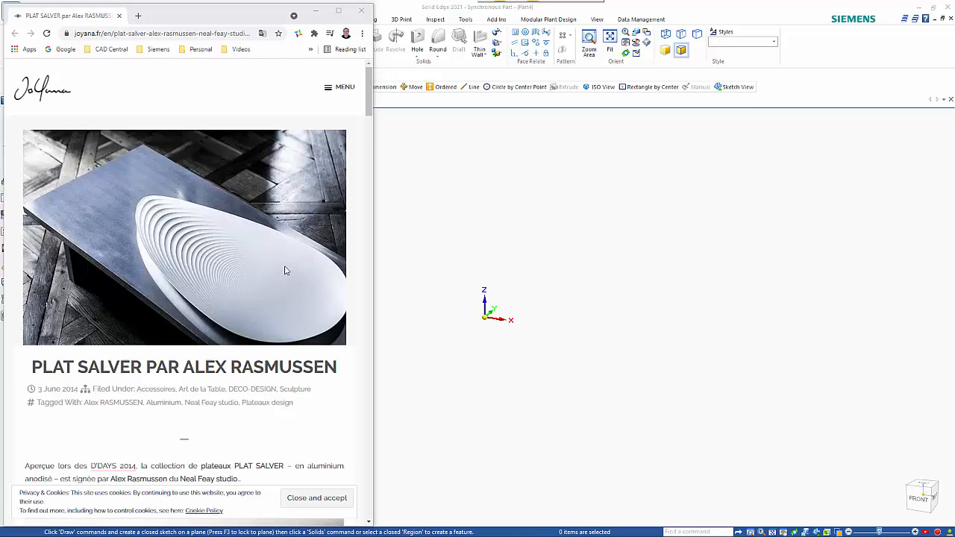
mouse_move(361, 10)
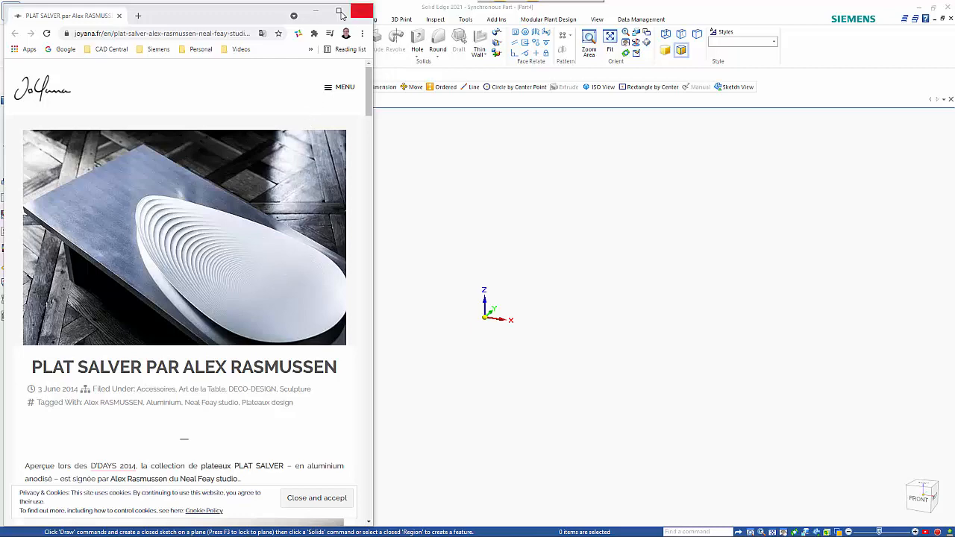
Close the browser and draw a circle centred at the origin on the base plane.
click(340, 14)
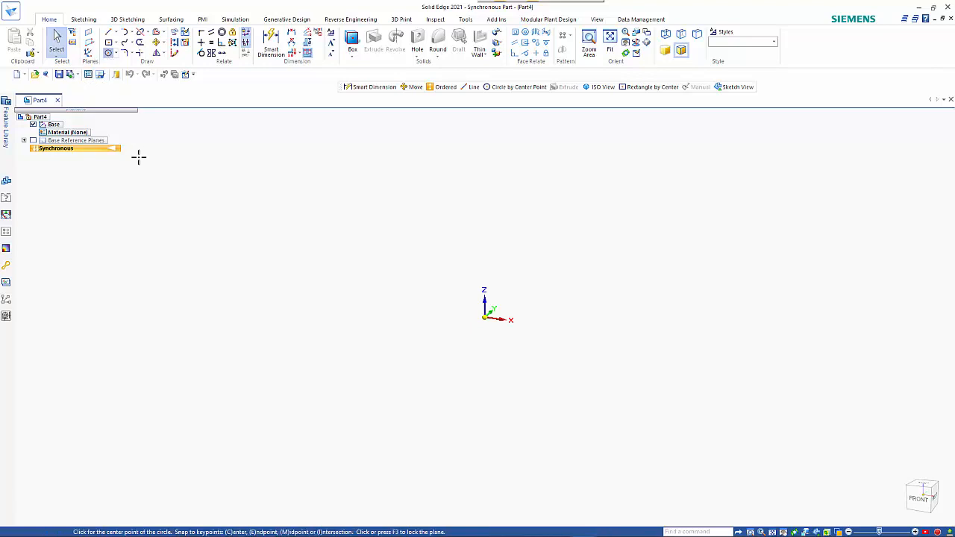
click(518, 87)
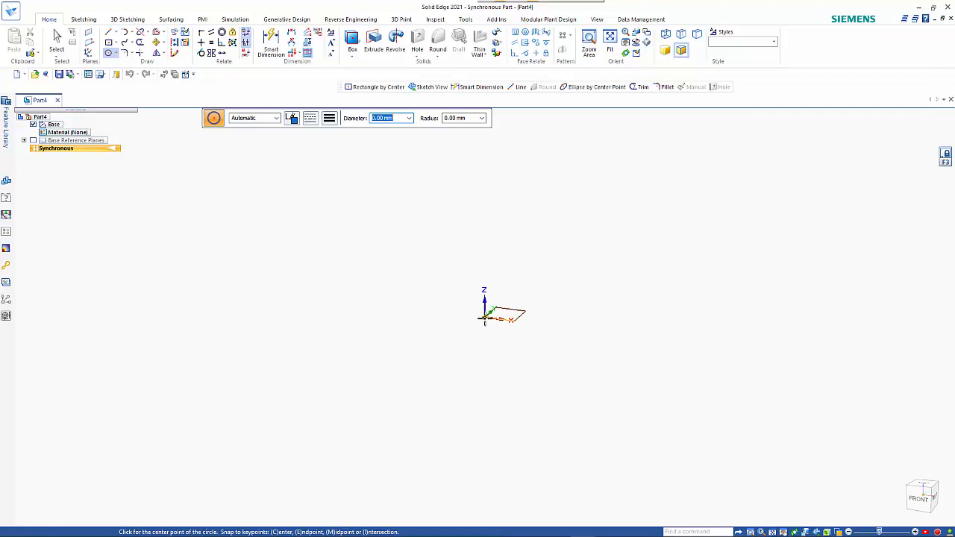
click(485, 317)
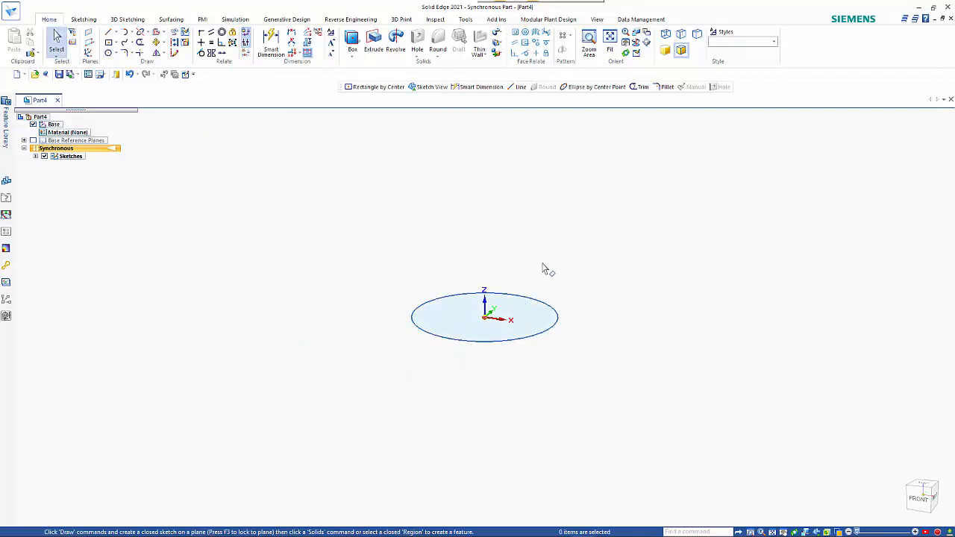
Move the Sketch 1 circle to a new spot below the origin.
click(36, 156)
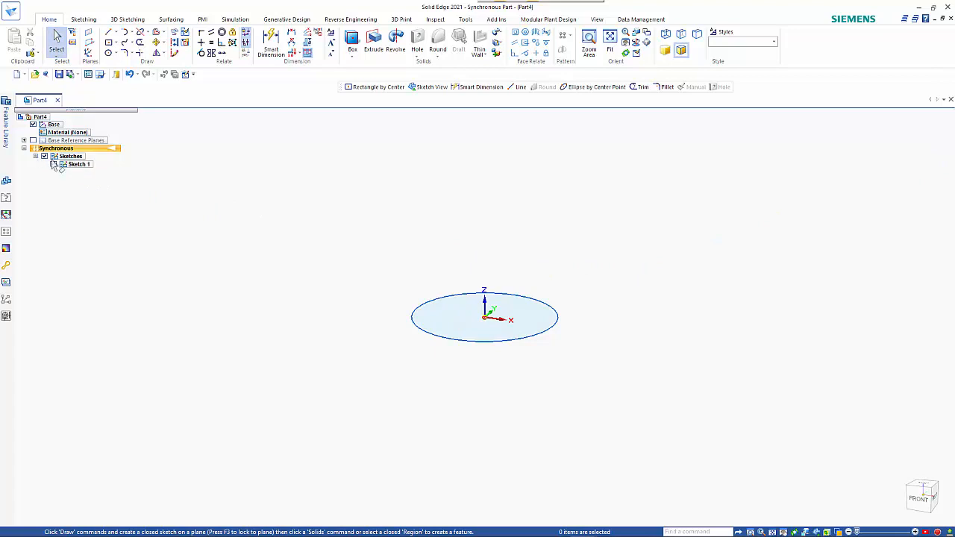
click(77, 163)
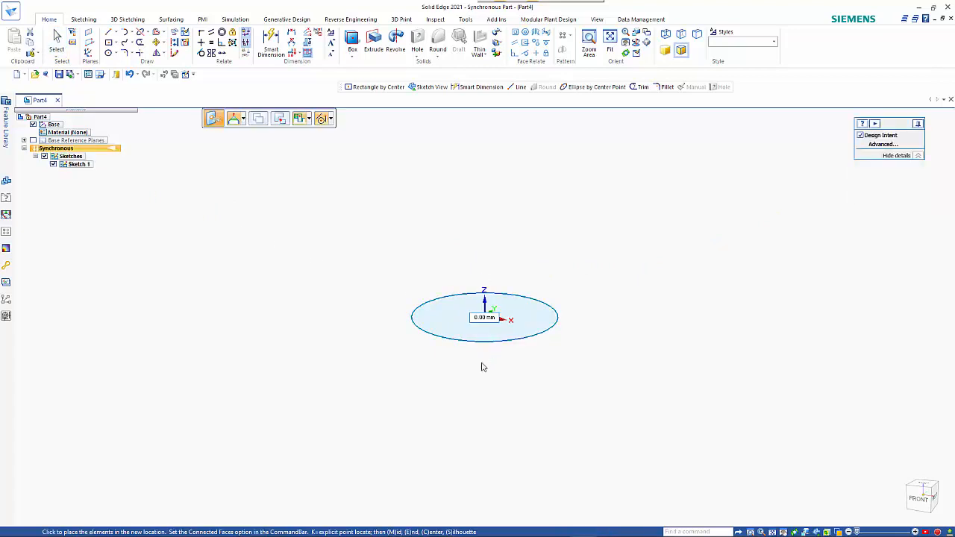
click(483, 358)
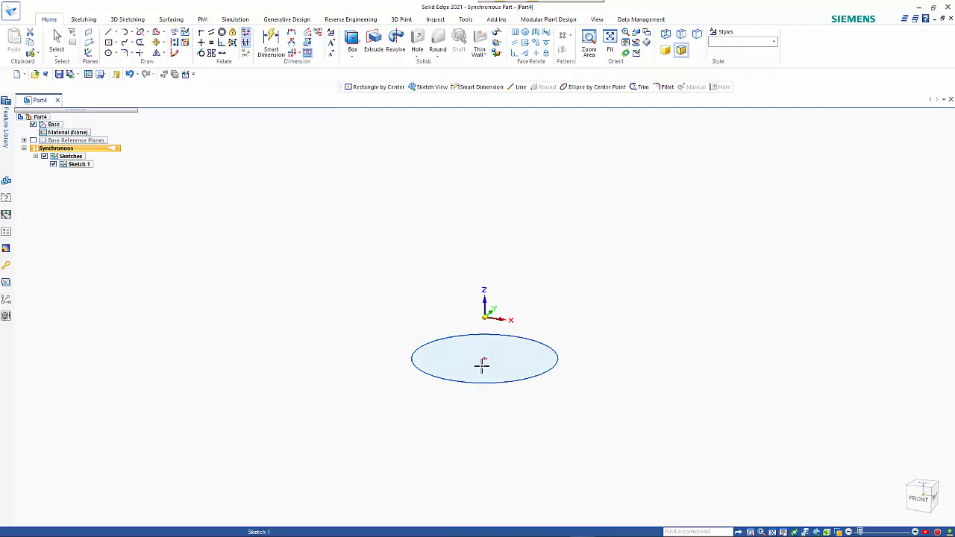
click(483, 358)
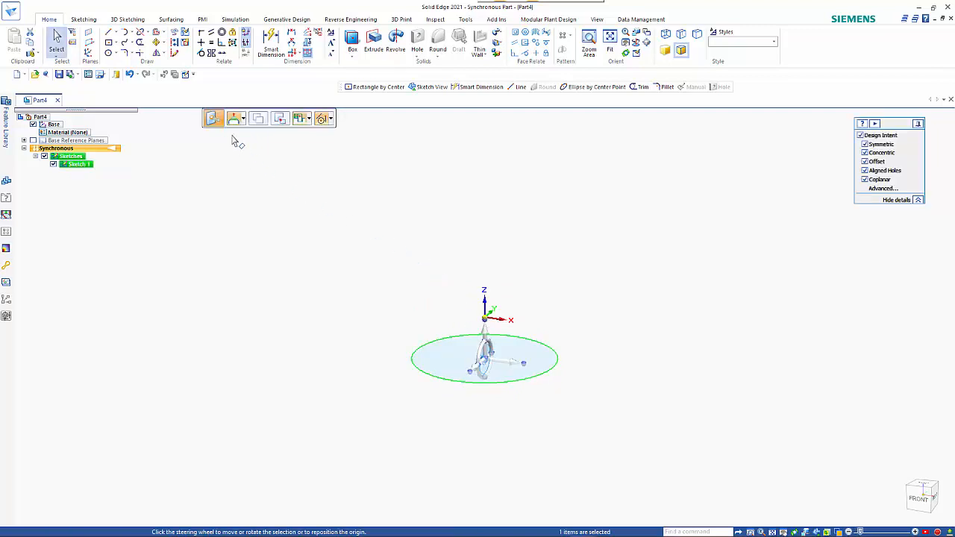
Switch the circle tool to Ellipse by Center Point.
click(117, 53)
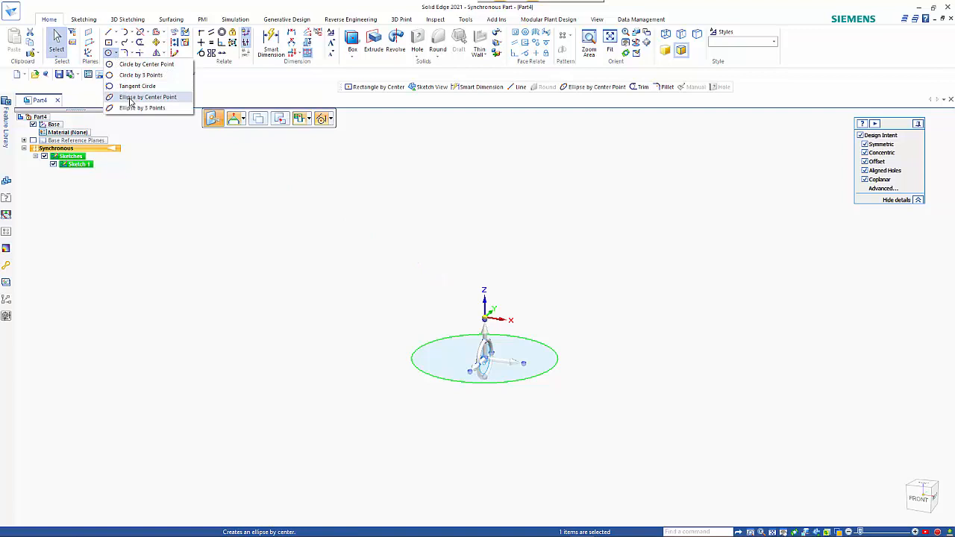
click(147, 97)
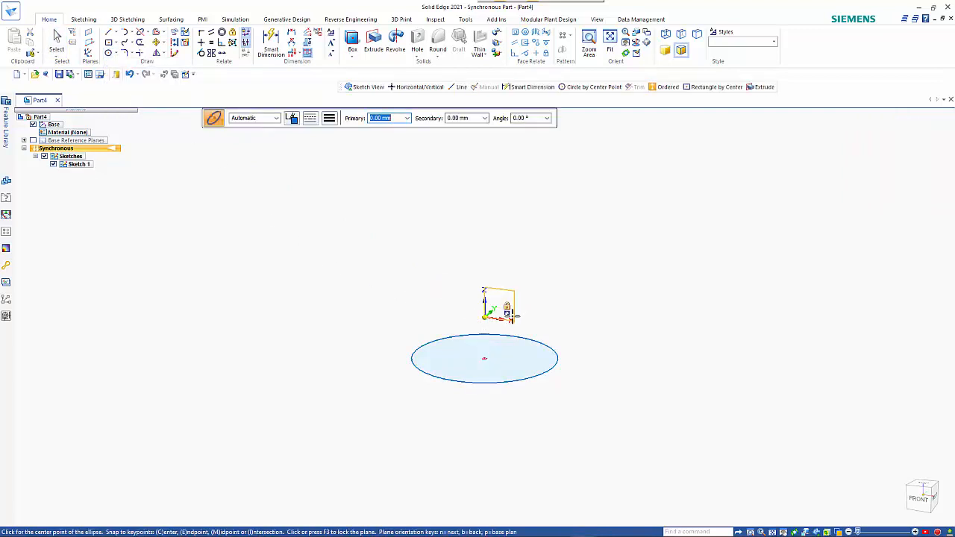
mouse_move(511, 317)
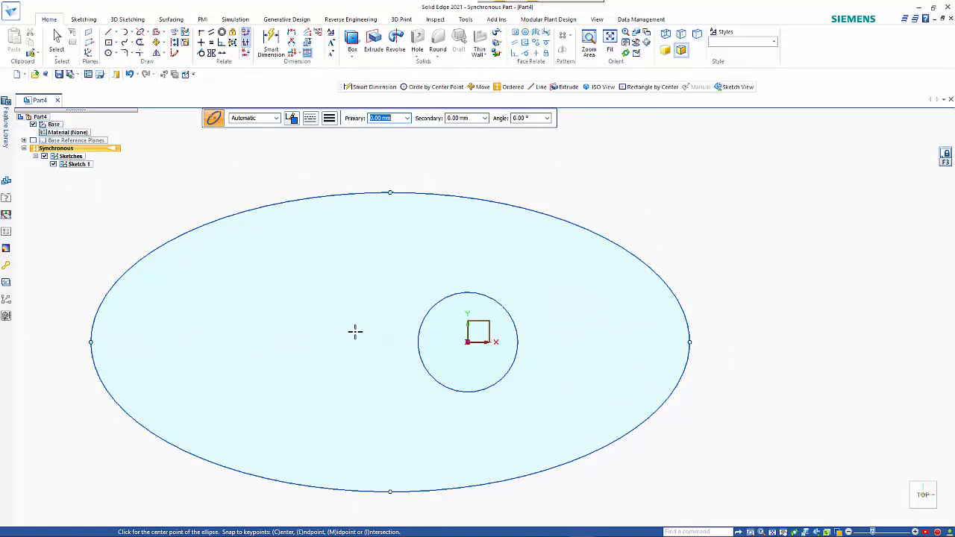
mouse_move(384, 349)
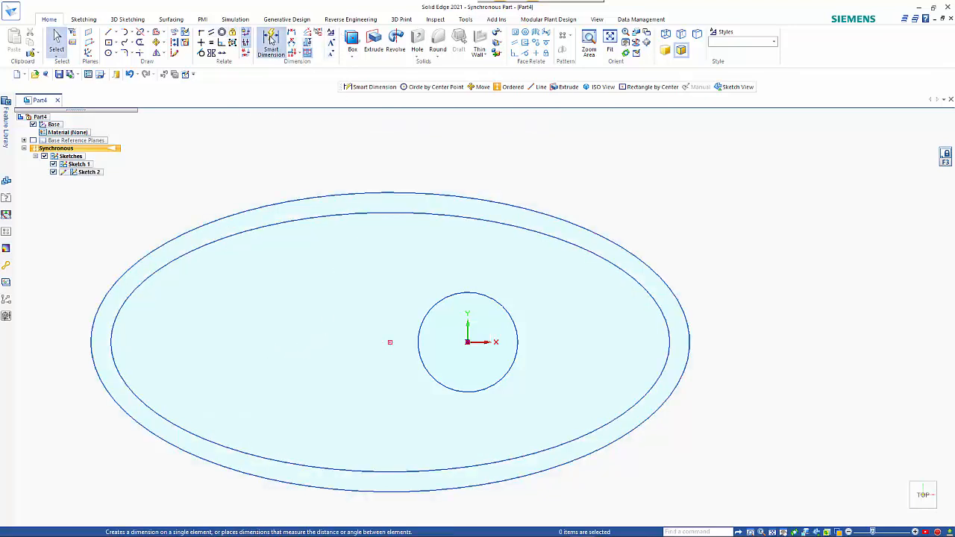
Add a horizontal dimension of 100 from the ellipse centre to the circle centre.
click(270, 45)
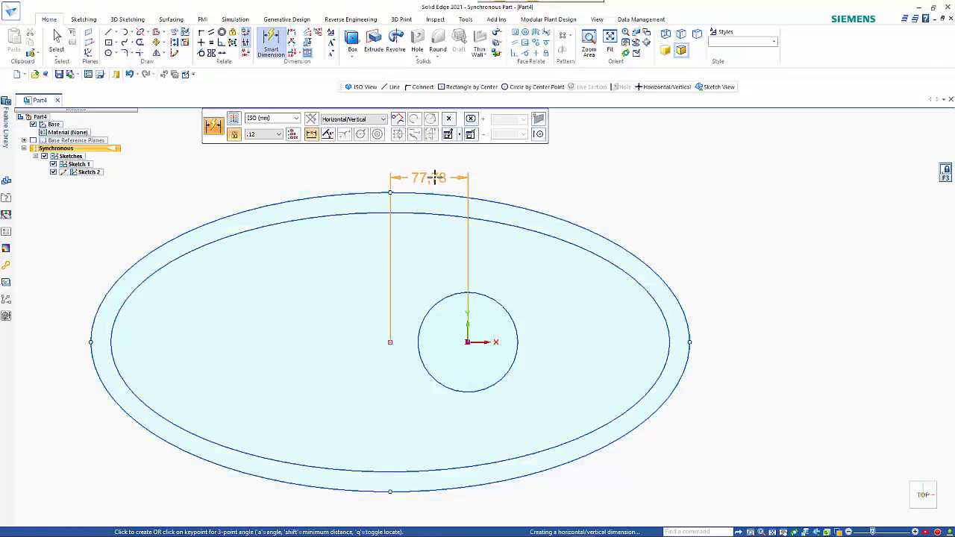
click(519, 168)
text(100)
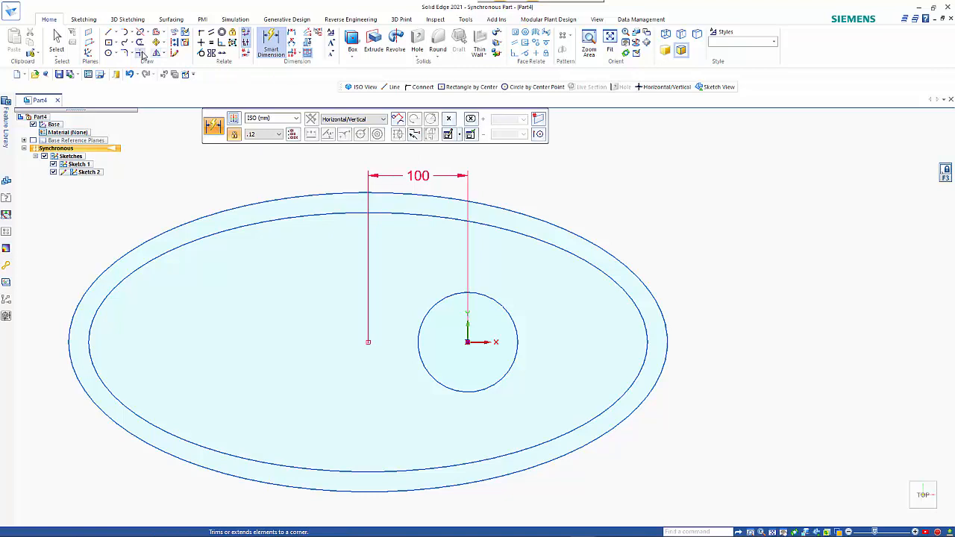
Draw a short line crossing the ellipse ring near its lower-left edge.
click(109, 32)
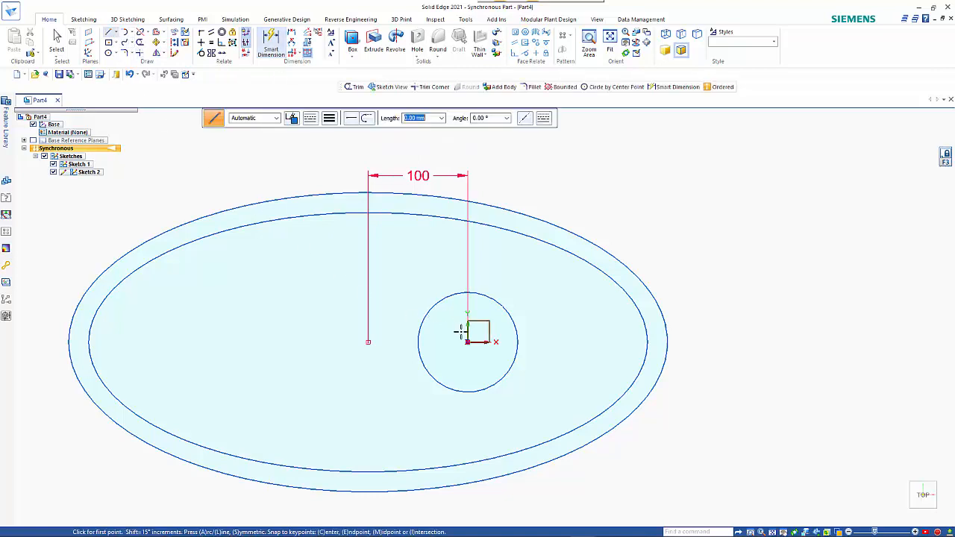
mouse_move(467, 459)
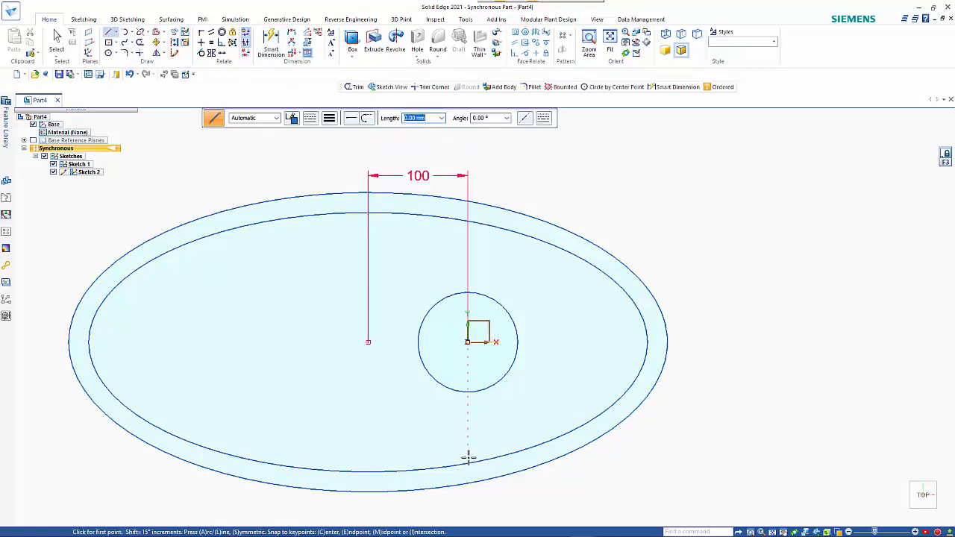
click(467, 463)
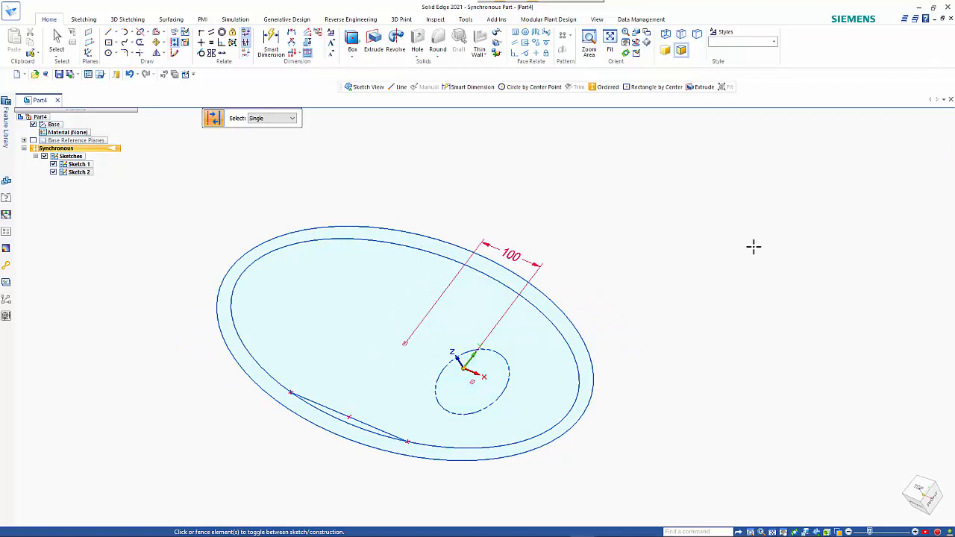
mouse_move(813, 167)
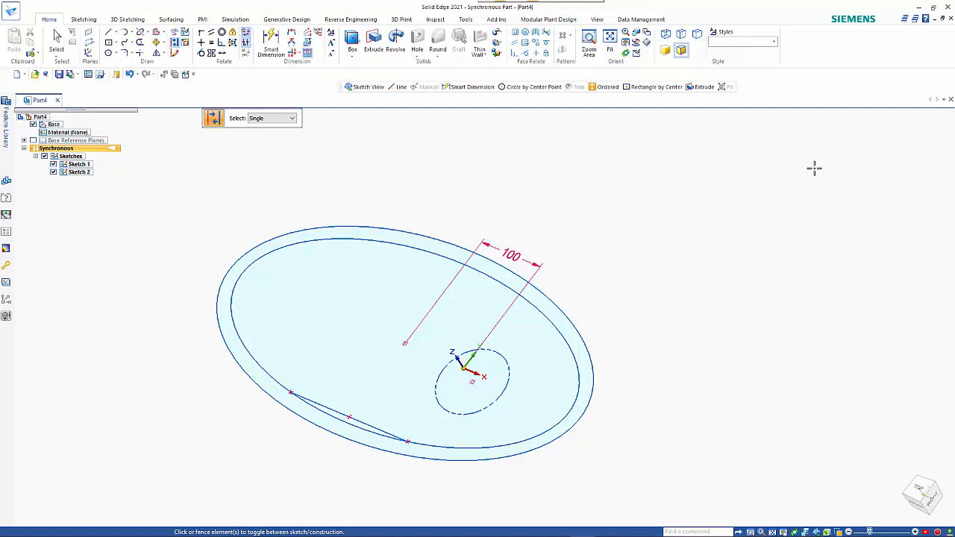
mouse_move(360, 224)
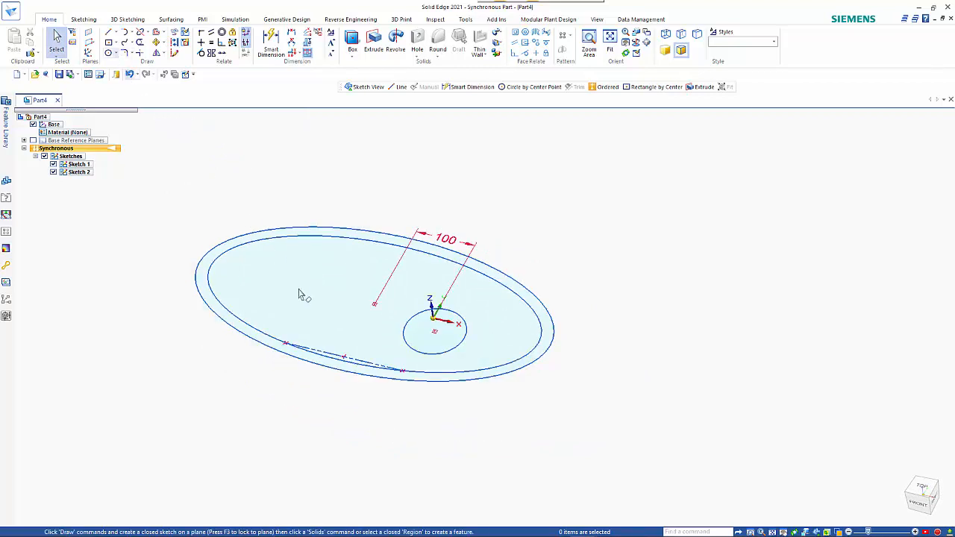
click(920, 496)
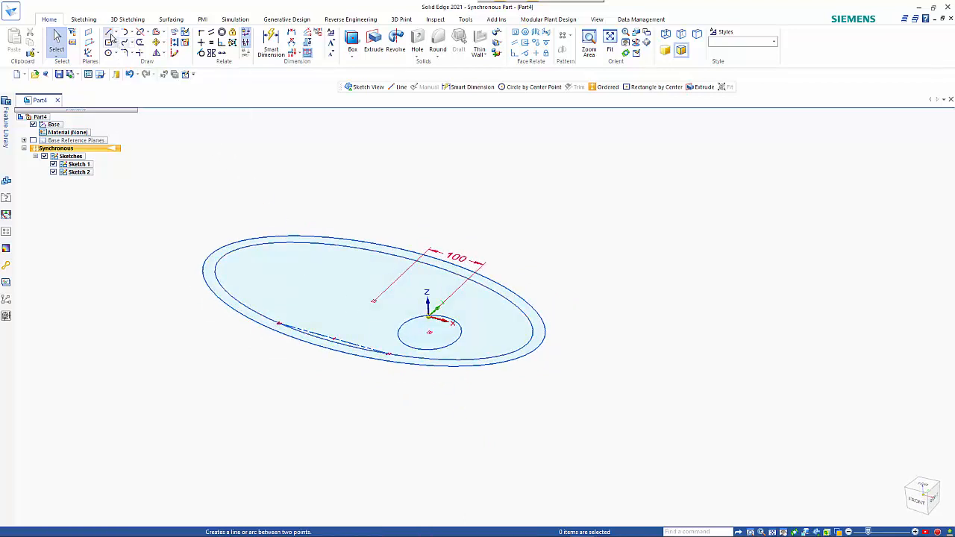
mouse_move(139, 35)
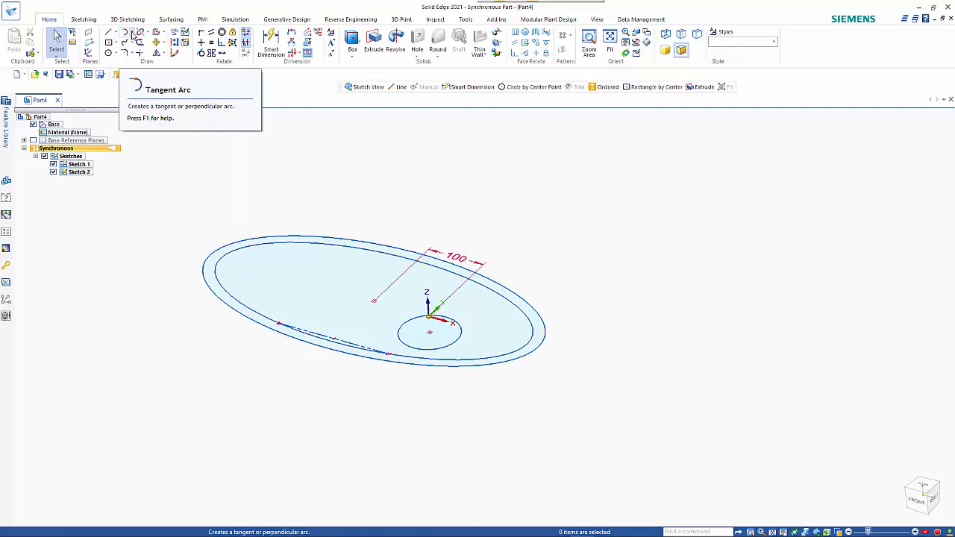
Begin drawing the rib path curve from the outer ellipse around the circle.
click(132, 35)
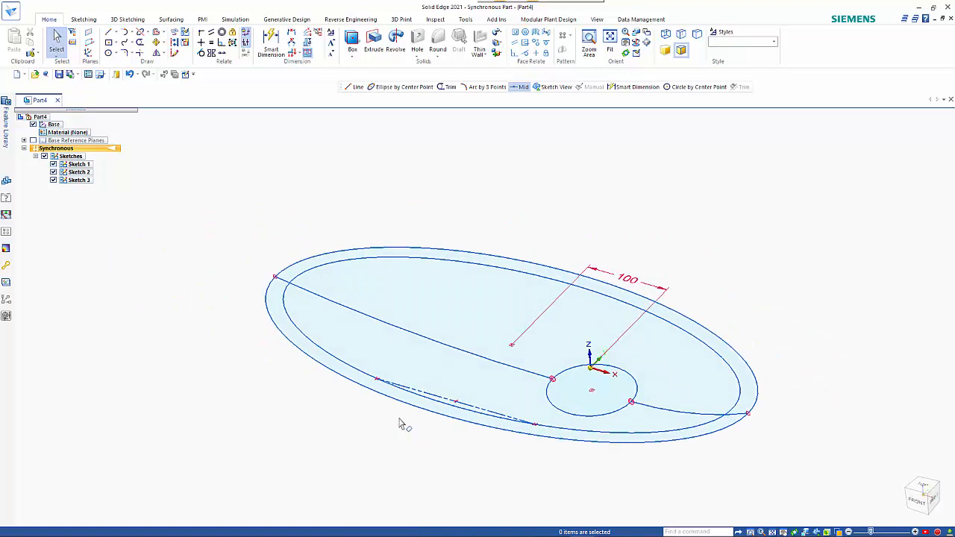
Transition the part from Synchronous to Ordered and open the swept protrusion list.
right_click(55, 148)
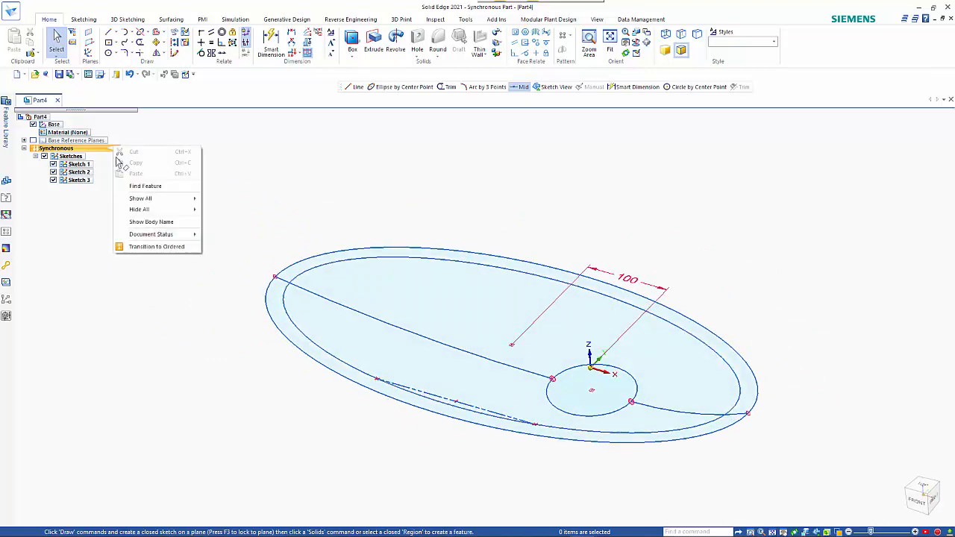
click(157, 246)
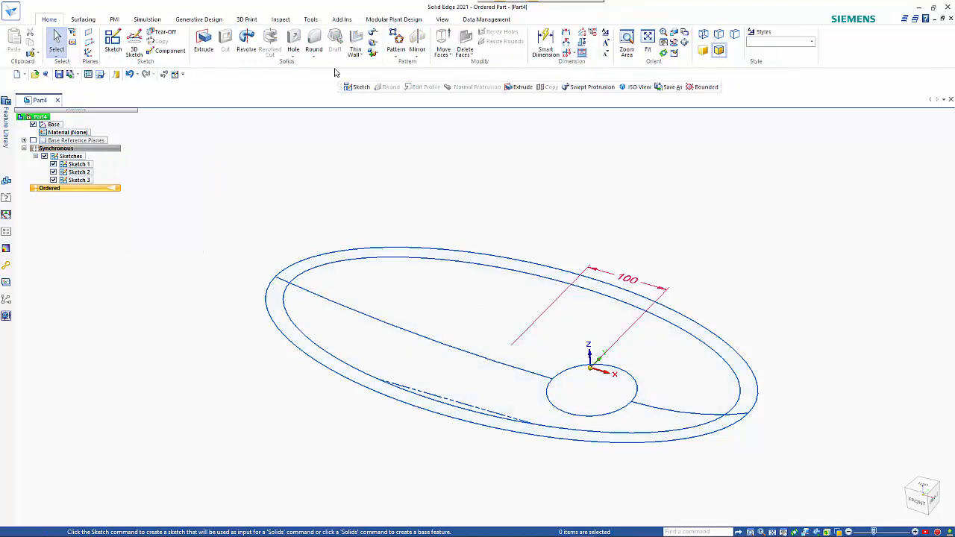
click(373, 32)
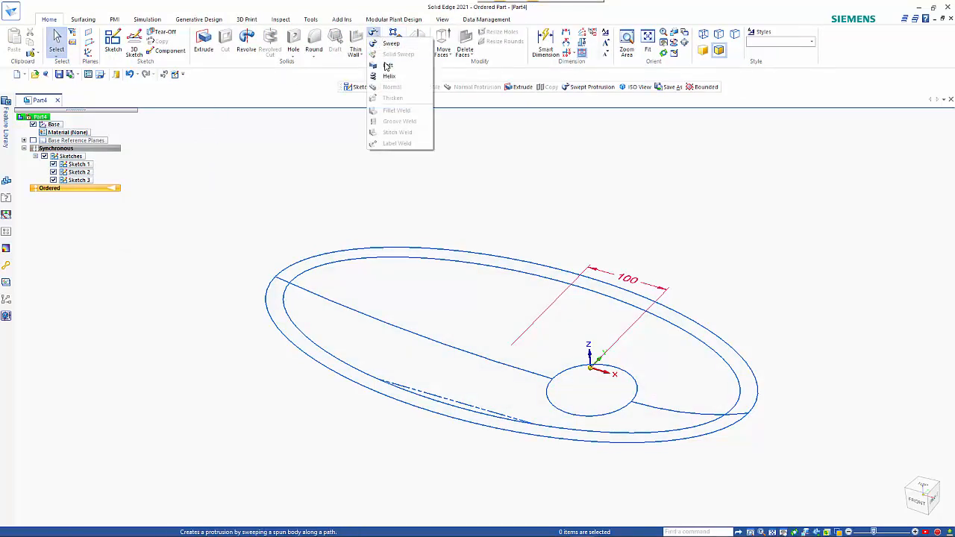
Start the lofted protrusion and pick the elliptical profile curve.
click(391, 42)
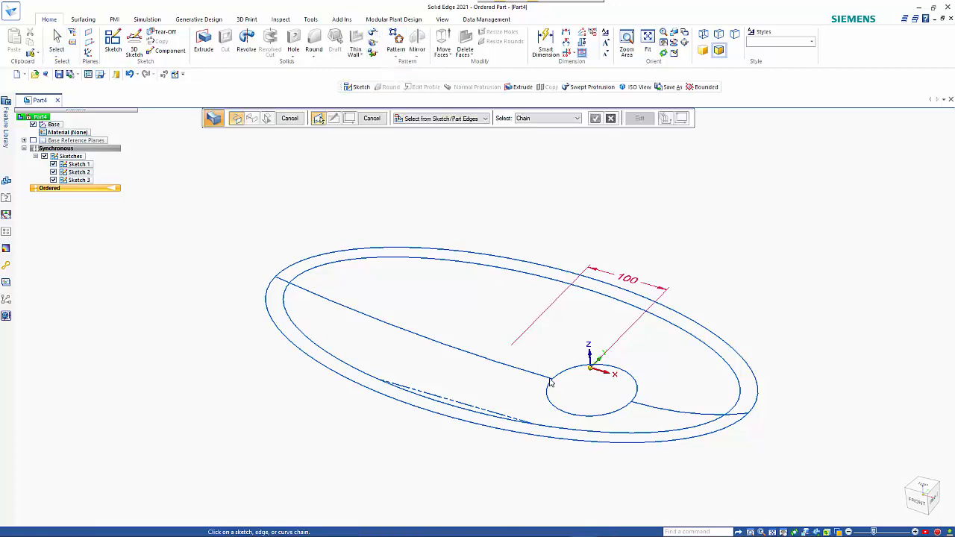
click(590, 391)
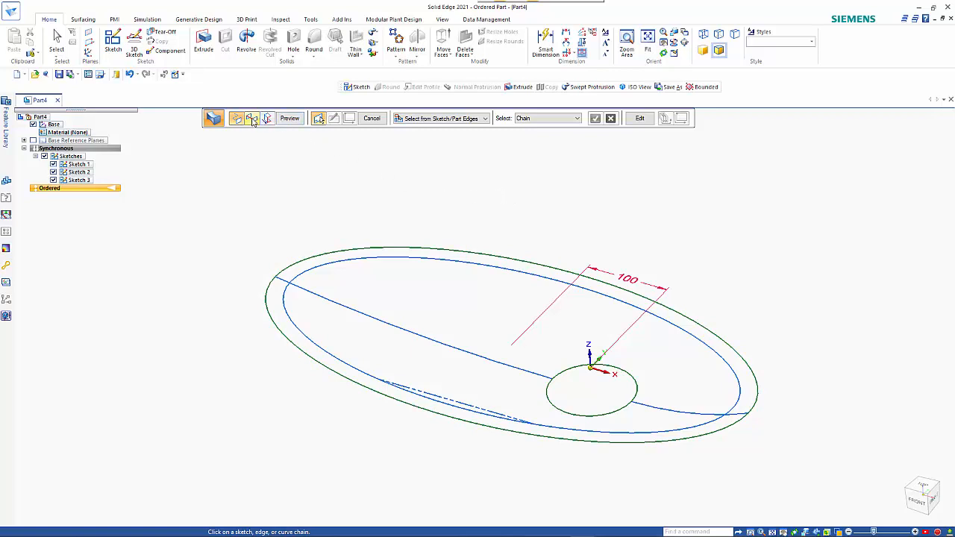
mouse_move(252, 118)
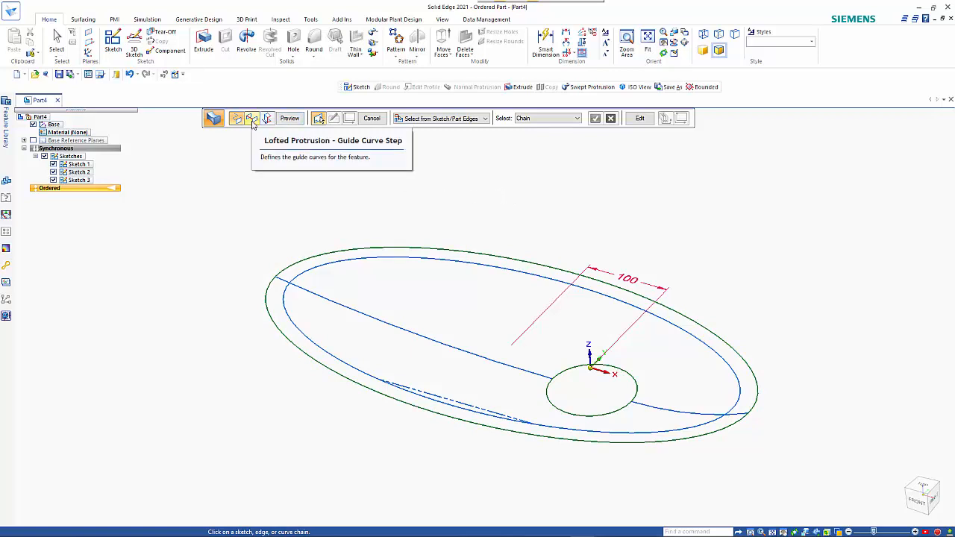
click(354, 310)
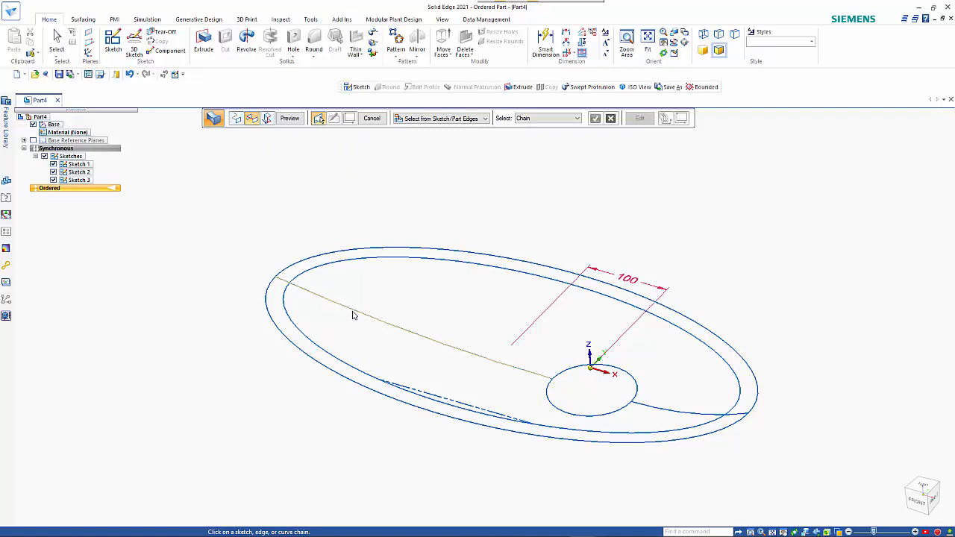
Add the two-line chain as guide curves, preview, and finish Protrusion 1.
click(353, 315)
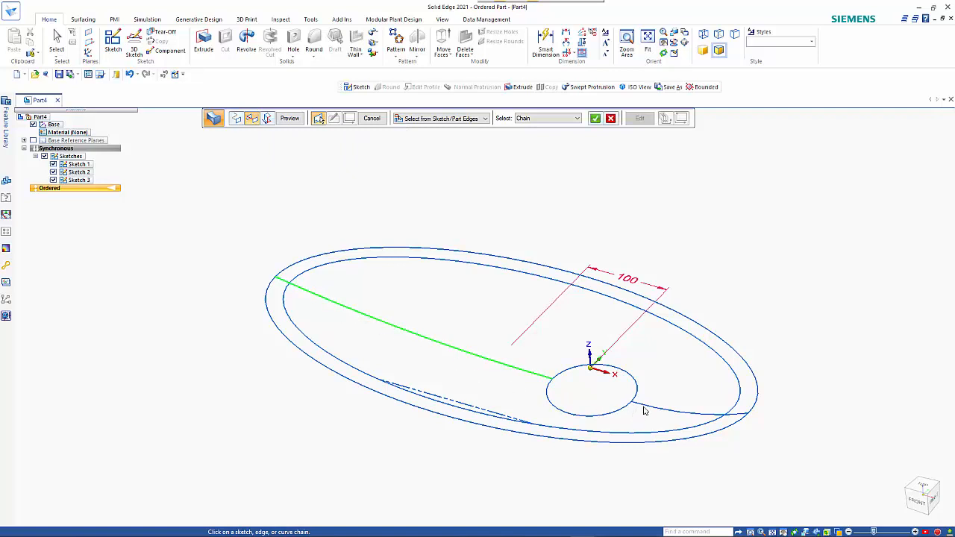
click(690, 414)
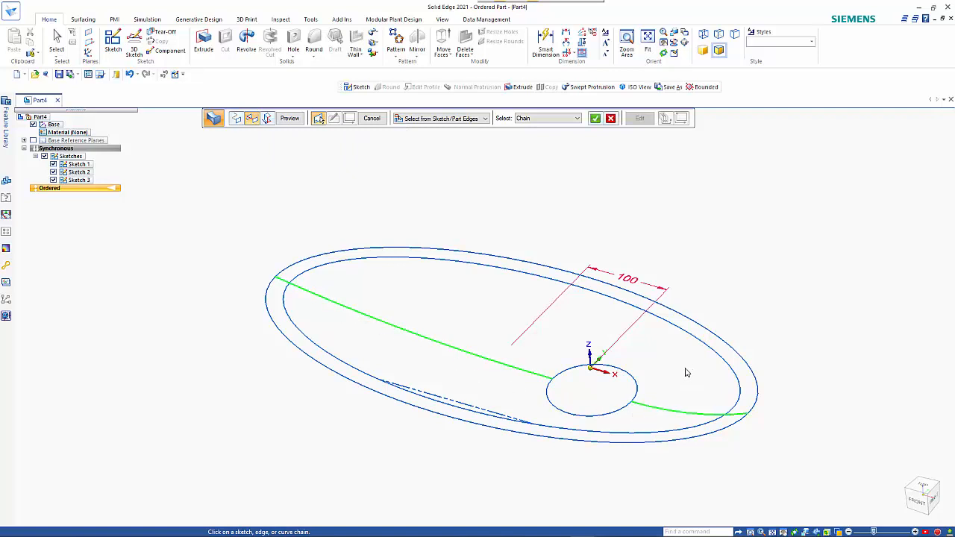
click(499, 367)
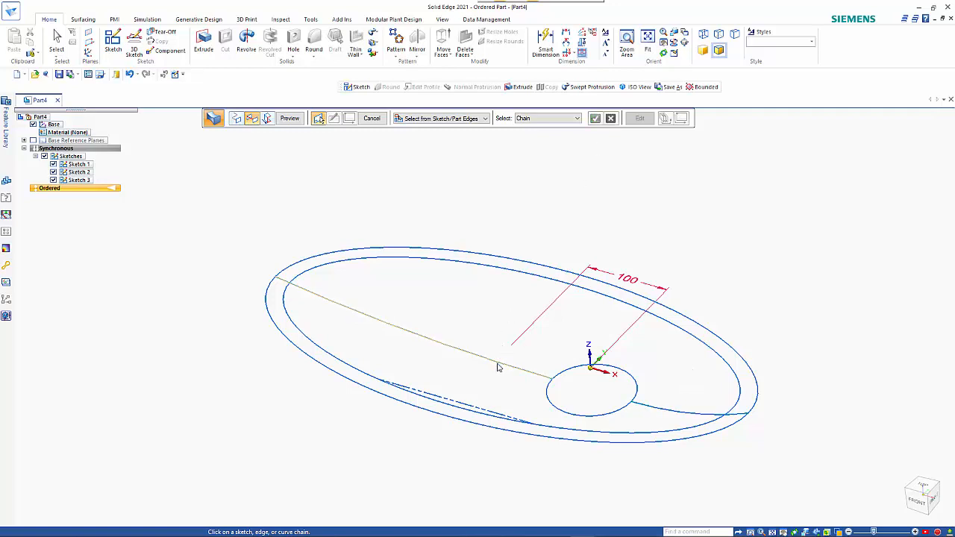
click(418, 320)
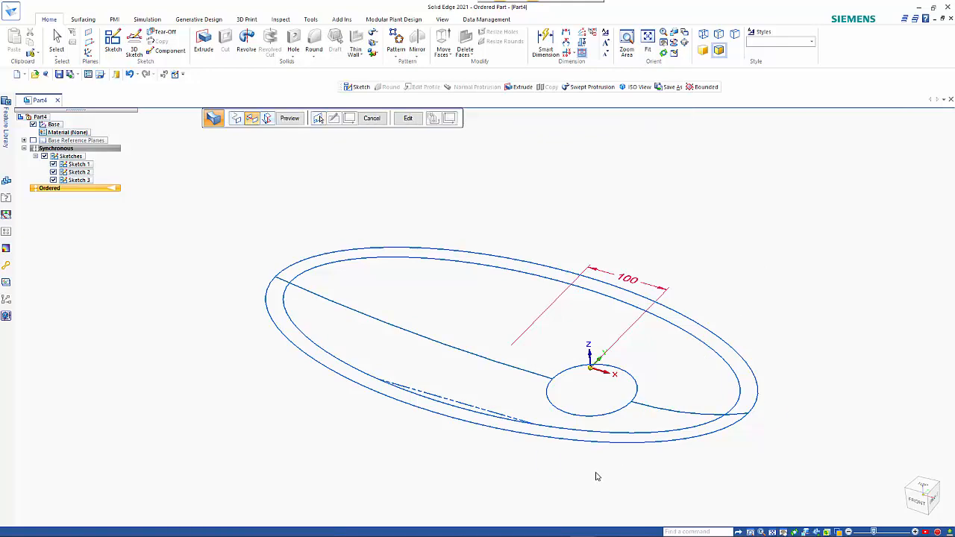
click(289, 118)
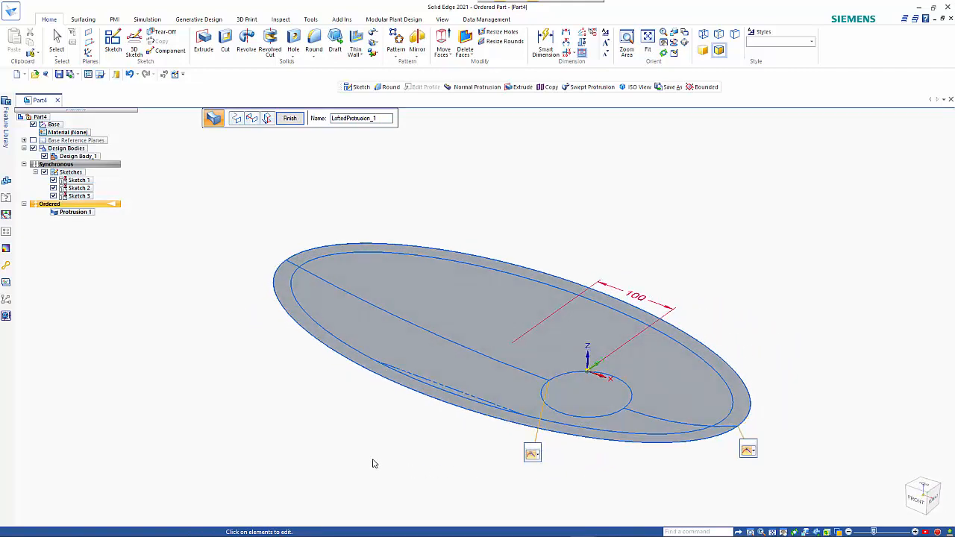
click(289, 117)
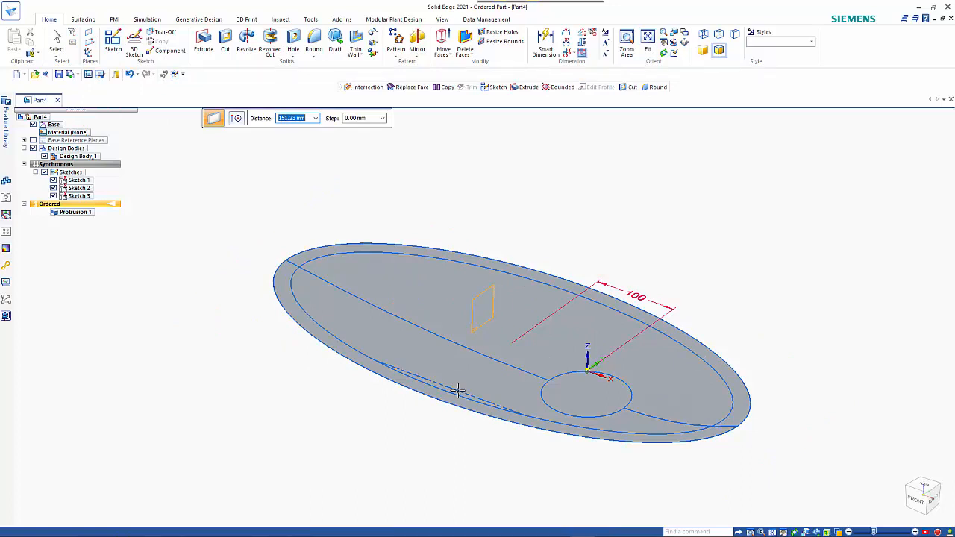
Place Plane 4 and Plane 5 with All keypoints, then check them edge-on.
click(236, 118)
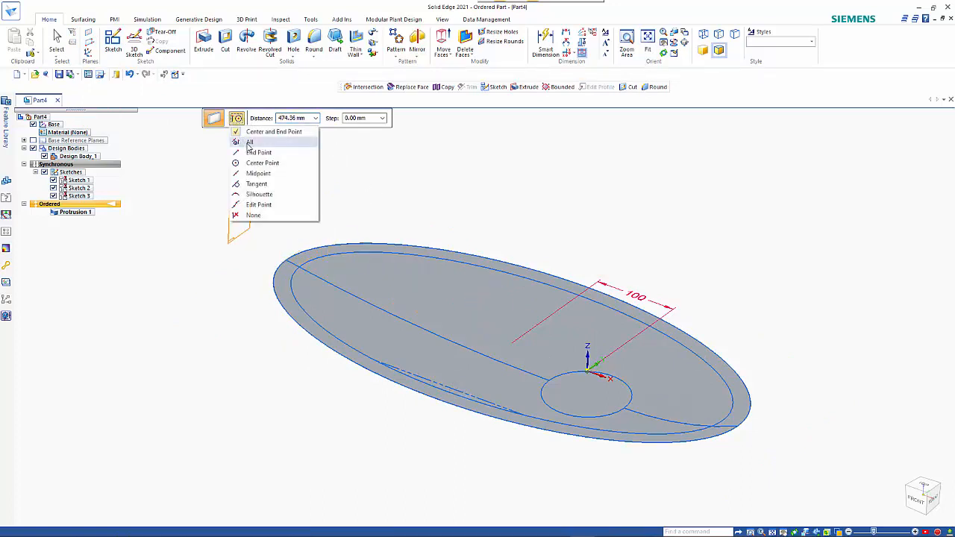
click(250, 142)
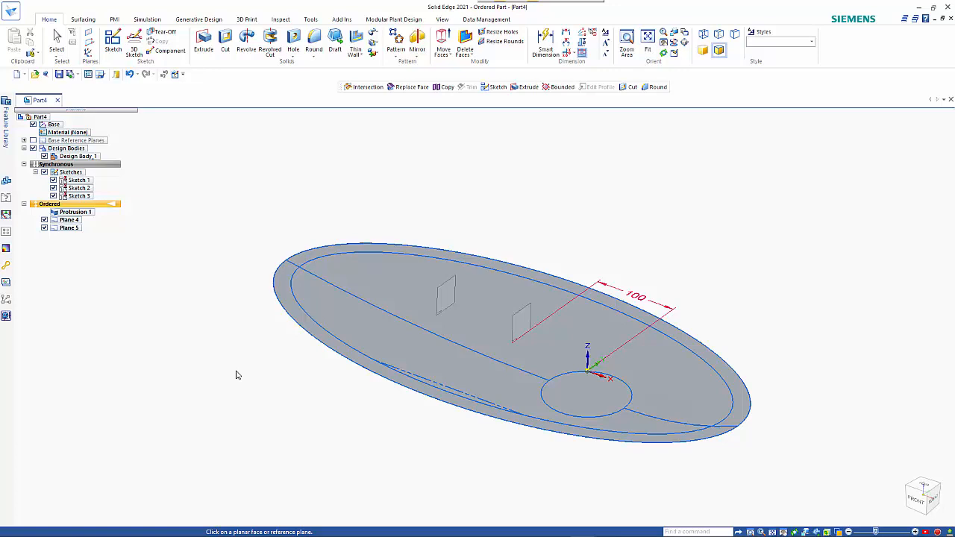
click(56, 43)
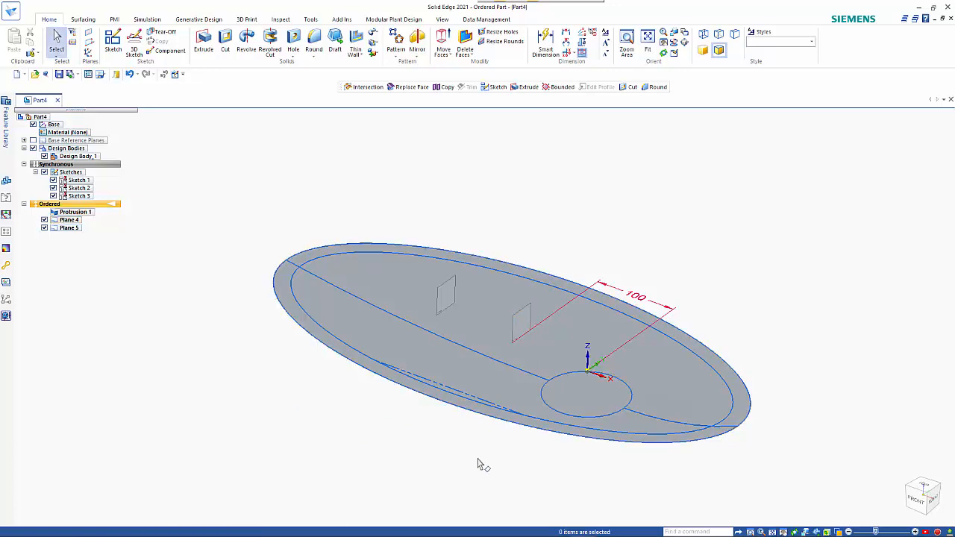
click(75, 212)
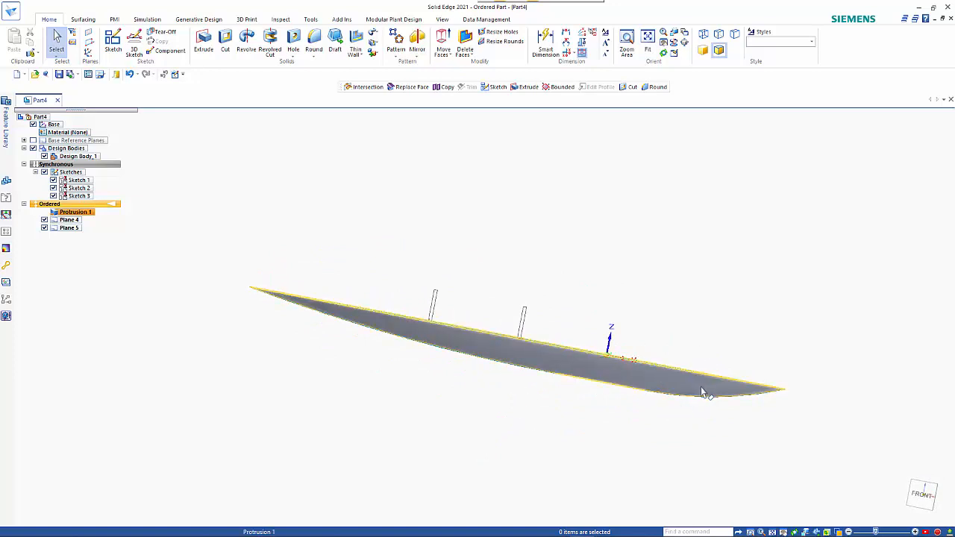
mouse_move(506, 387)
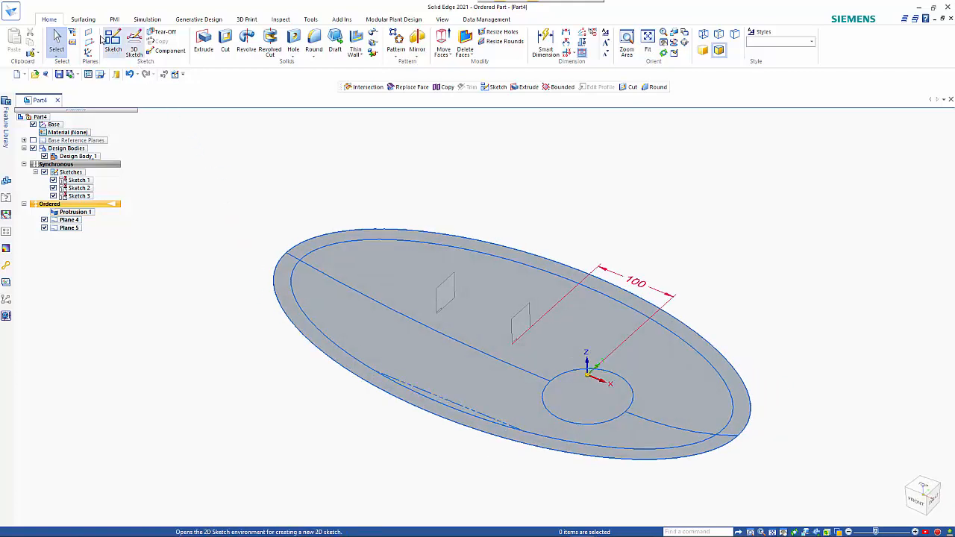
Create Intersection 1, 2 and 3 between the planes and the protrusion surface.
click(83, 18)
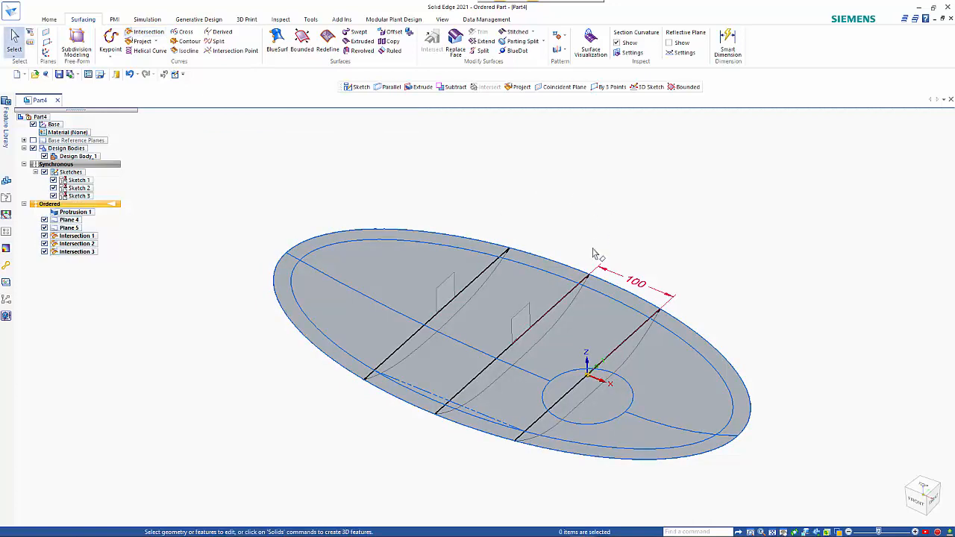
click(76, 211)
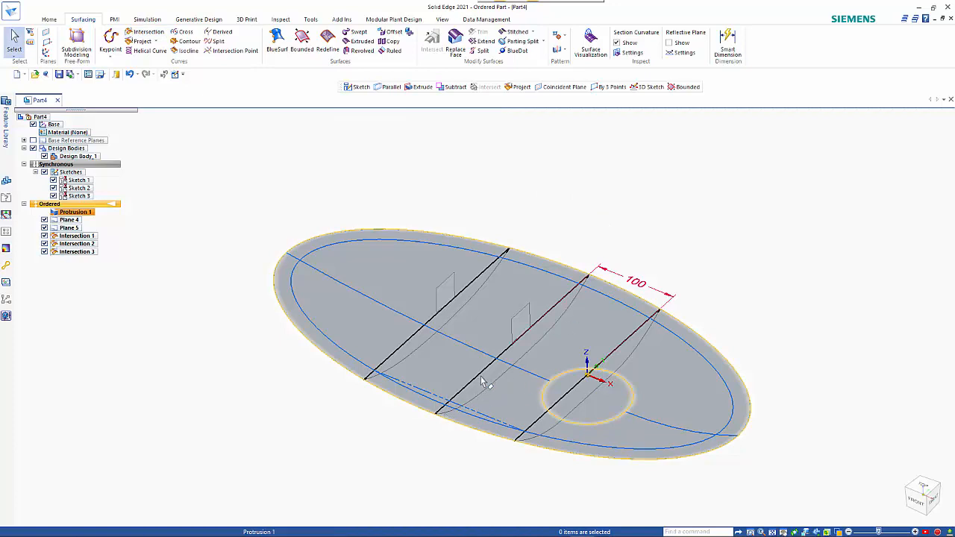
mouse_move(422, 328)
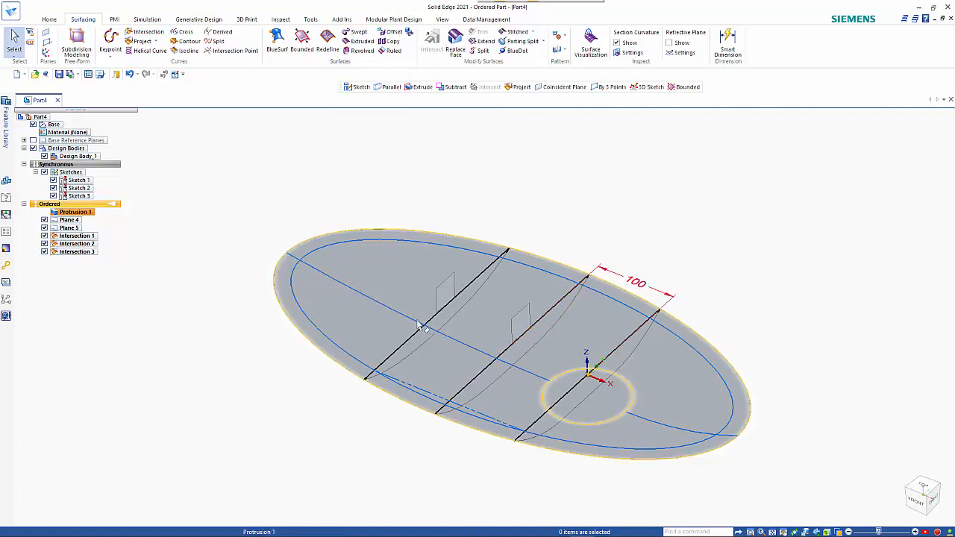
click(187, 356)
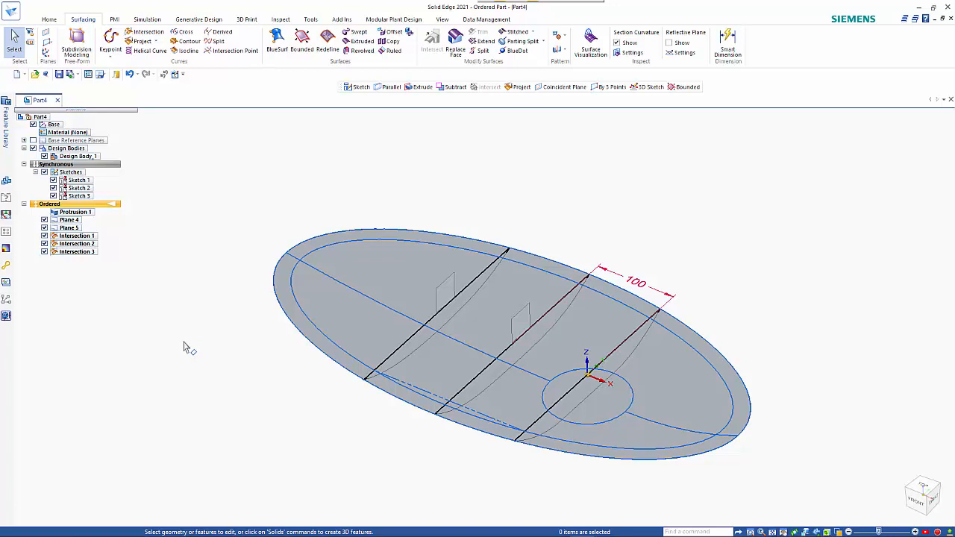
mouse_move(135, 67)
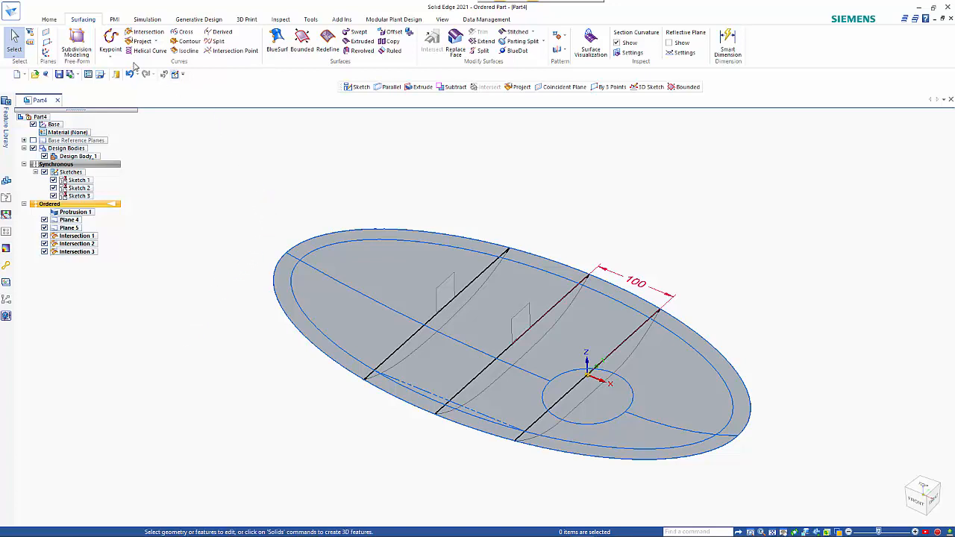
Start Sketch 4 on a reference plane and draw a slanted line from the left rim.
click(50, 19)
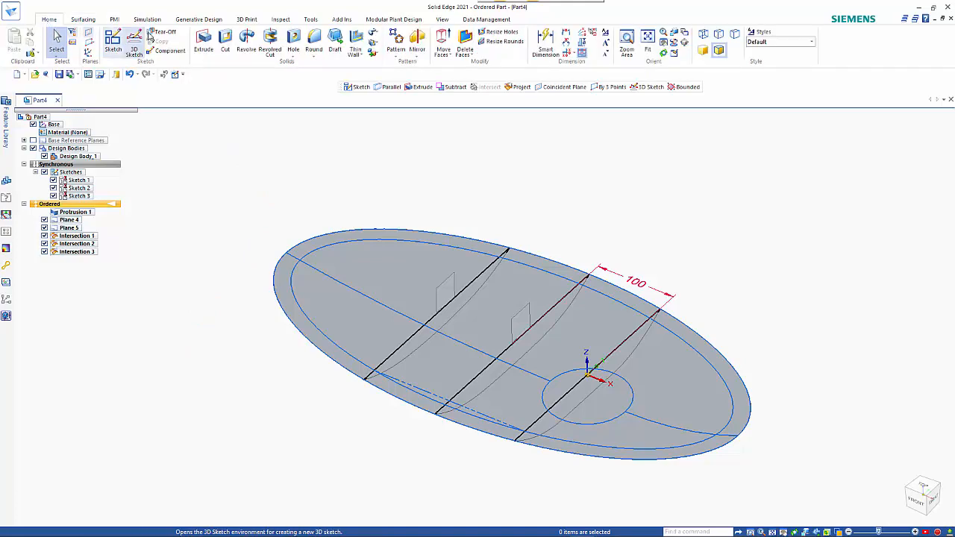
click(113, 41)
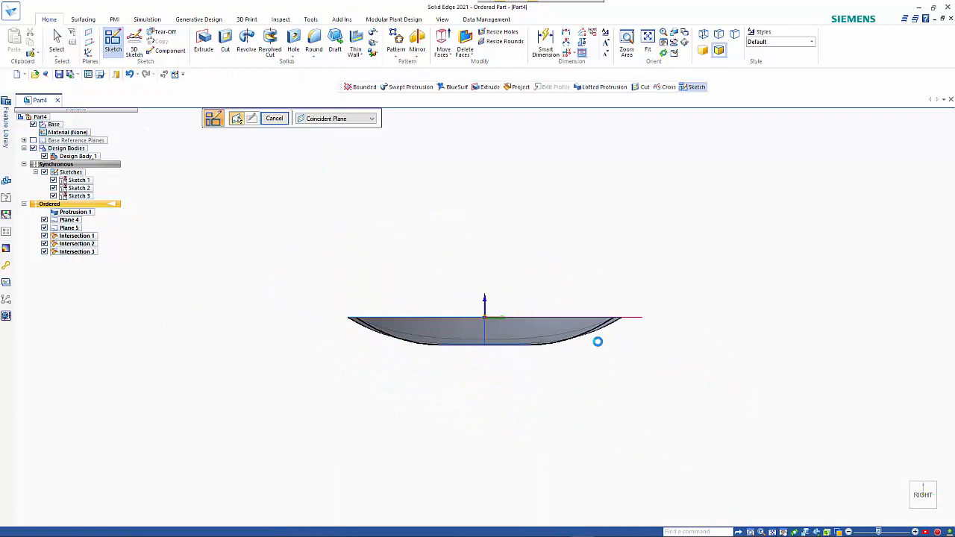
click(213, 118)
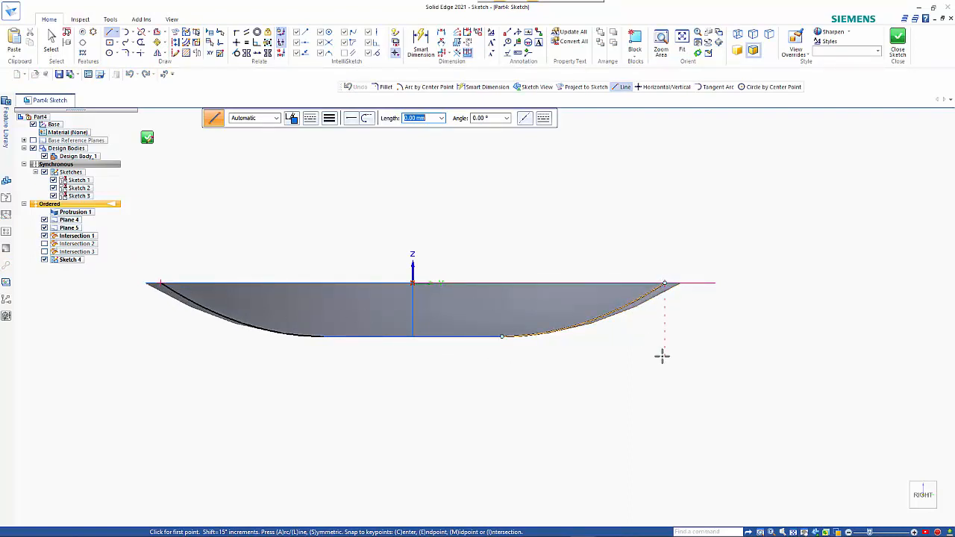
mouse_move(403, 380)
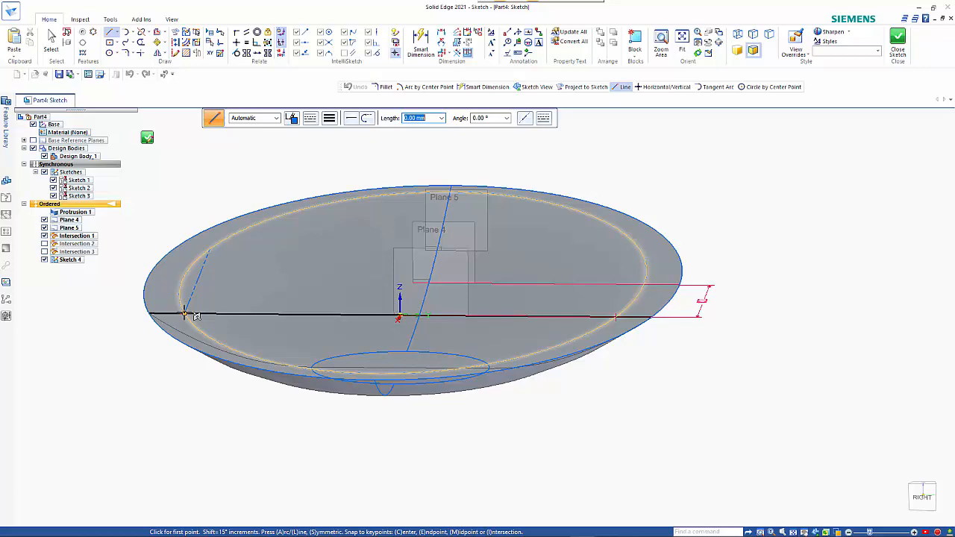
click(185, 313)
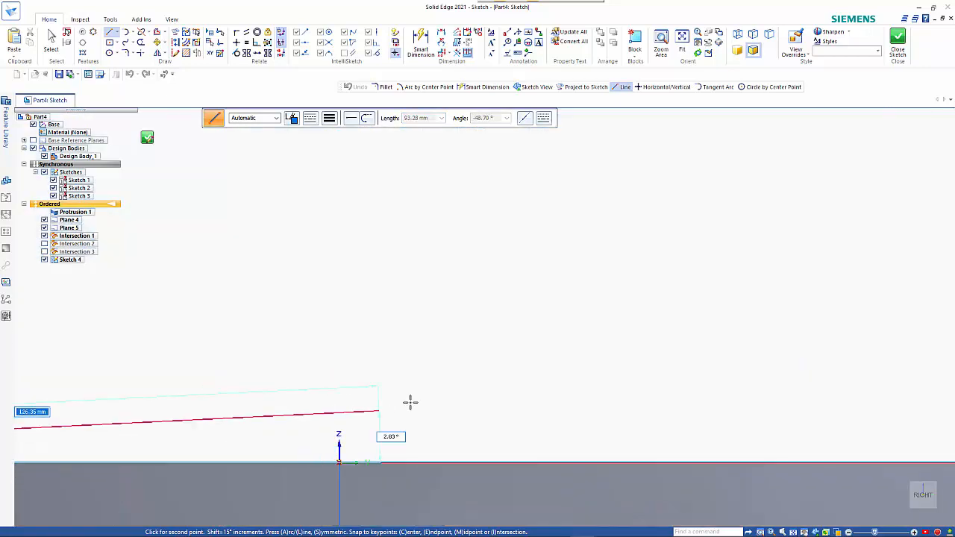
click(368, 426)
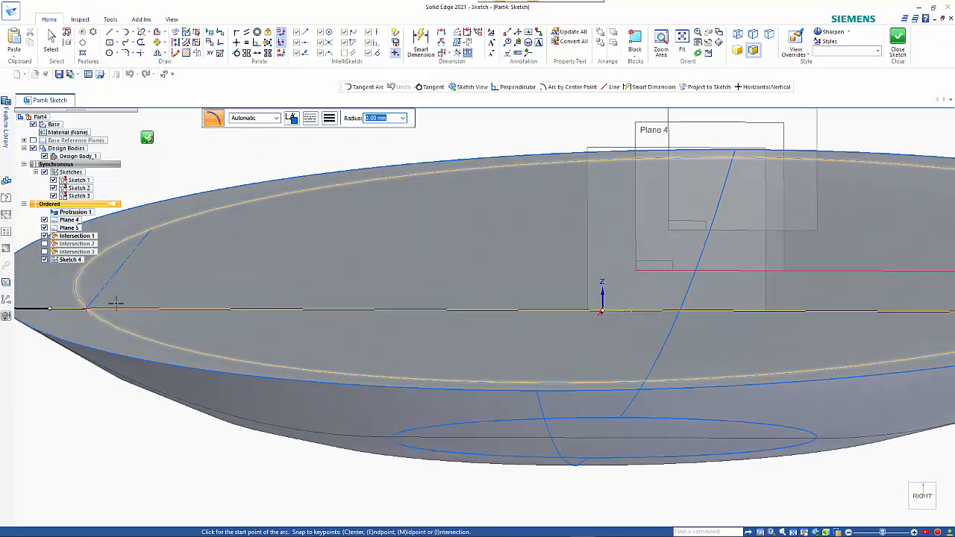
Trace the dish cross-section with connected 3-point arcs from the left rim past the centre.
click(86, 308)
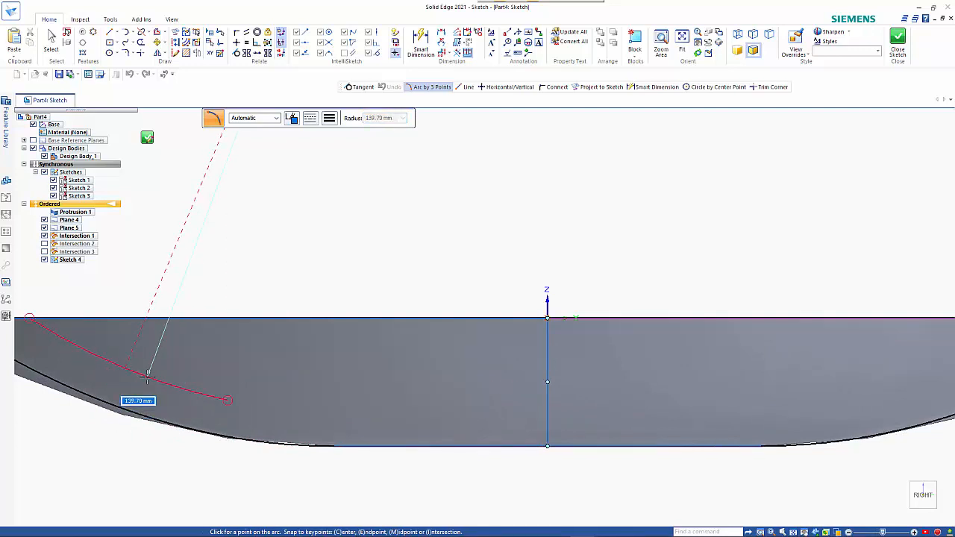
click(148, 375)
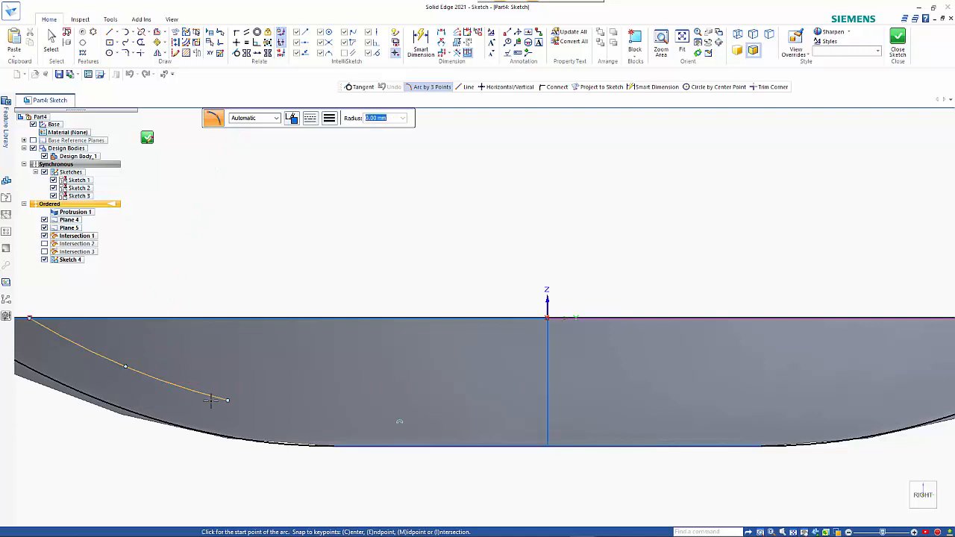
click(212, 400)
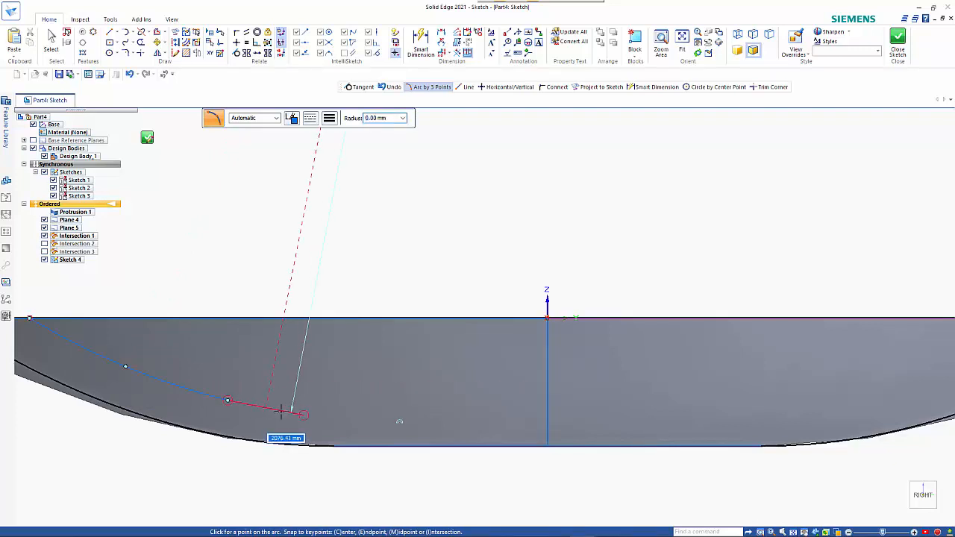
click(298, 414)
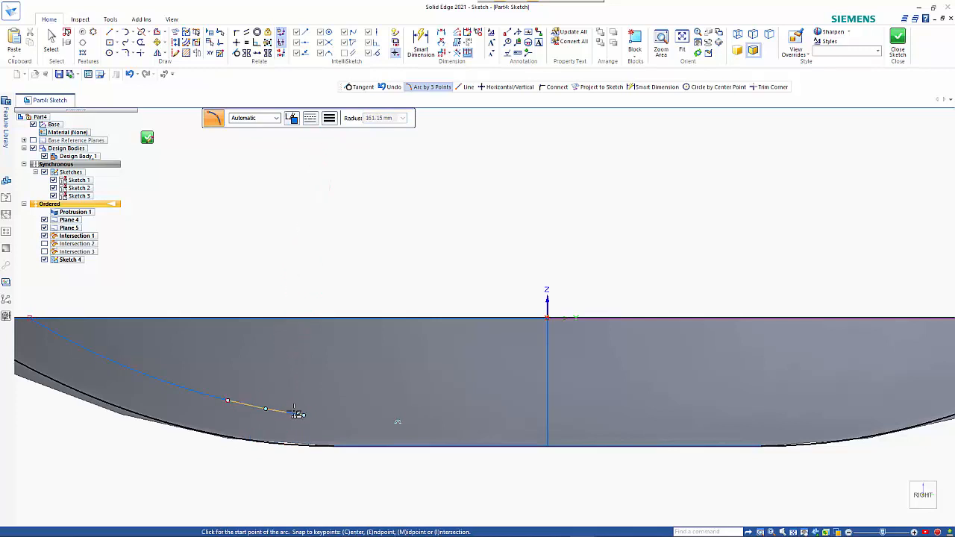
click(302, 415)
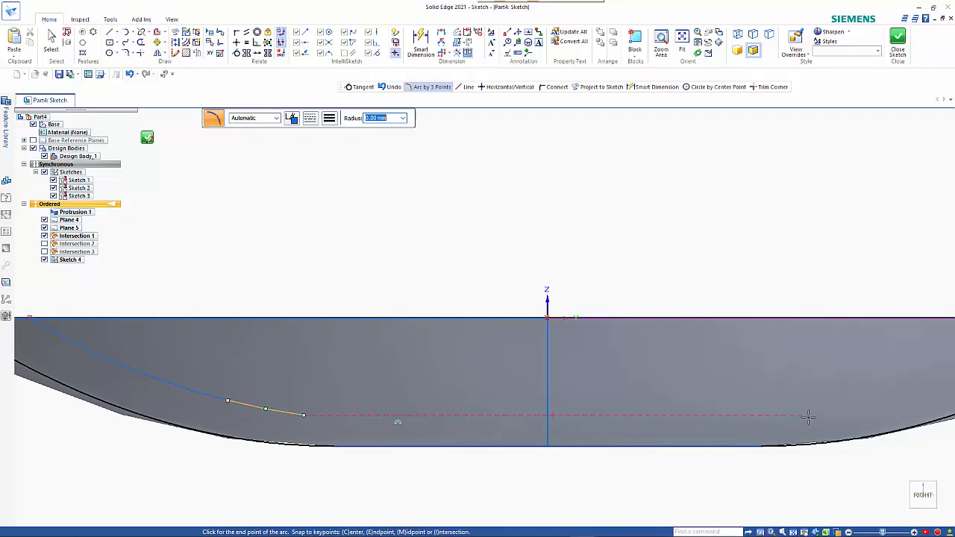
click(810, 415)
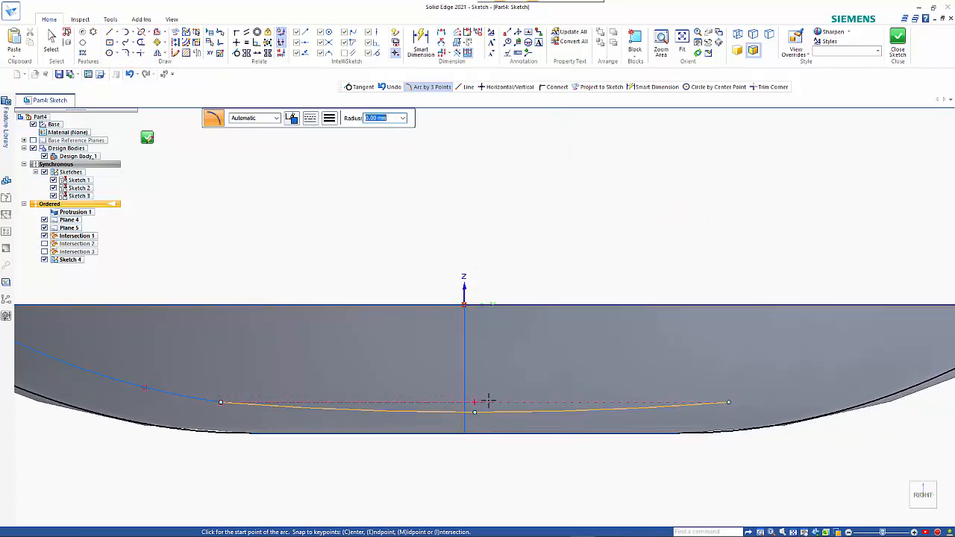
mouse_move(727, 403)
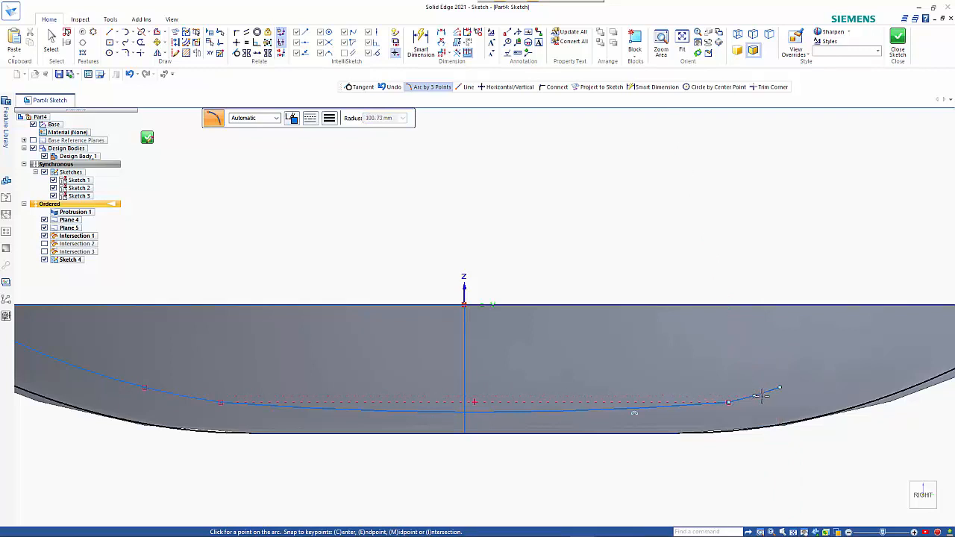
click(759, 396)
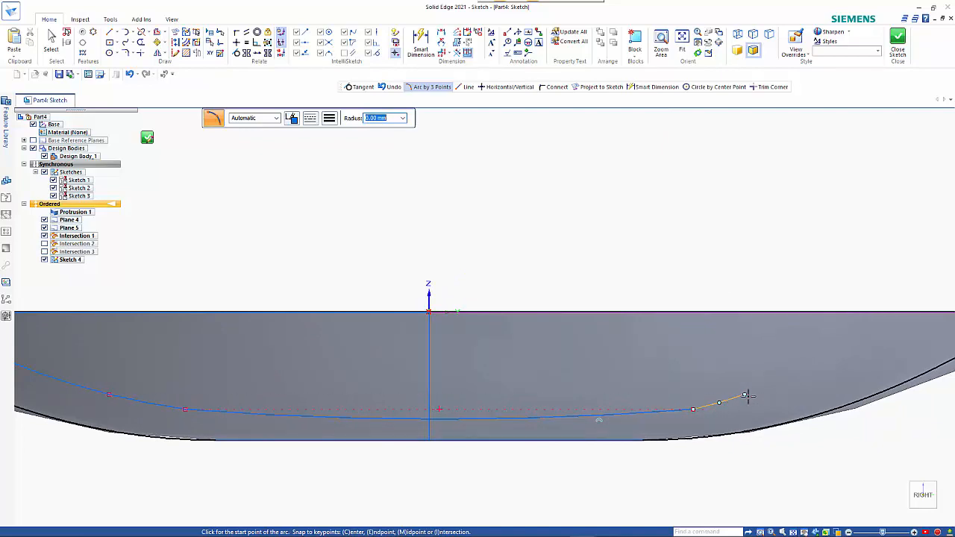
click(744, 394)
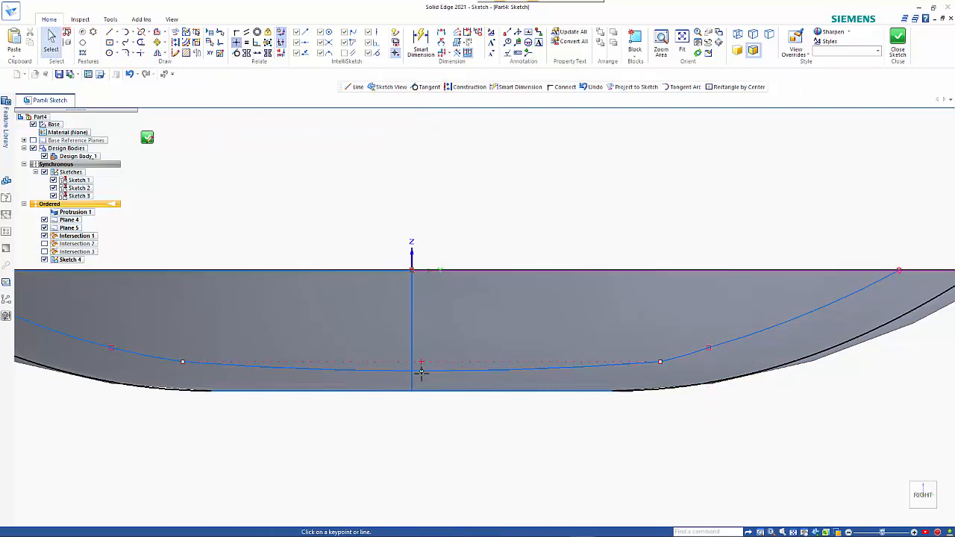
Make the flat centre segment tangent to its neighbouring arcs and close Sketch 4.
click(422, 363)
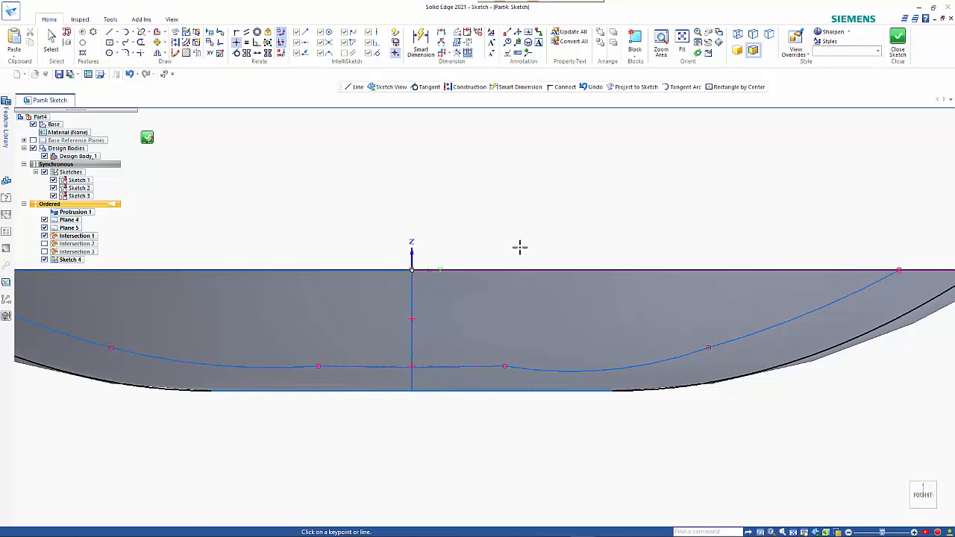
click(51, 42)
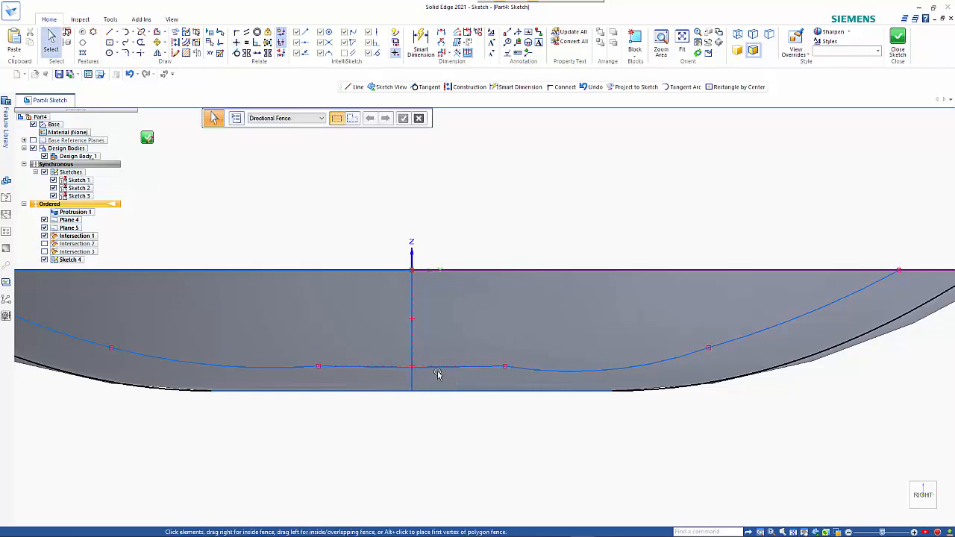
click(438, 367)
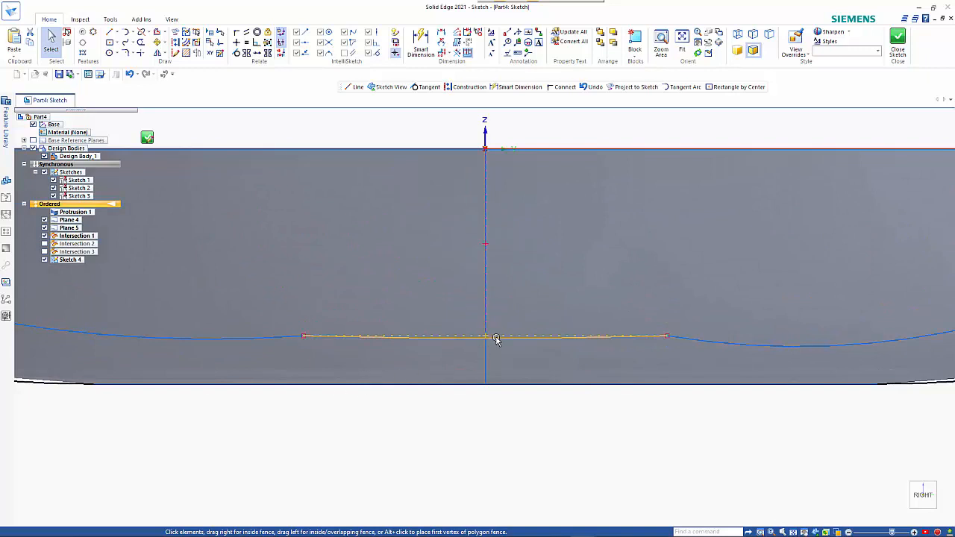
click(496, 337)
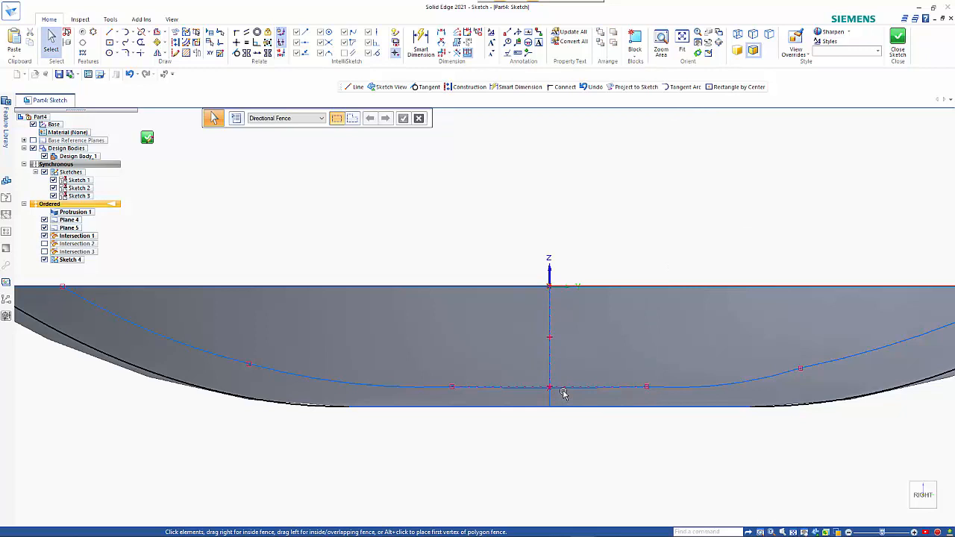
mouse_move(555, 397)
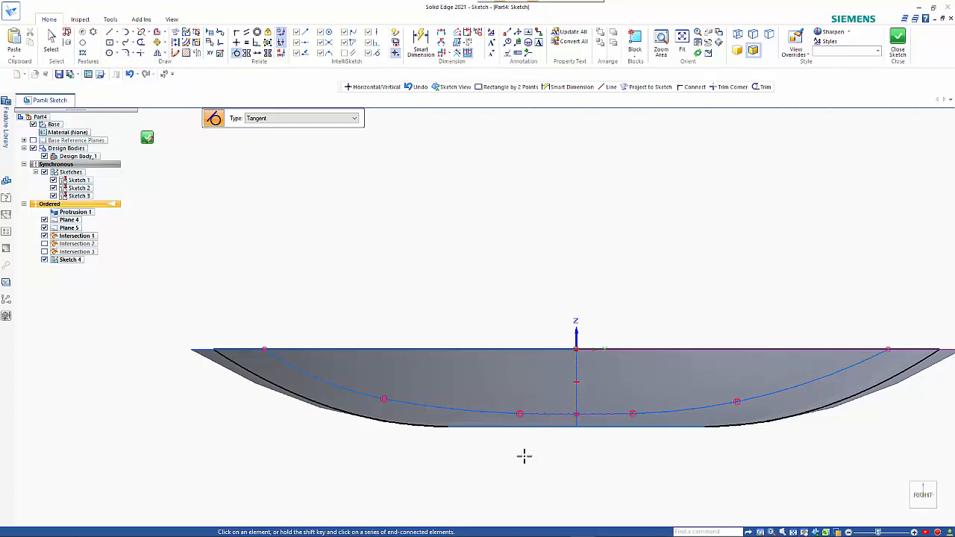
mouse_move(820, 371)
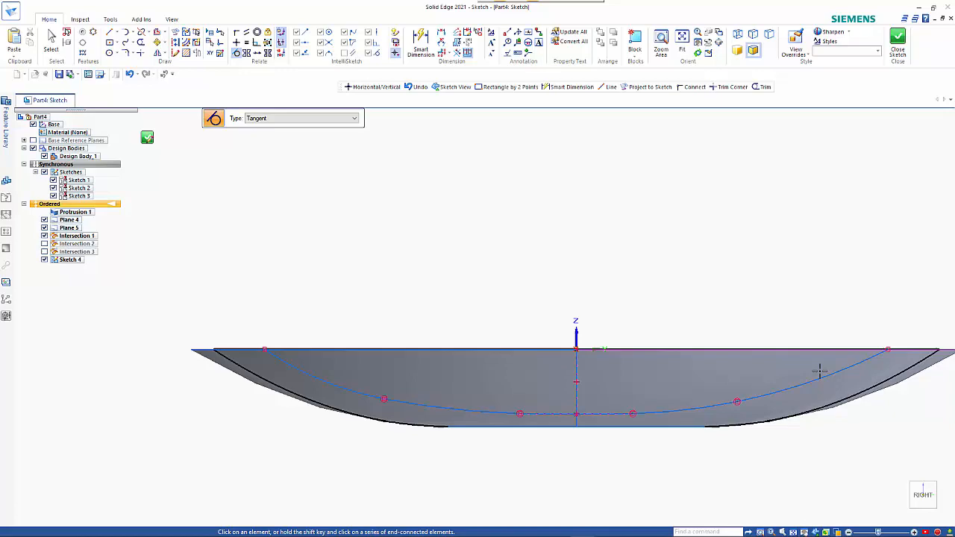
mouse_move(582, 444)
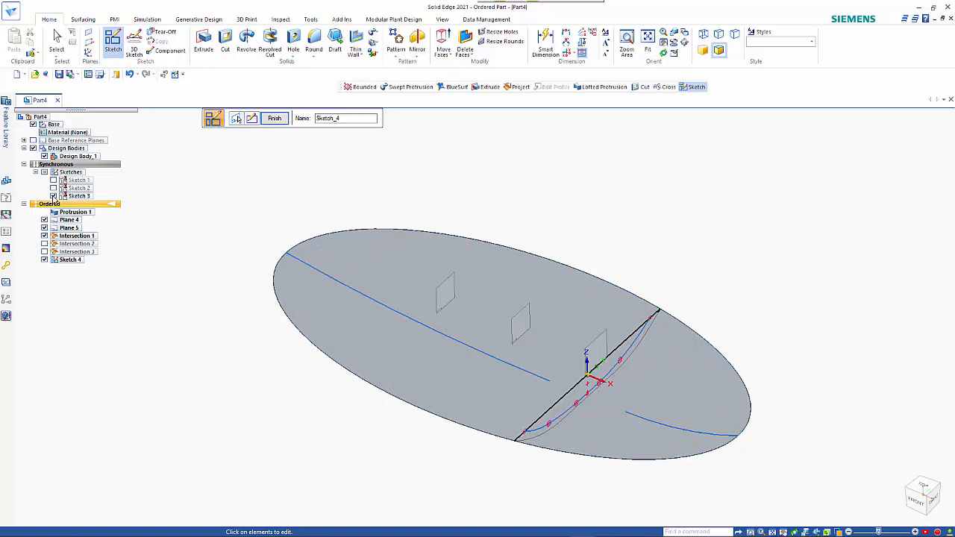
Start Sketch 5 on the front plane and draw the left arc from the platter's end.
click(54, 188)
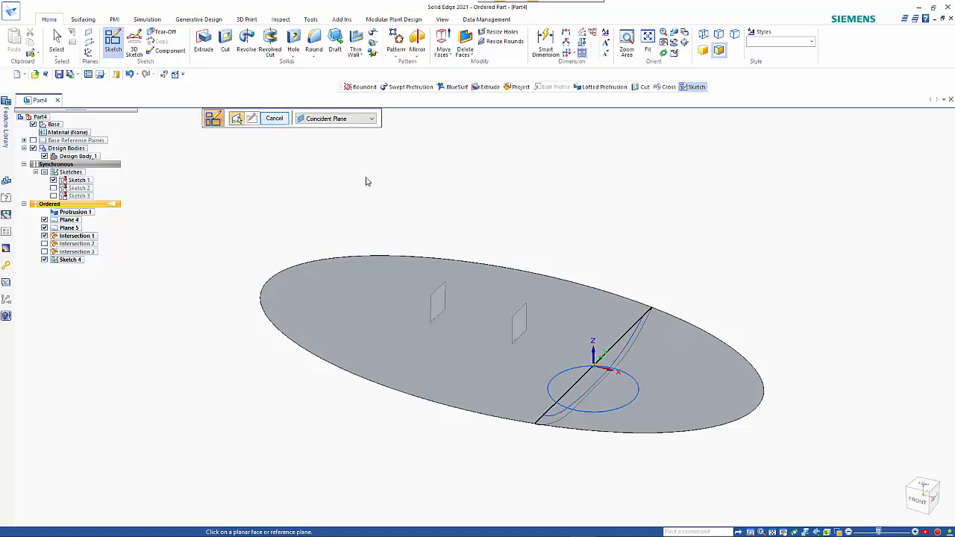
click(921, 496)
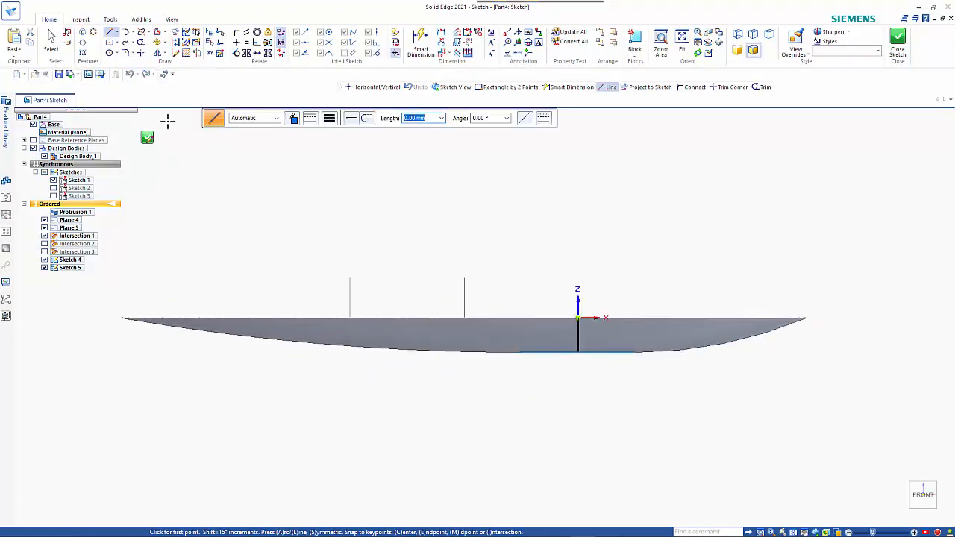
mouse_move(124, 32)
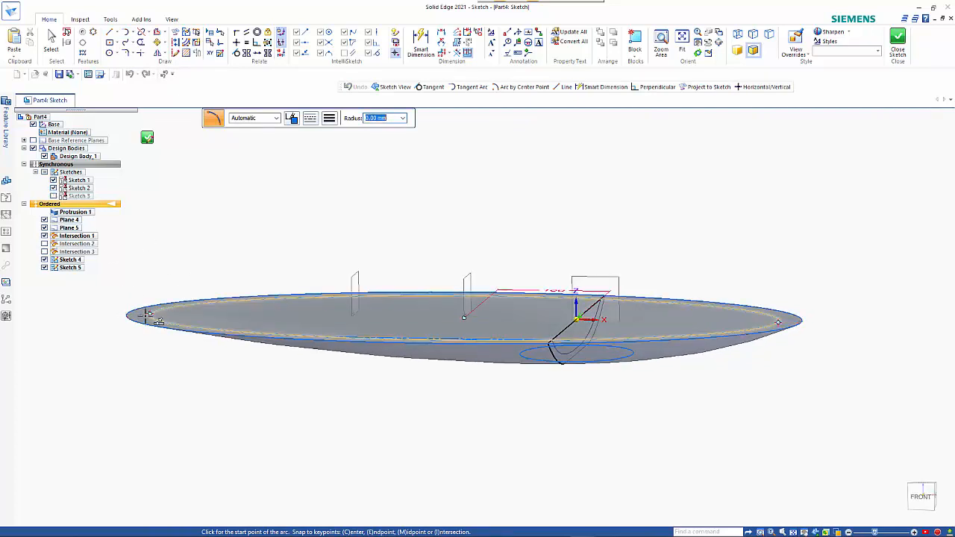
click(150, 313)
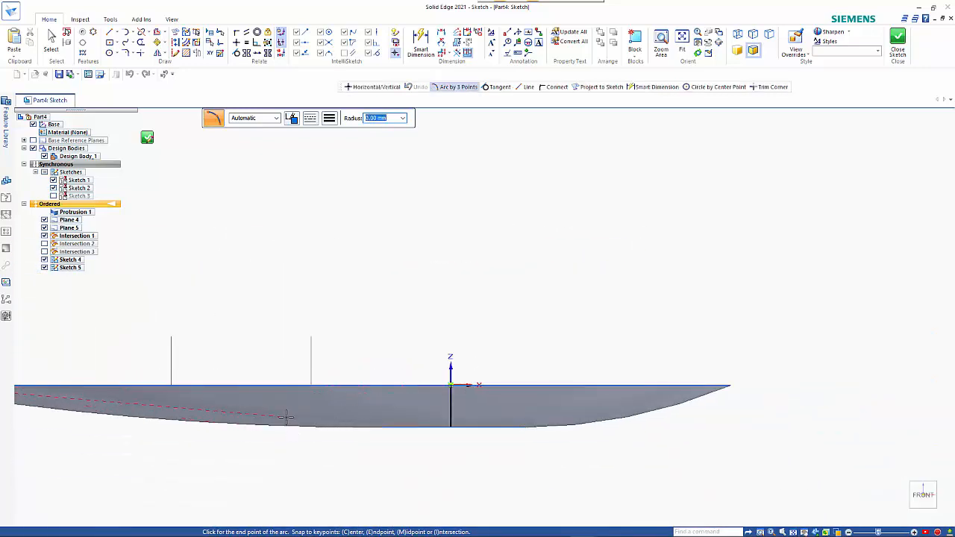
mouse_move(220, 412)
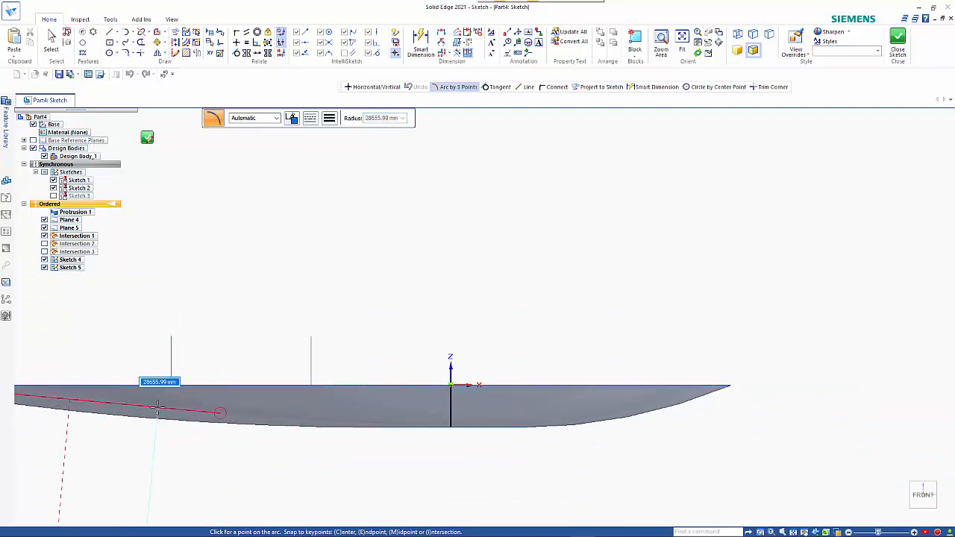
click(156, 407)
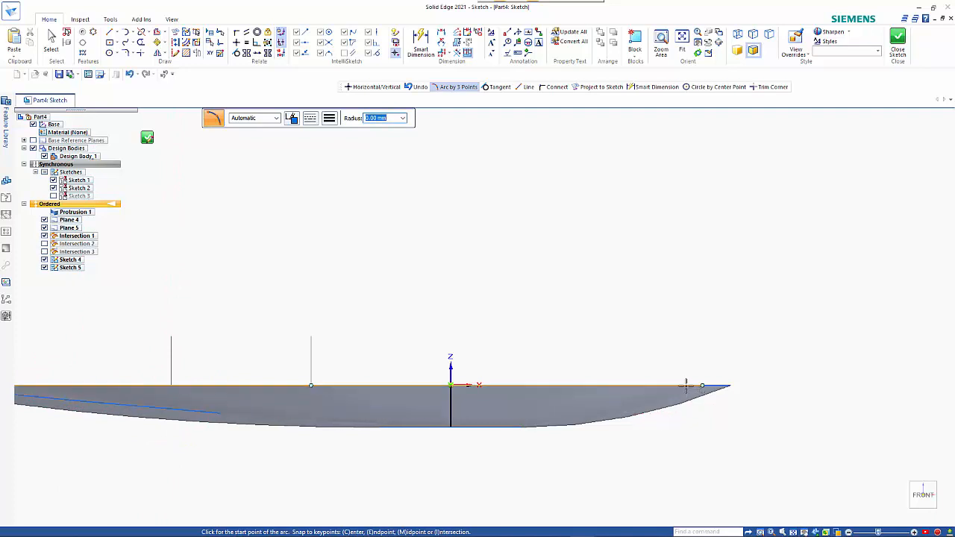
Draw the rising right-hand arc toward the rim and join it to the profile.
click(685, 386)
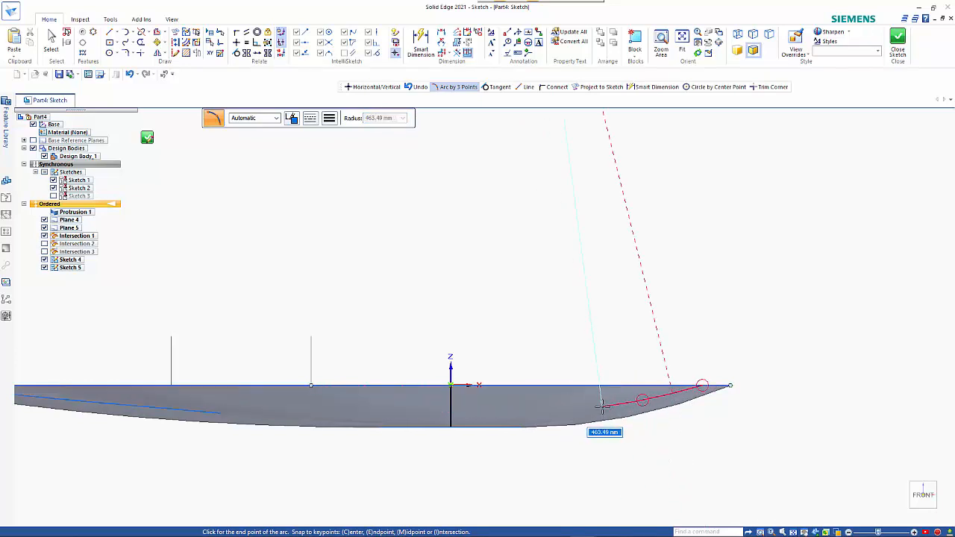
click(602, 406)
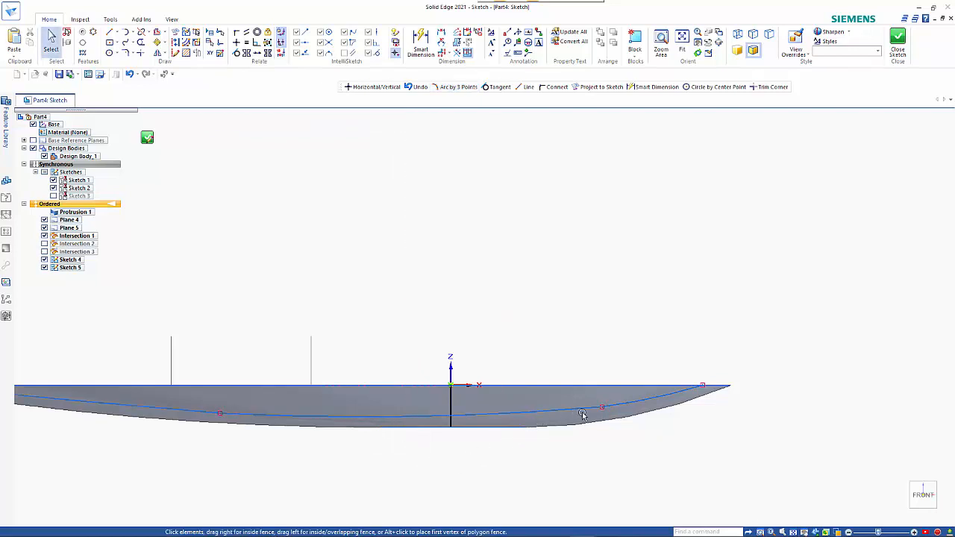
click(582, 414)
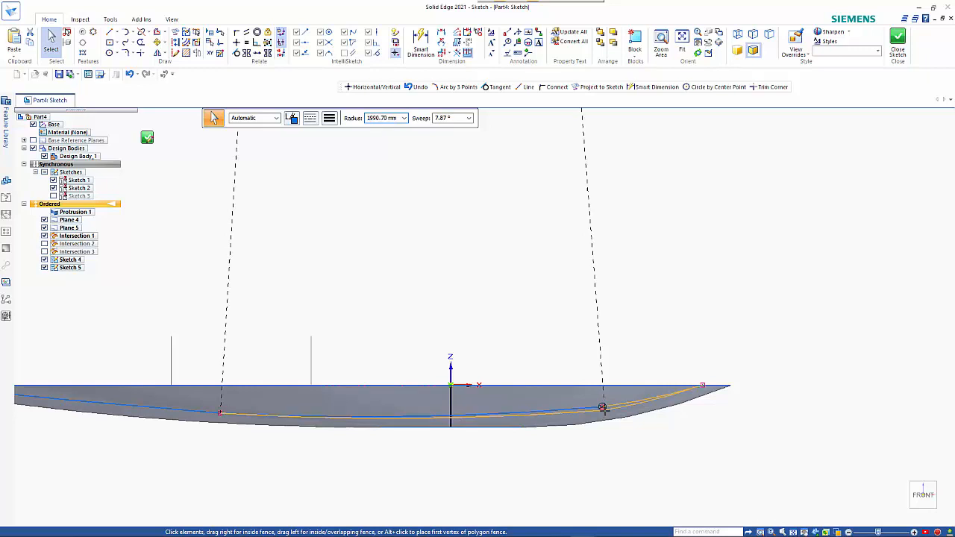
click(602, 408)
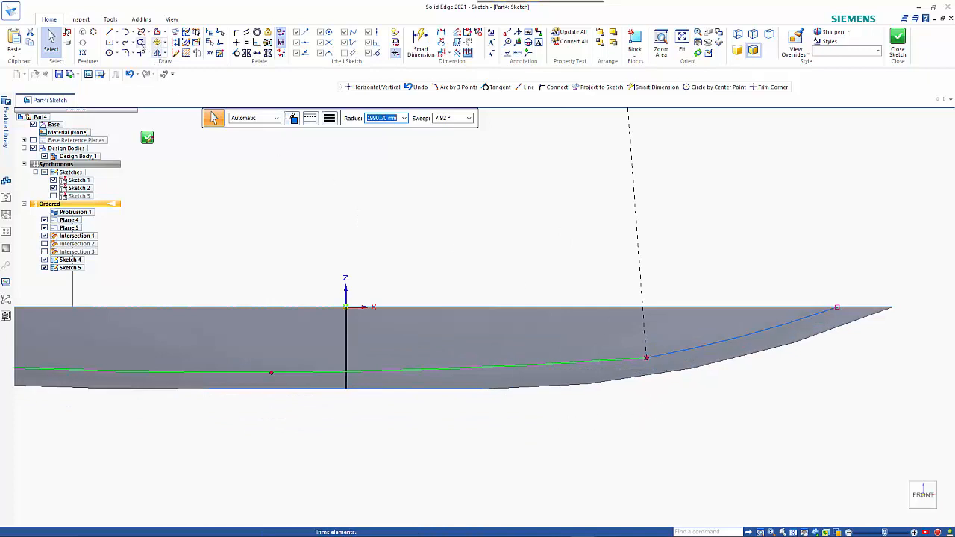
mouse_move(246, 54)
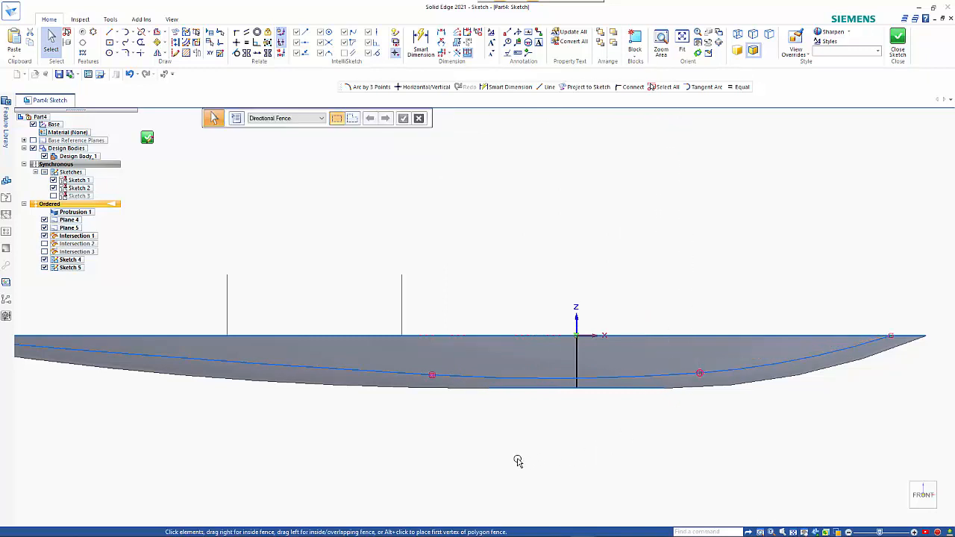
mouse_move(522, 454)
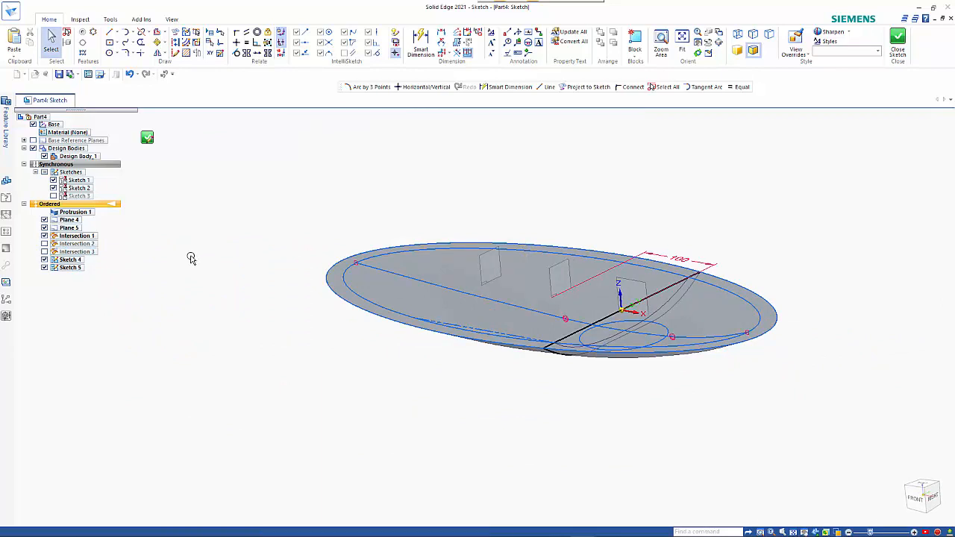
Close Sketch 5 and bring up the Surfacing tools.
click(50, 44)
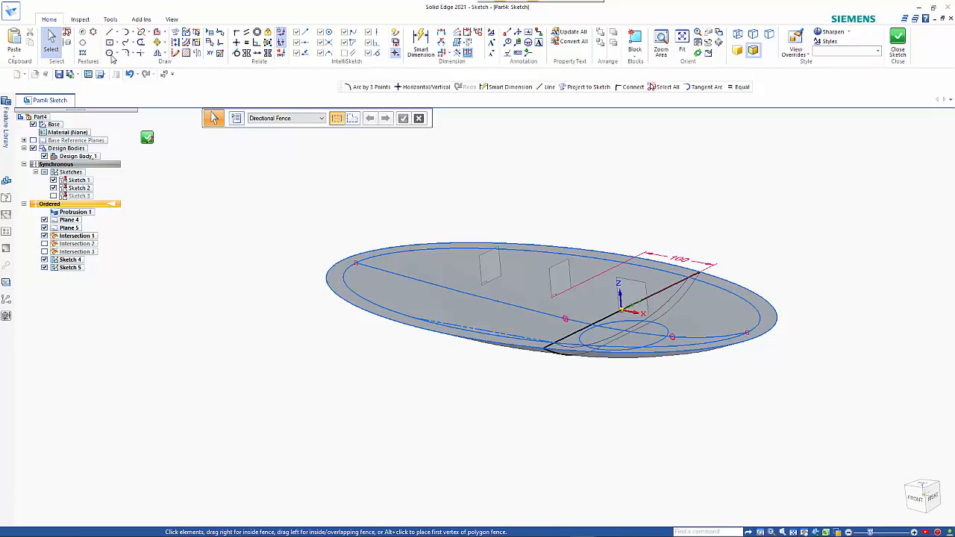
mouse_move(174, 145)
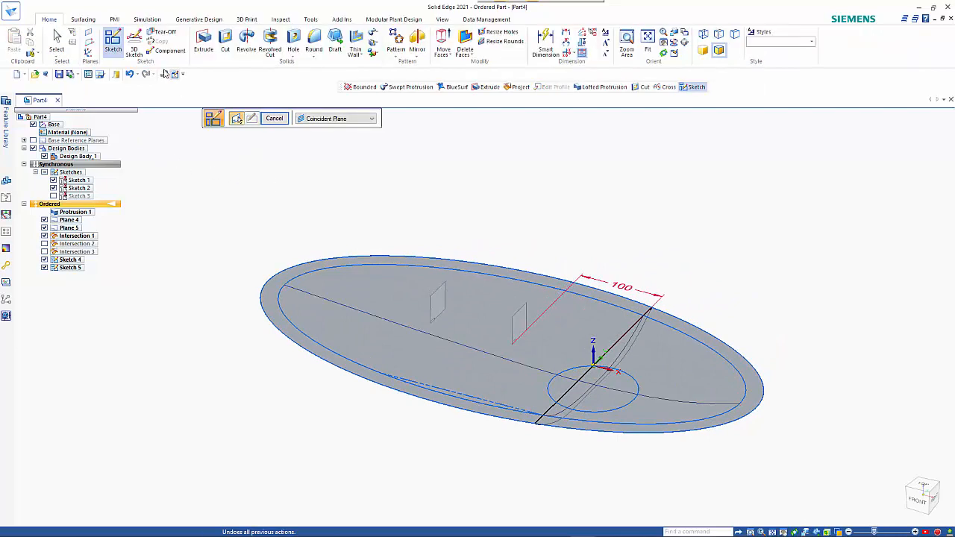
click(83, 19)
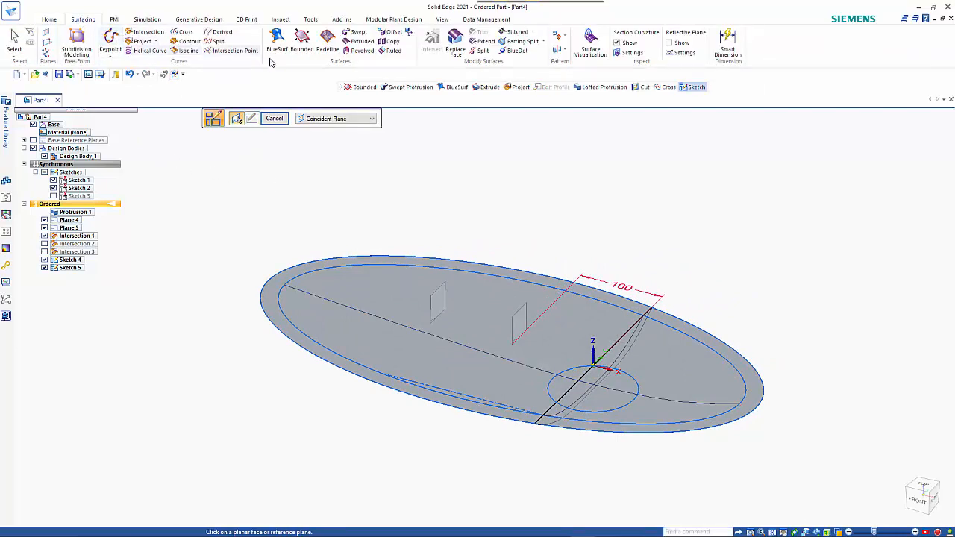
mouse_move(301, 39)
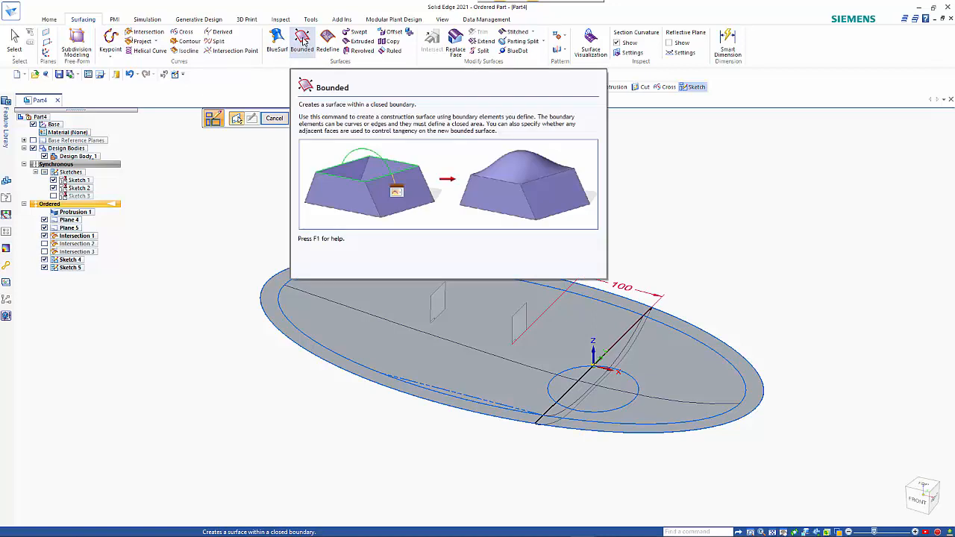
Create Bound 1 across the inner ellipse loop, guided by the sketched profile curve.
click(302, 43)
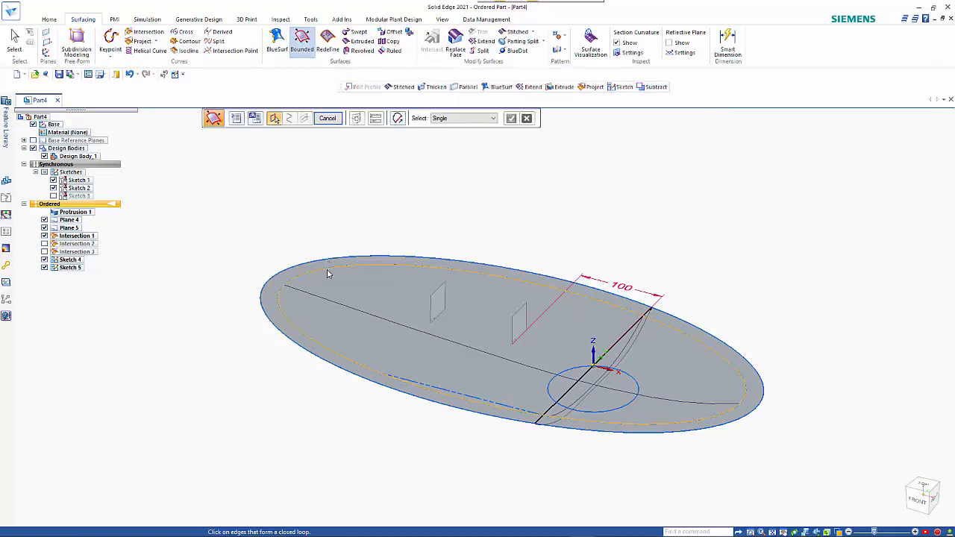
mouse_move(327, 273)
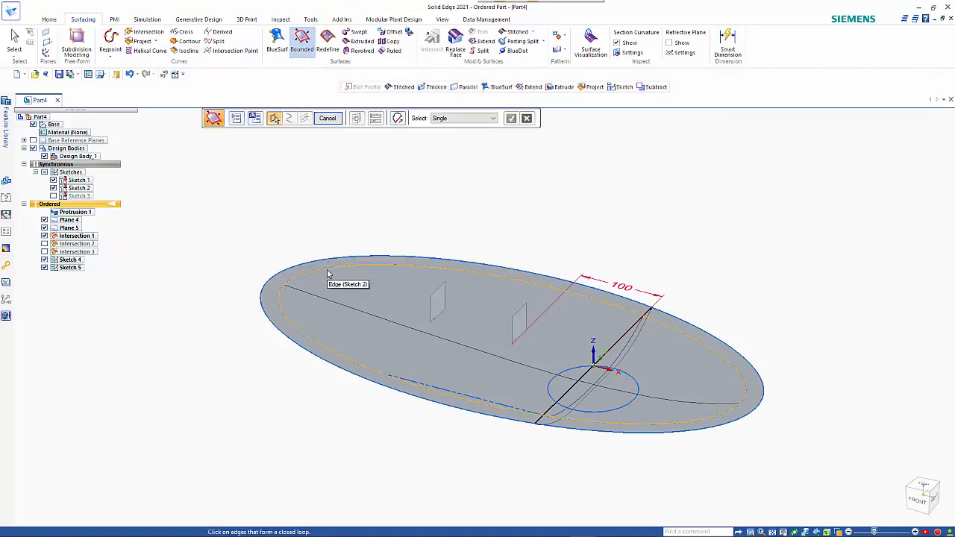
click(326, 274)
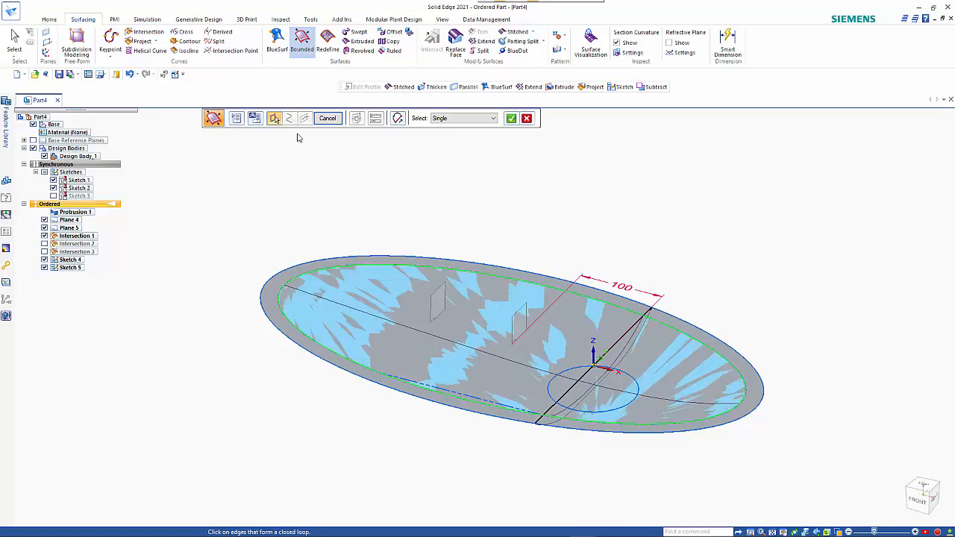
click(510, 117)
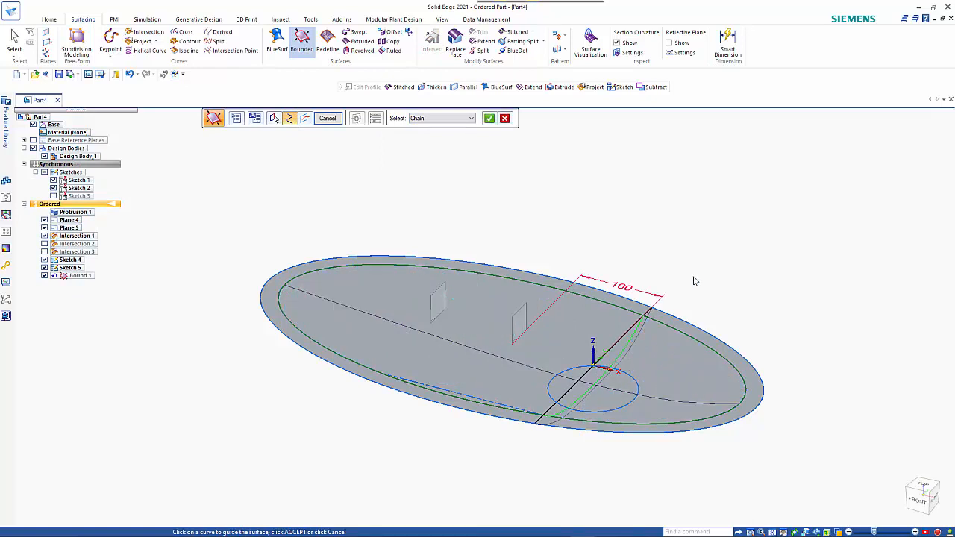
click(489, 118)
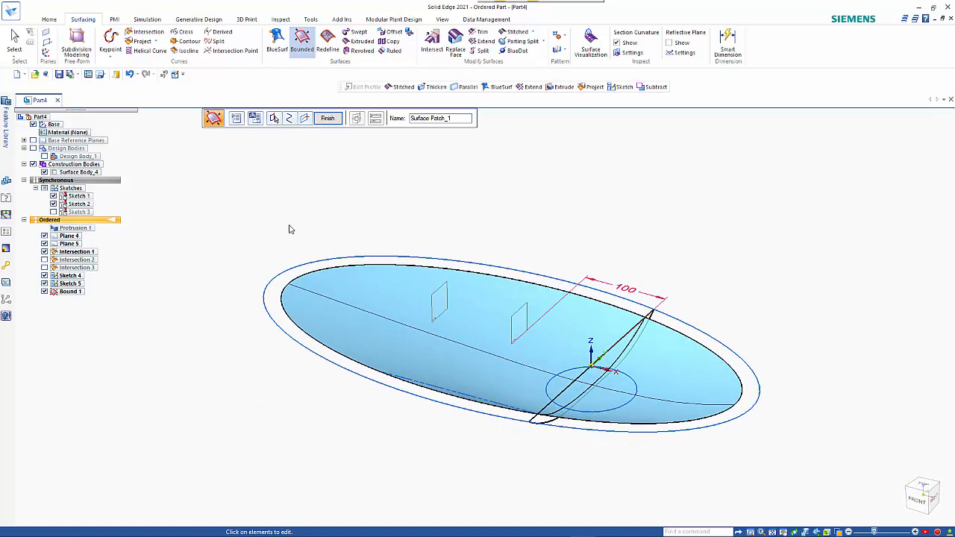
mouse_move(305, 118)
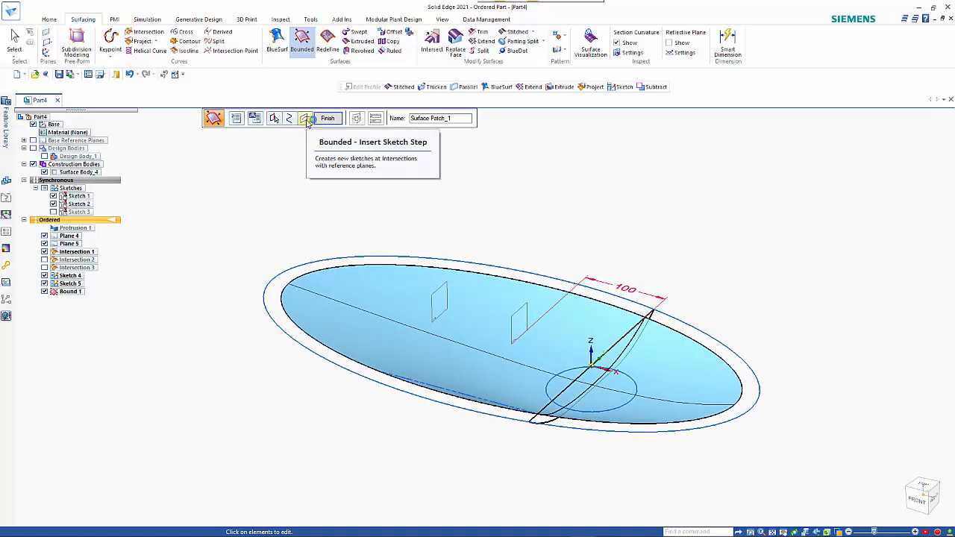
mouse_move(305, 118)
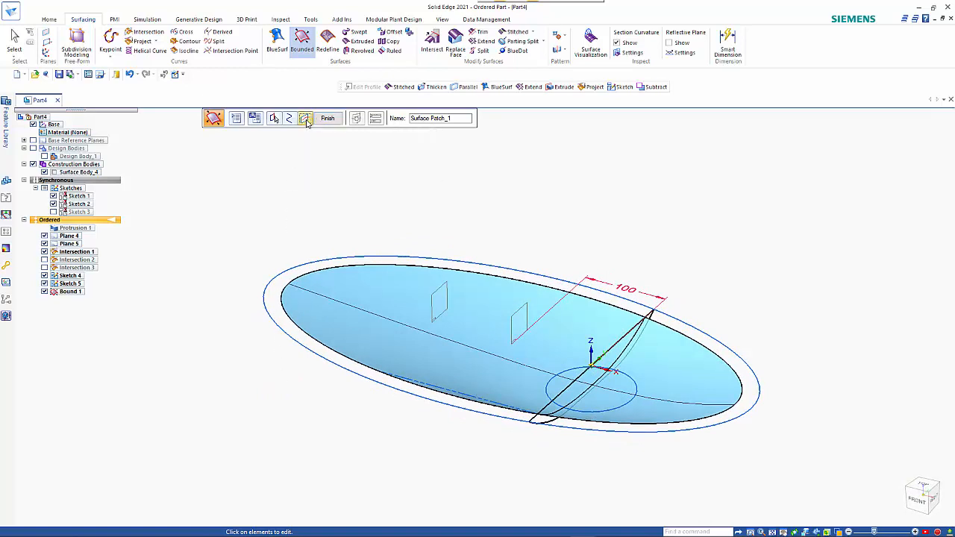
Insert a section sketch on a parallel plane, with keypoint snapping set to All.
click(305, 118)
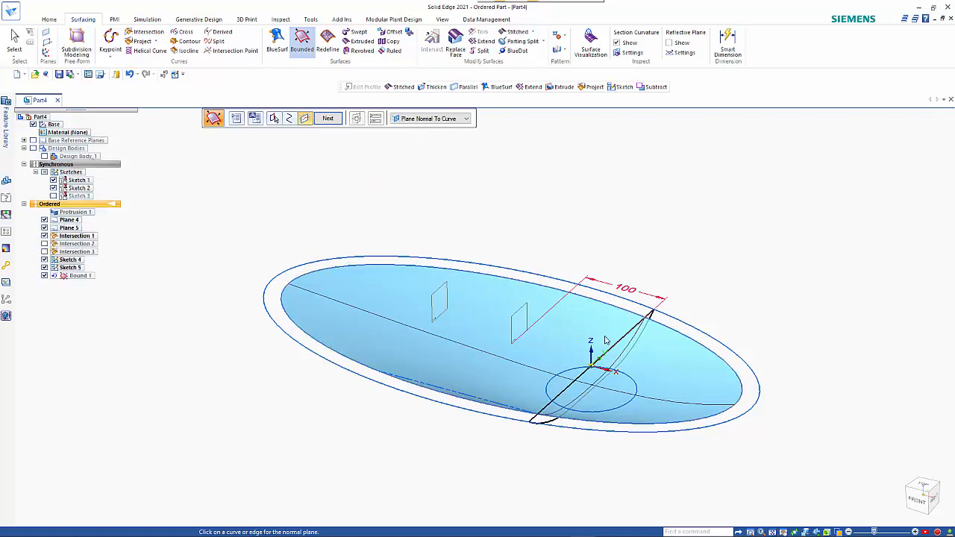
click(465, 118)
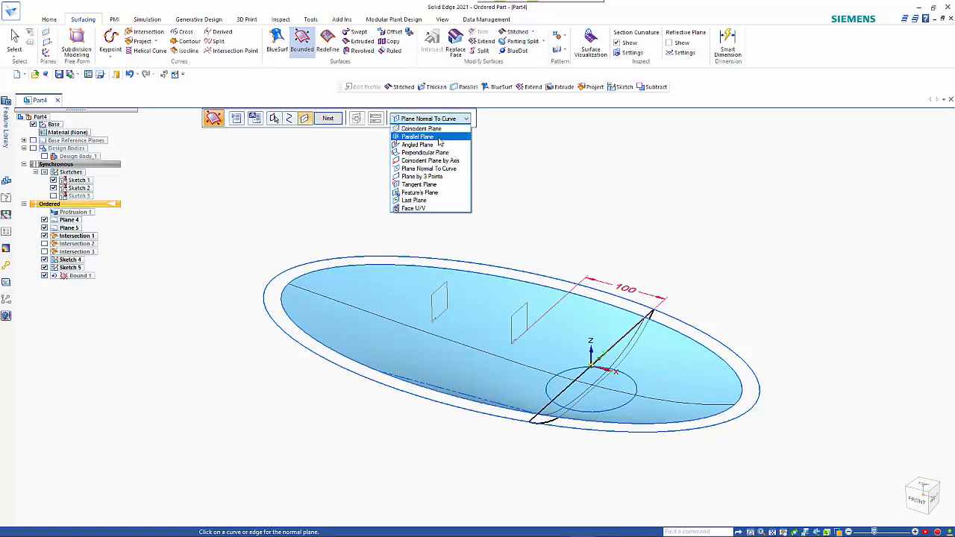
click(416, 137)
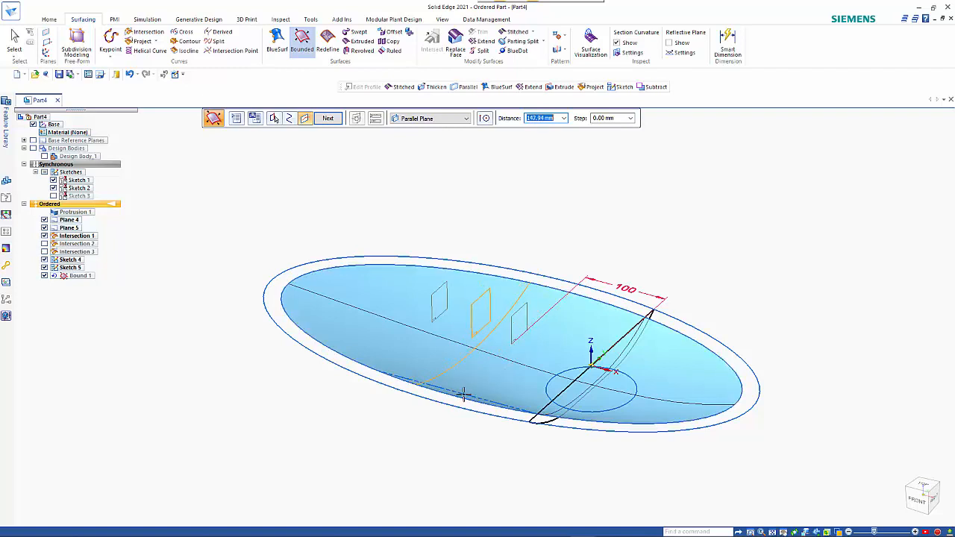
click(484, 117)
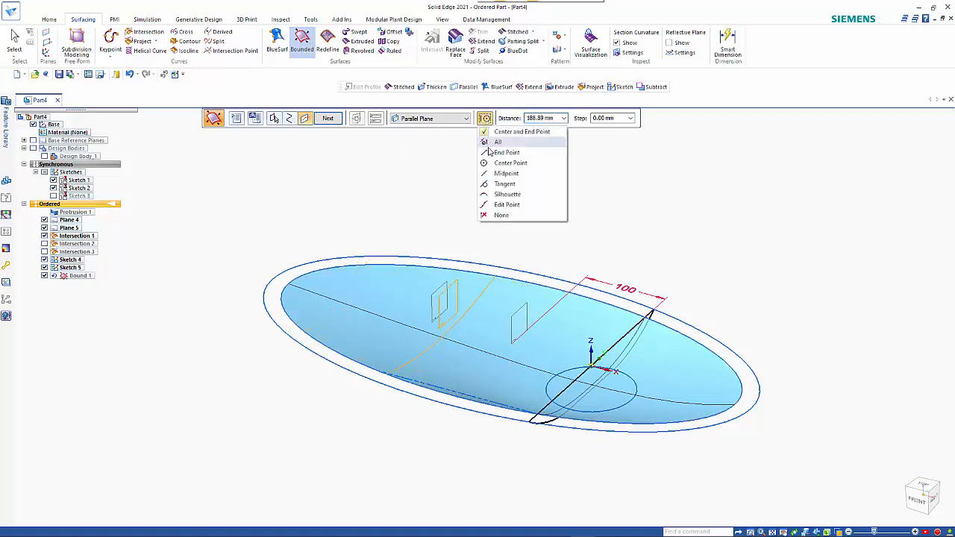
click(497, 141)
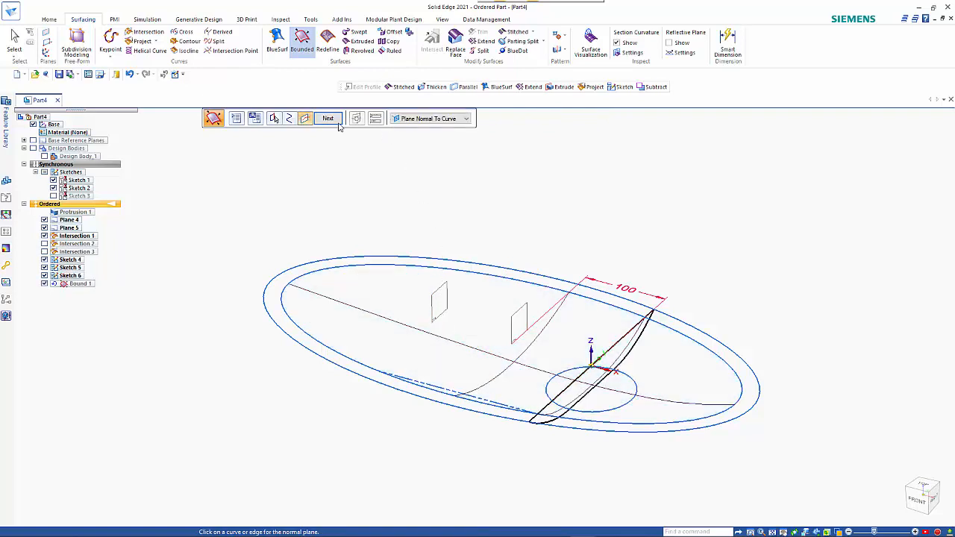
Place a second parallel section plane, creating Sketch 7.
click(465, 118)
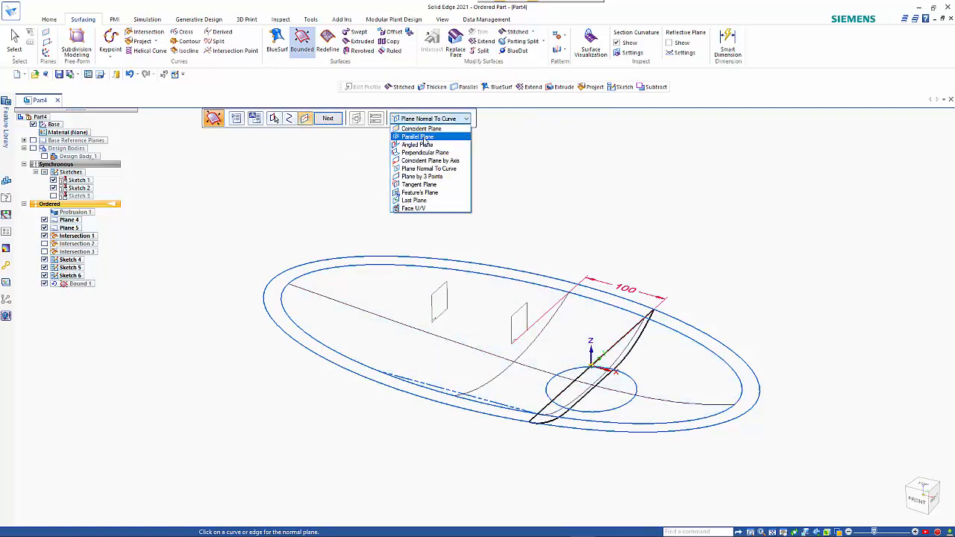
click(417, 137)
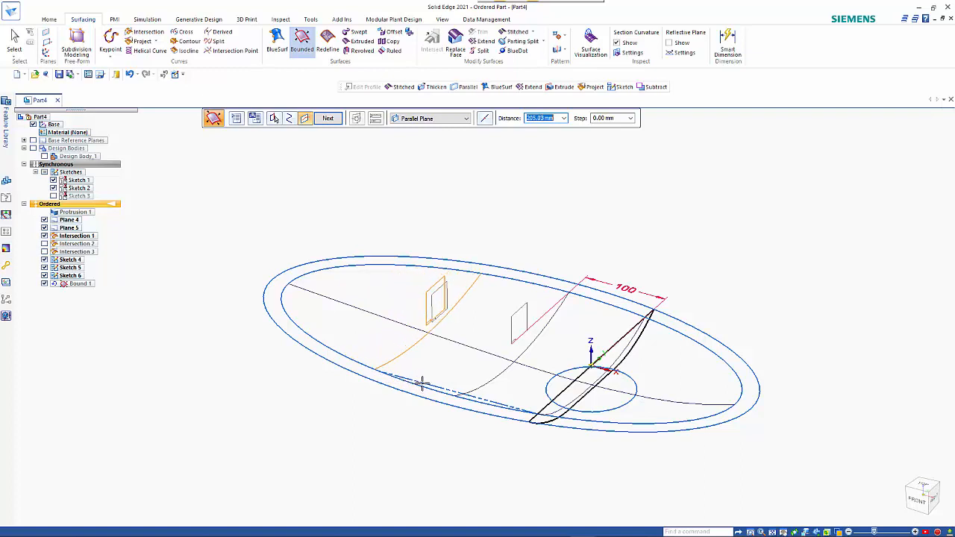
click(484, 118)
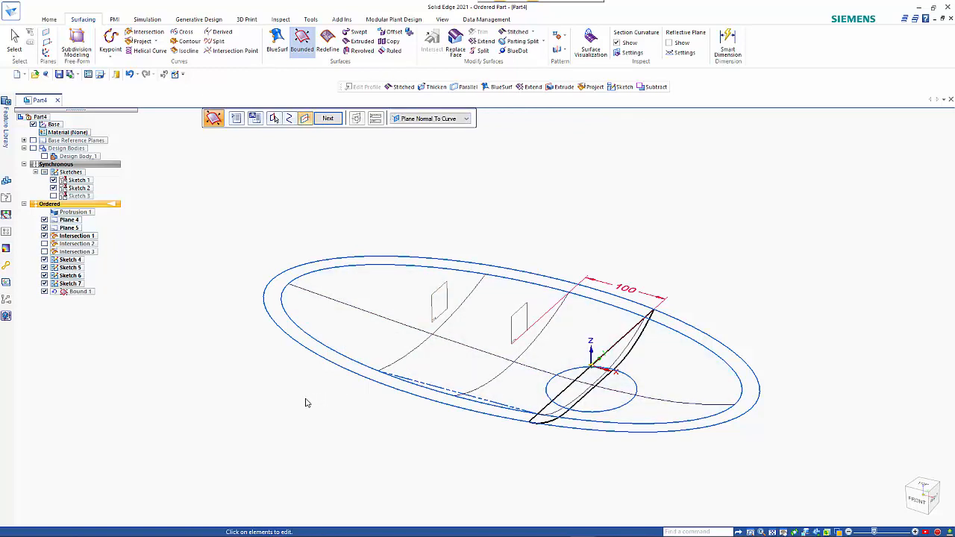
Finish Bound 1 through the new sections and zoom in on the surface edge.
click(327, 118)
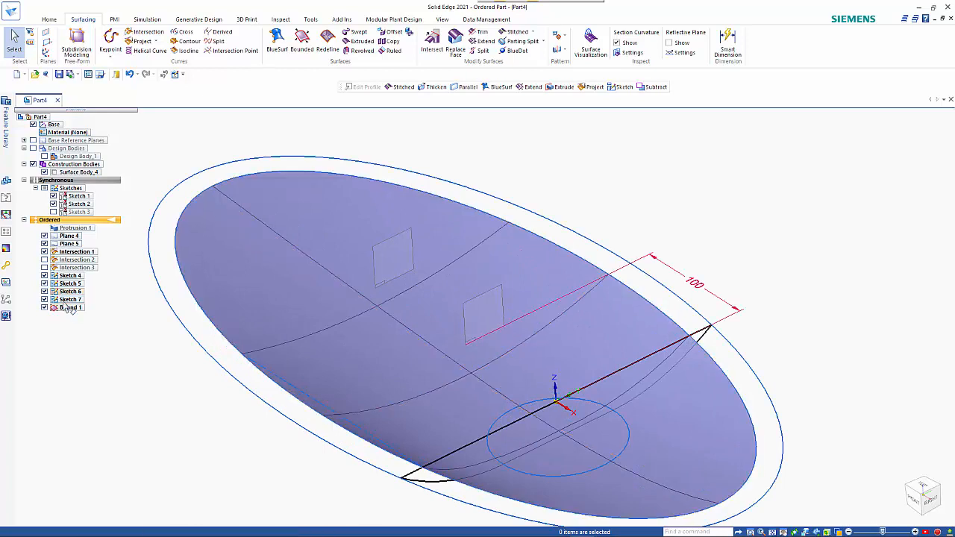
click(69, 299)
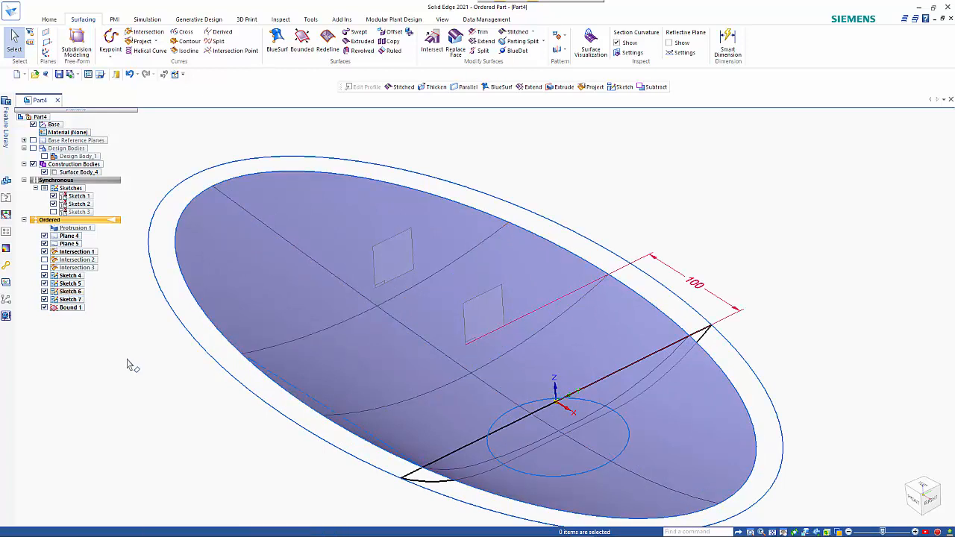
mouse_move(165, 266)
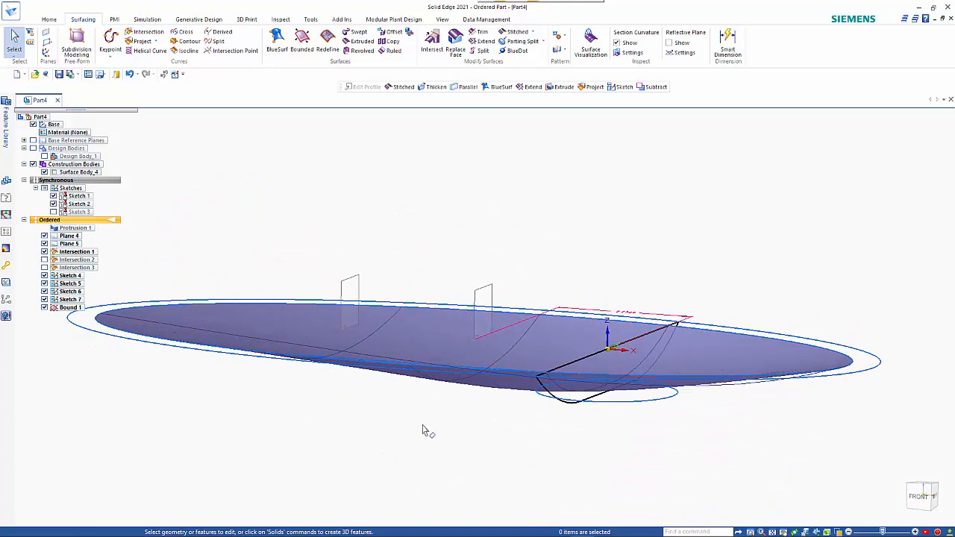
scroll(up, 3)
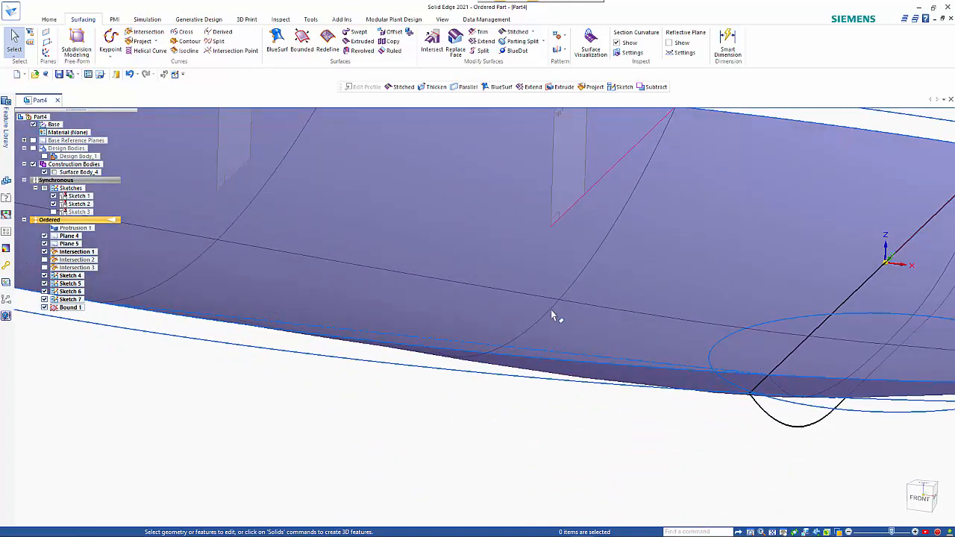
mouse_move(519, 410)
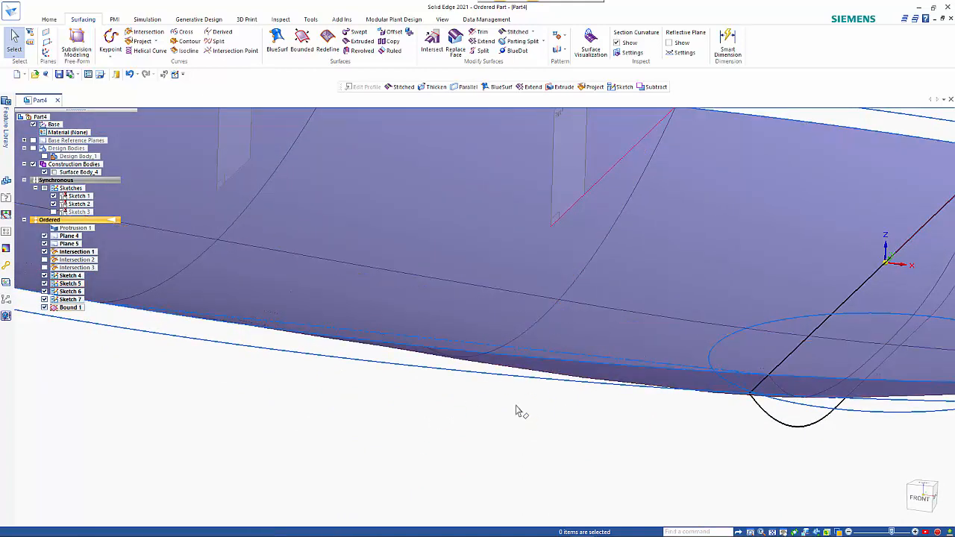
Reopen Sketch 6 from PathFinder using Edit Profile on the Home tab.
click(71, 307)
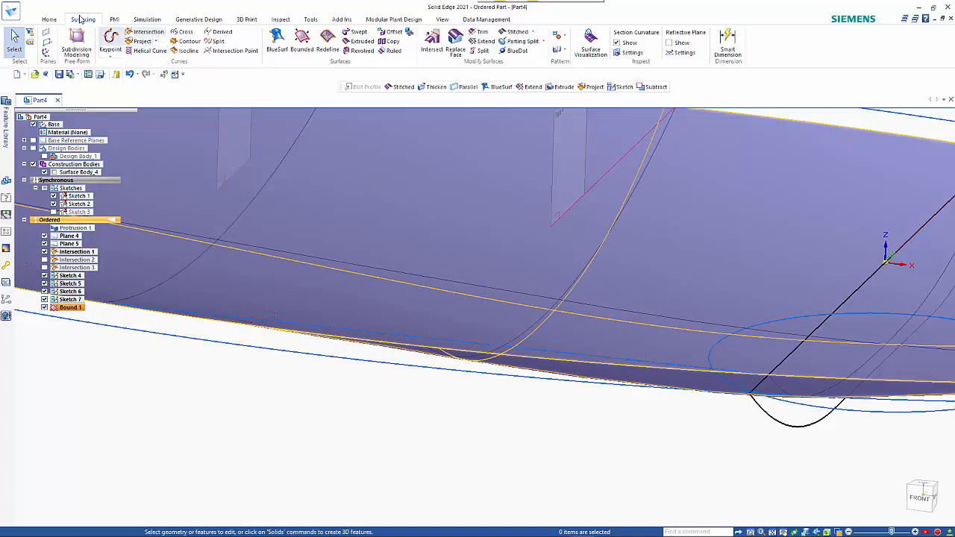
click(50, 19)
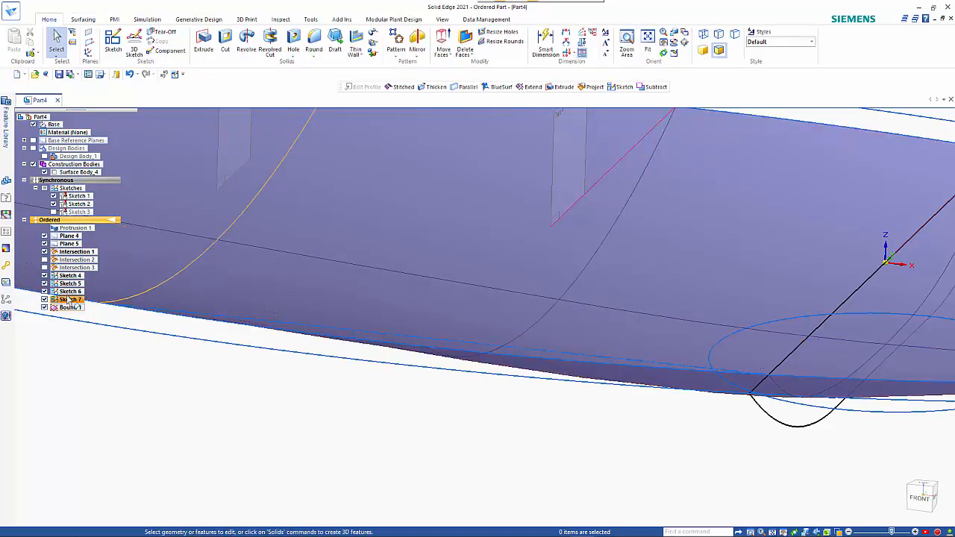
click(69, 291)
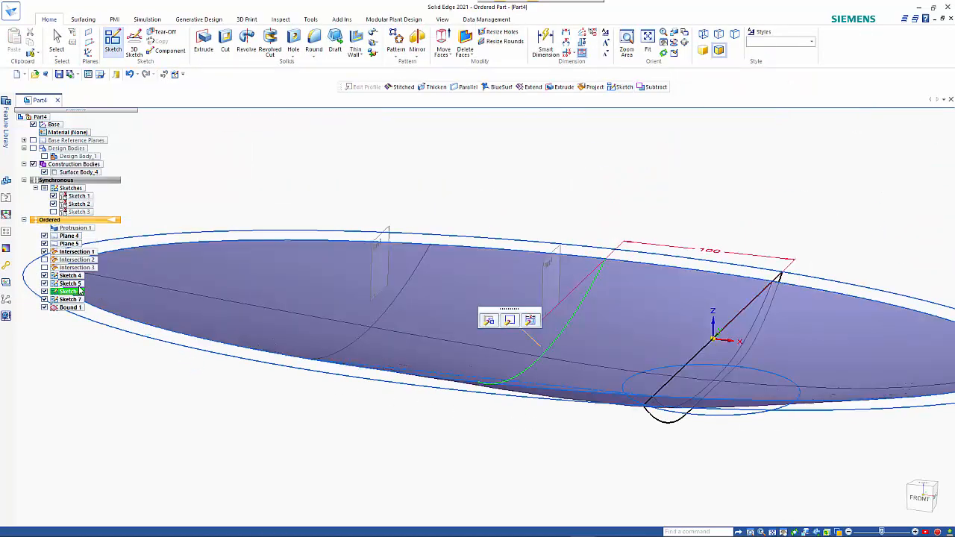
click(68, 299)
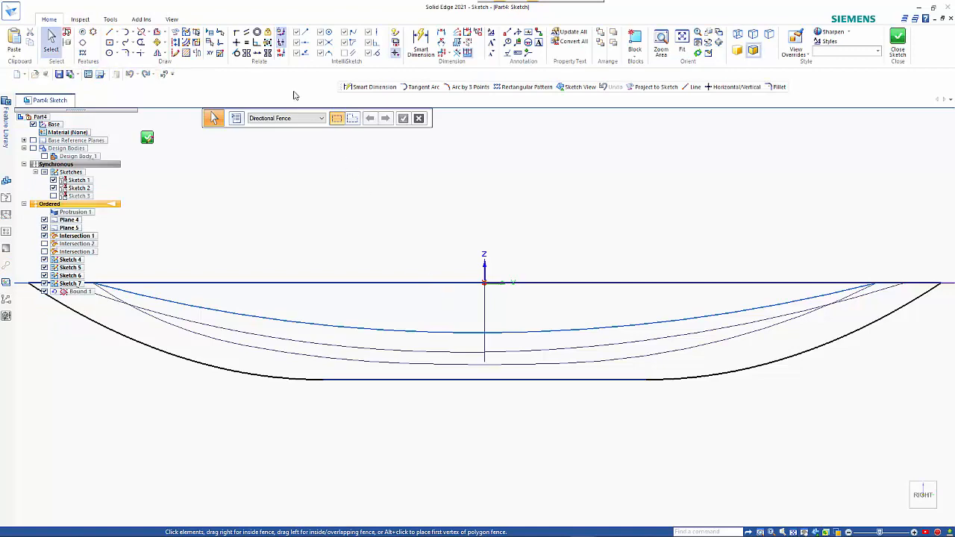
click(418, 118)
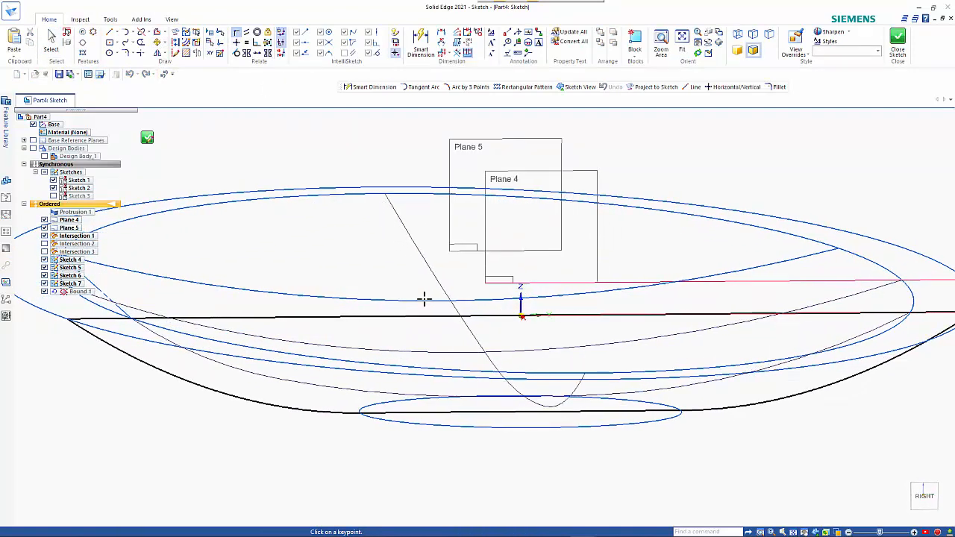
mouse_move(447, 299)
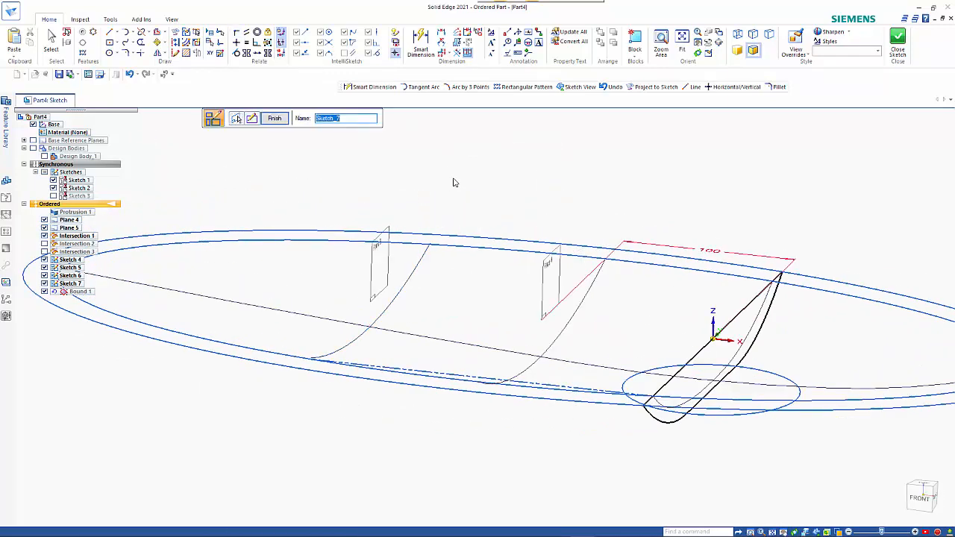
Finish the Sketch 6 profile edit and right-click Sketch 7 in PathFinder.
click(274, 118)
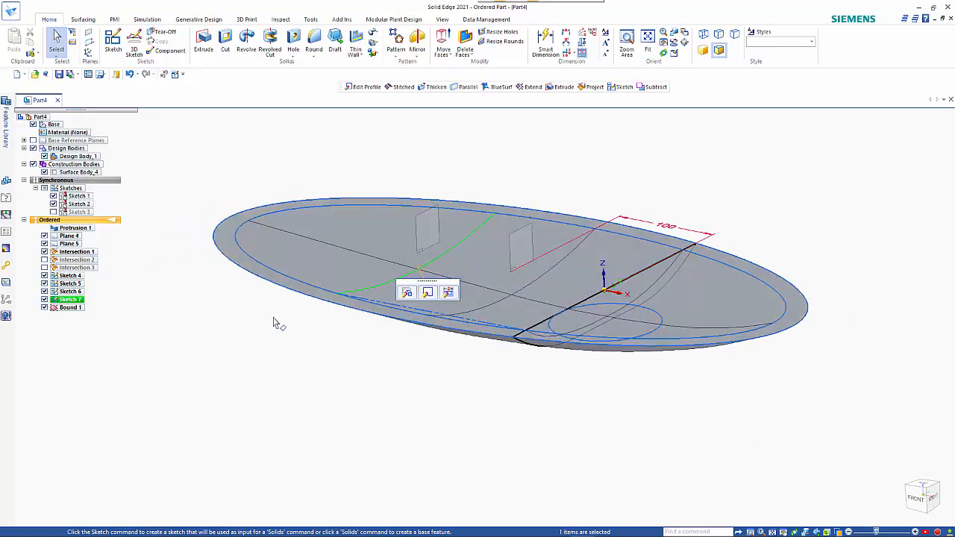
right_click(68, 298)
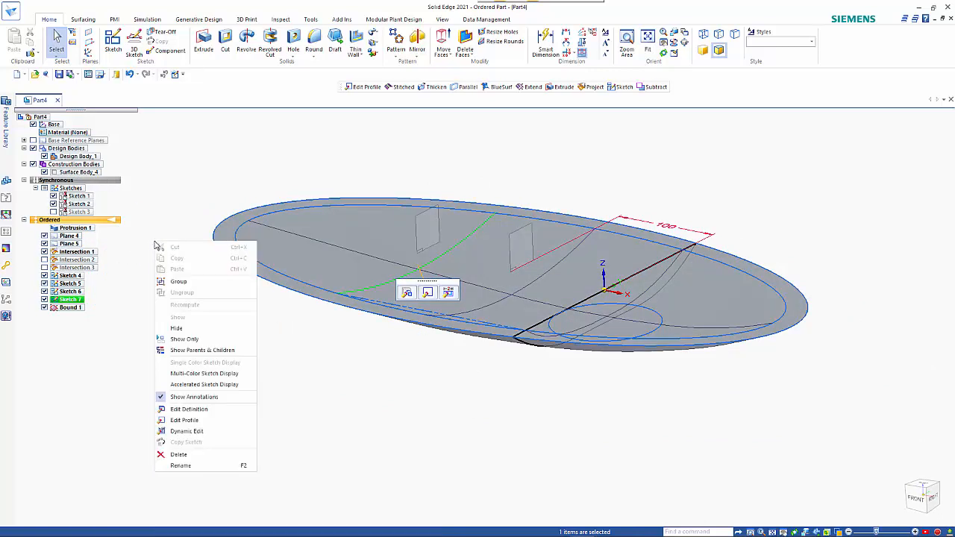
mouse_move(277, 347)
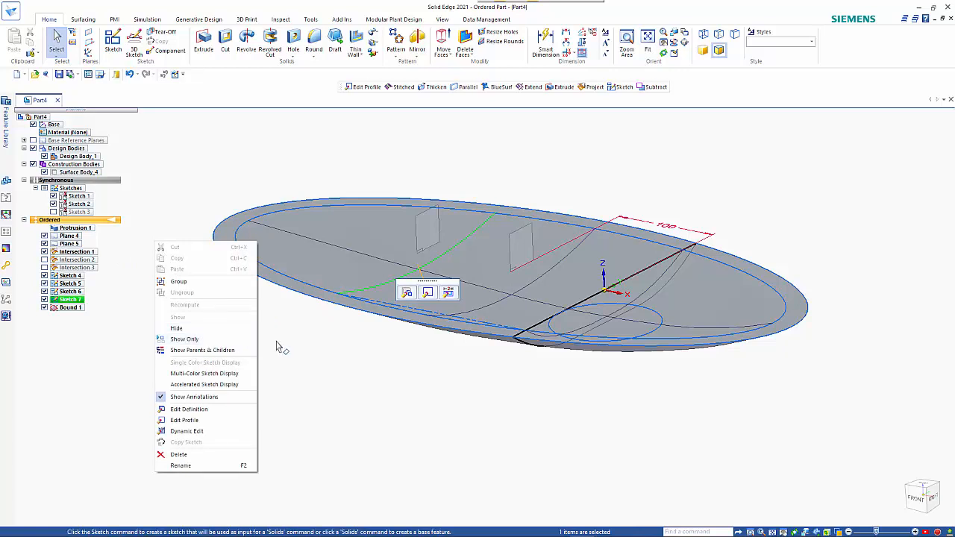
mouse_move(287, 346)
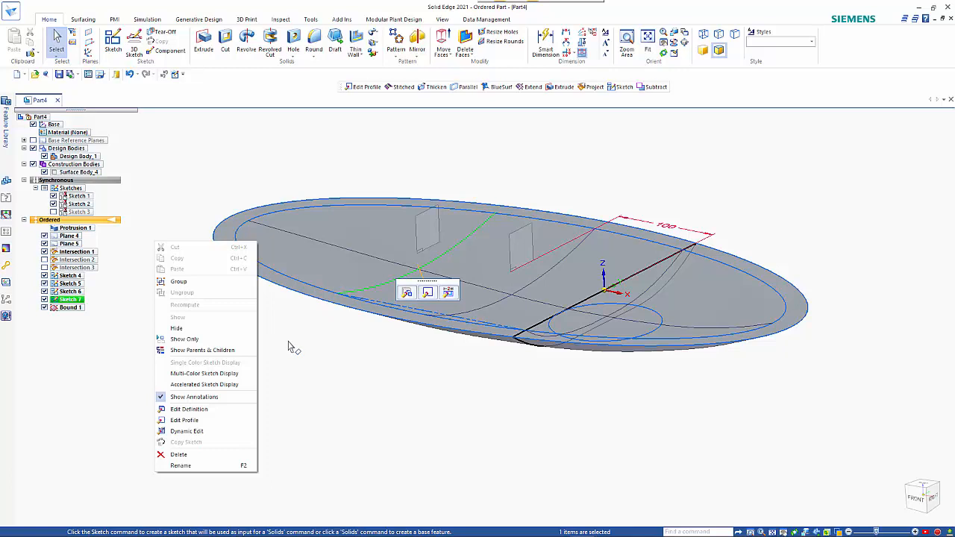
Hide Sketches 4–7, Intersection 1, and Planes 4 and 5 in PathFinder.
click(142, 310)
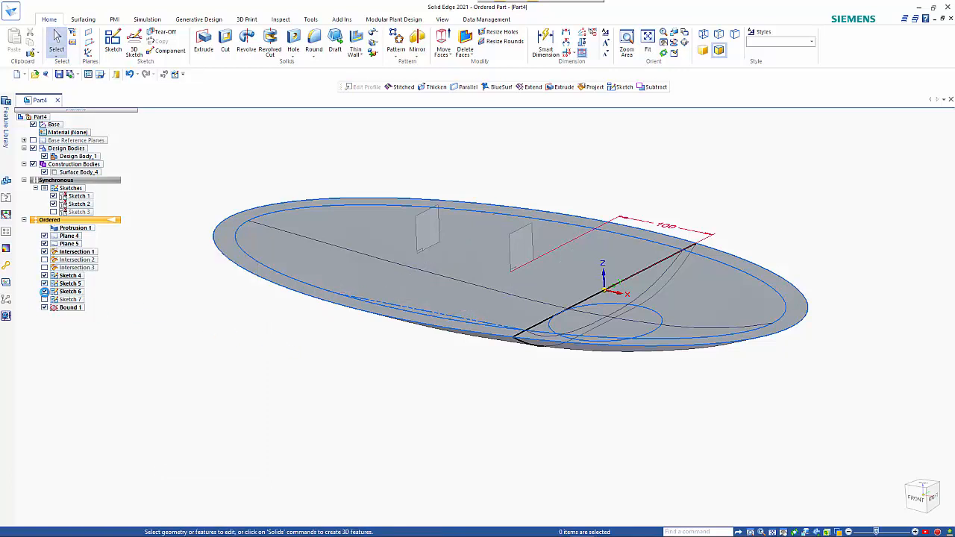
click(69, 308)
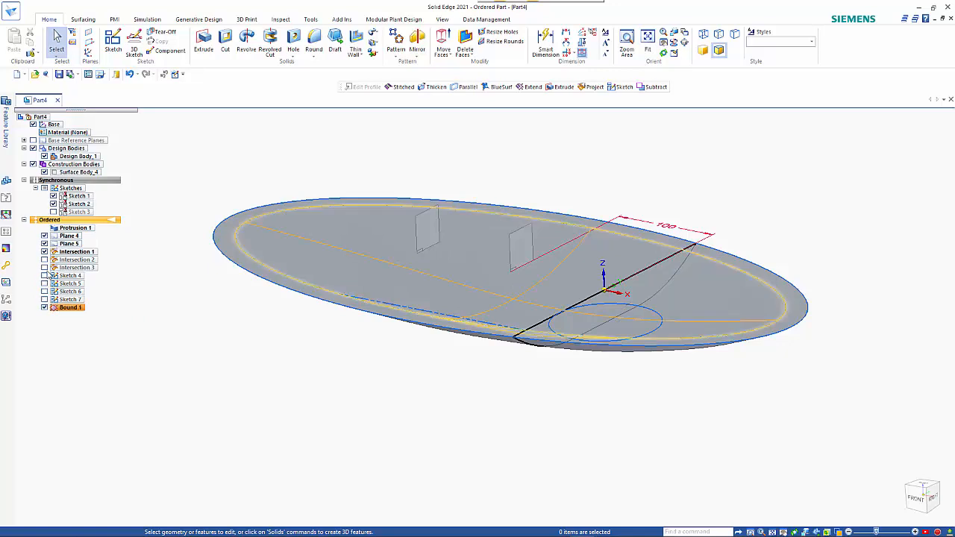
click(44, 251)
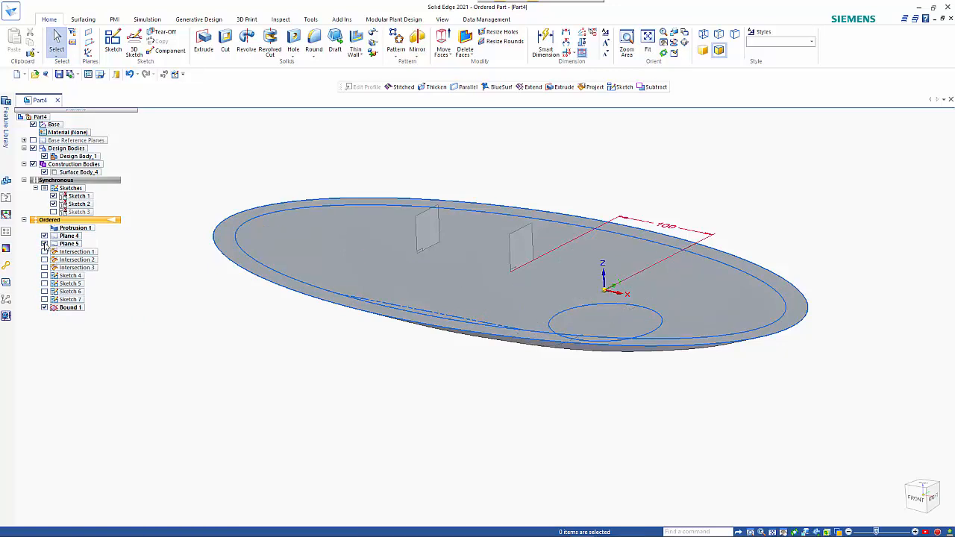
click(45, 244)
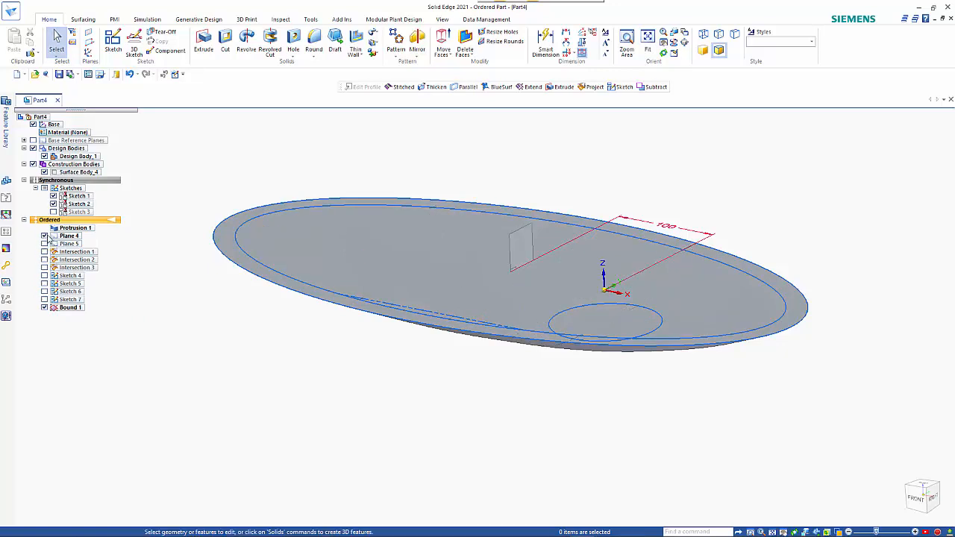
click(44, 235)
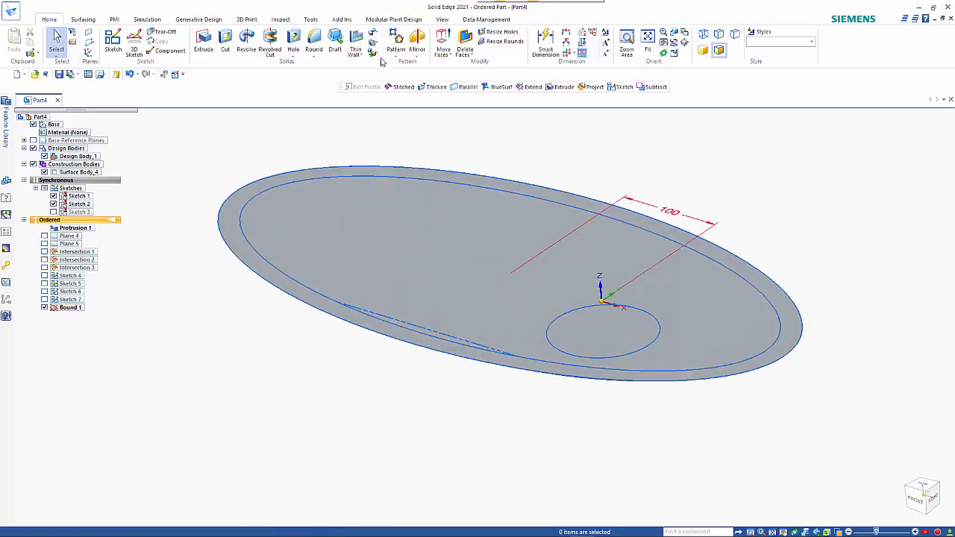
Cut the platter body using the curved Surface Body_4 as the tool.
click(373, 52)
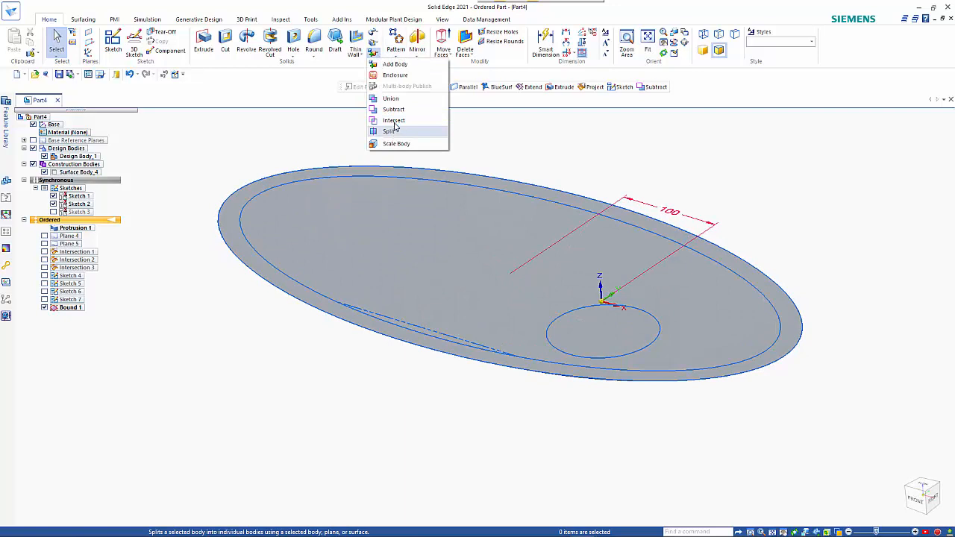
click(391, 132)
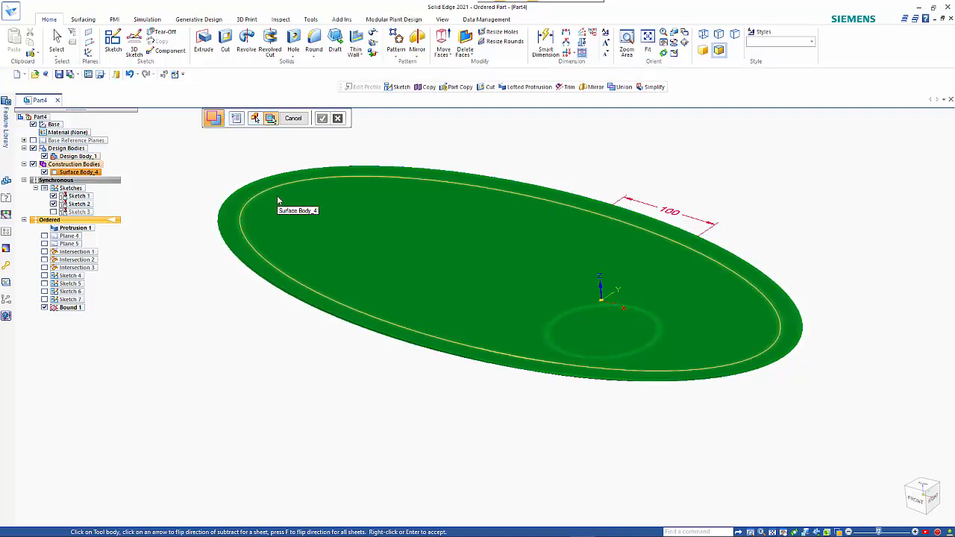
click(477, 298)
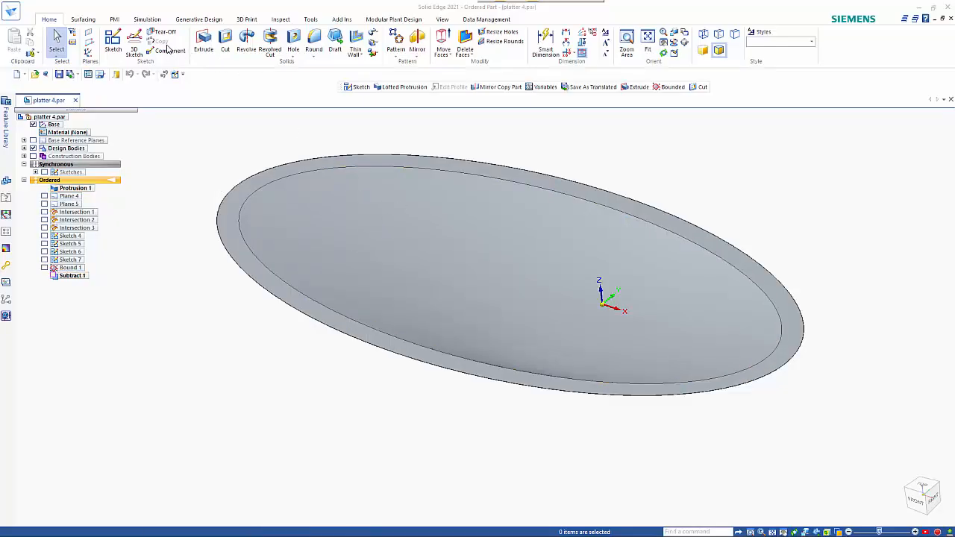
On the Top plane, sketch an ellipse centred inside the dish and cut it with a dividing line.
click(111, 39)
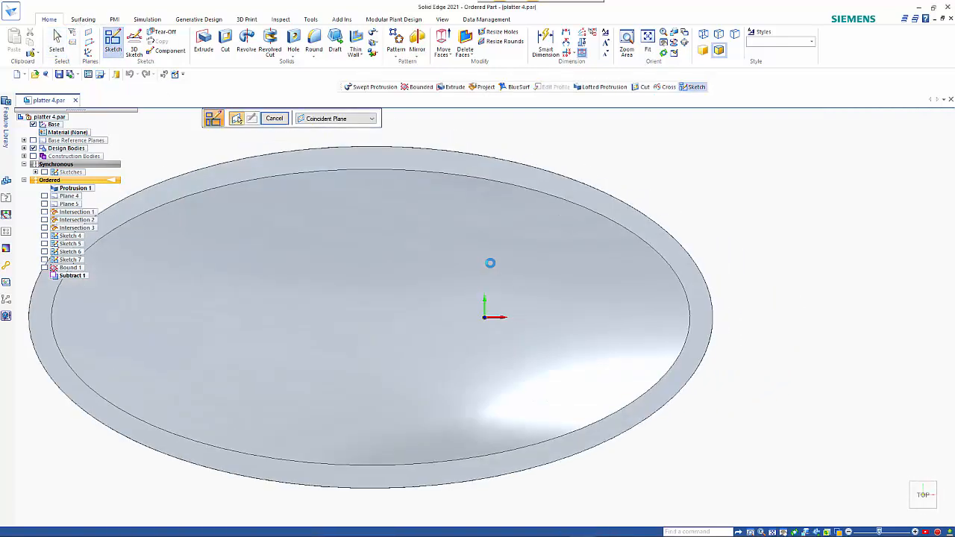
click(213, 118)
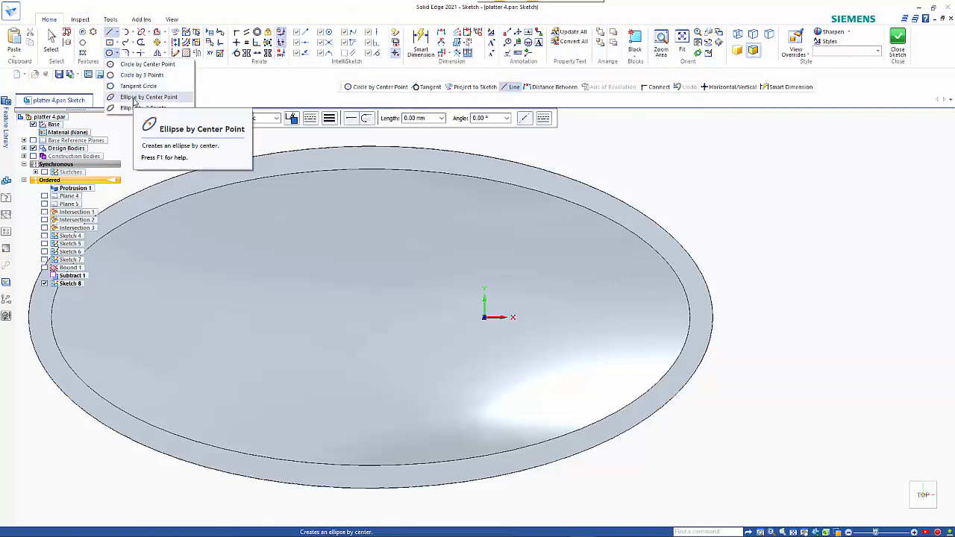
click(148, 97)
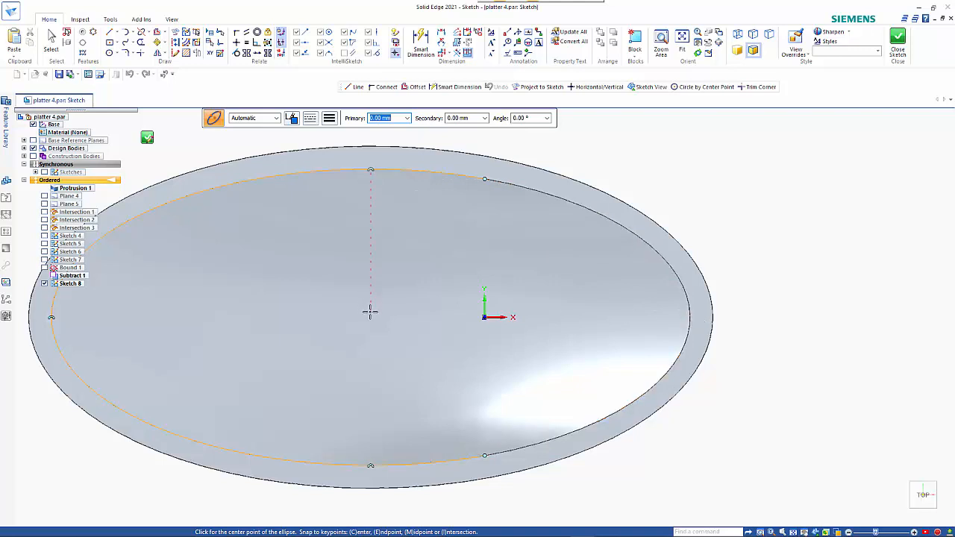
click(371, 312)
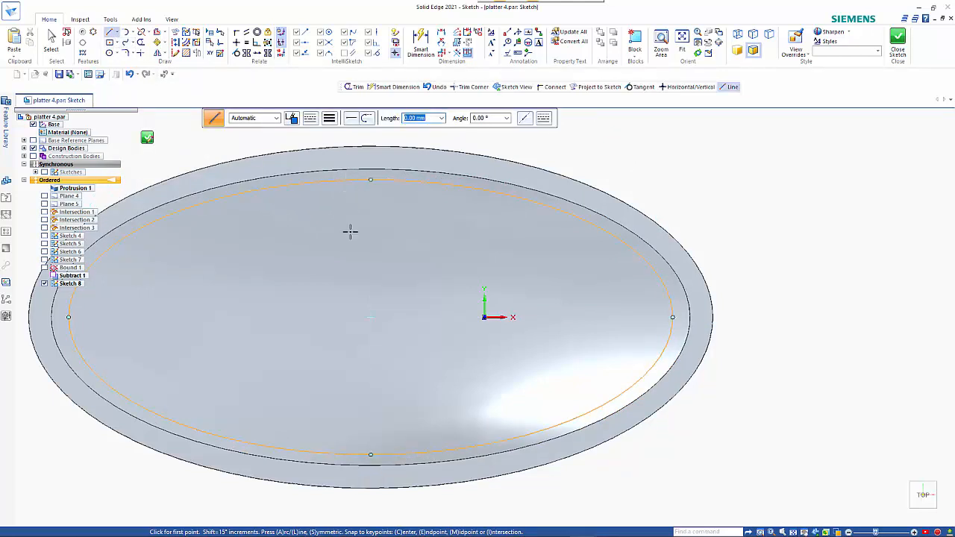
click(346, 179)
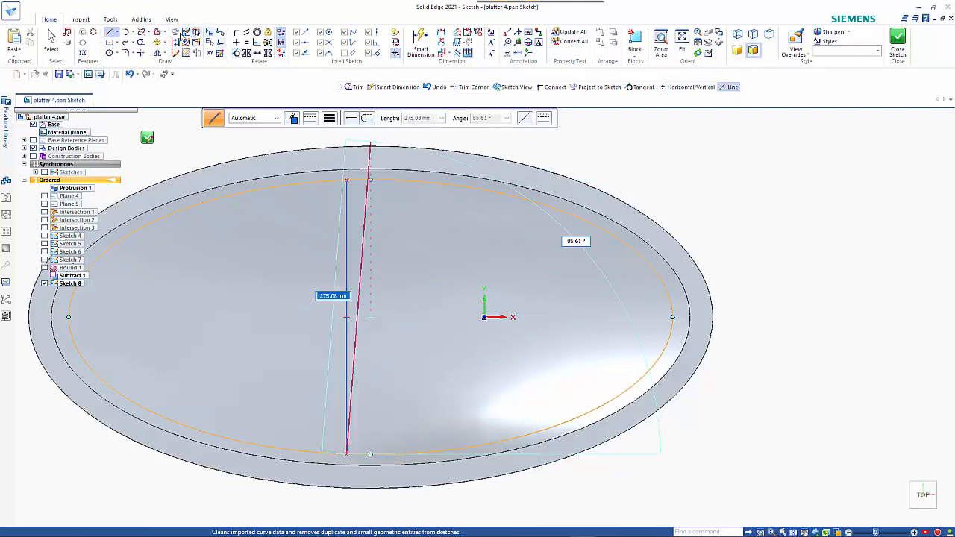
click(358, 86)
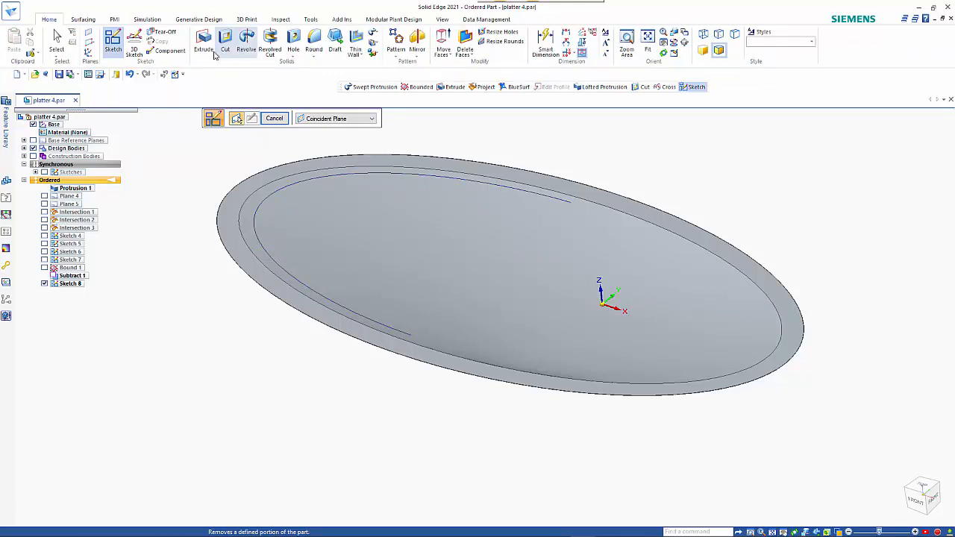
Project Sketch 8's elliptical arc onto the dished face as Projection 1.
click(83, 19)
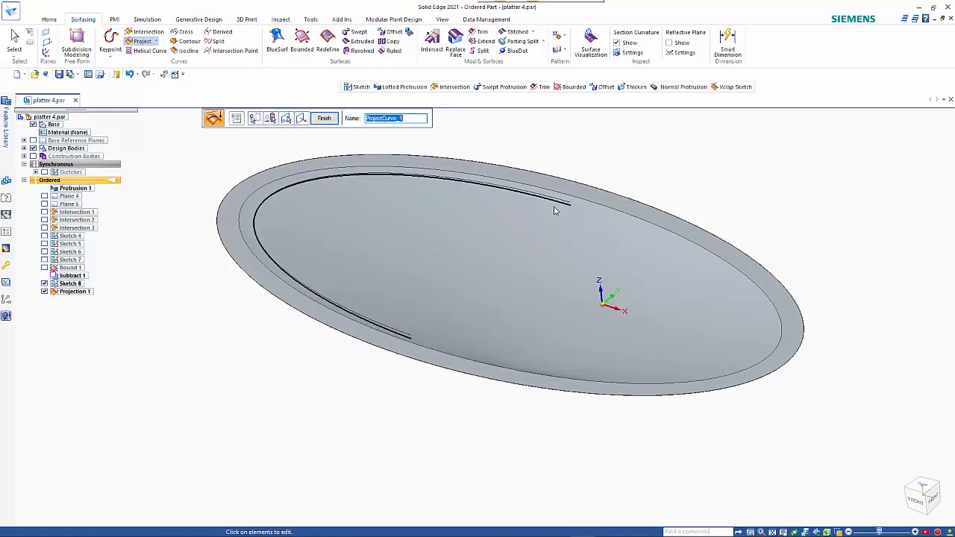
click(255, 118)
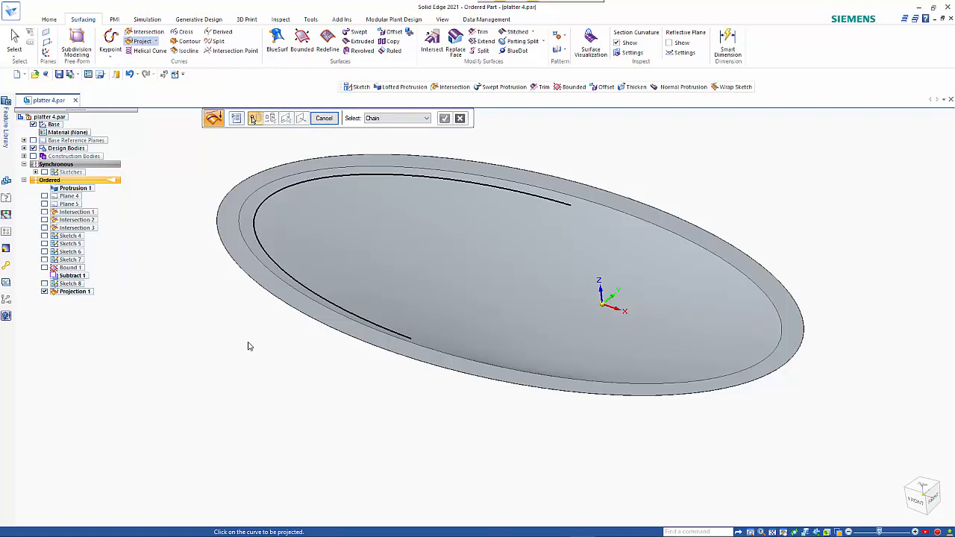
mouse_move(52, 23)
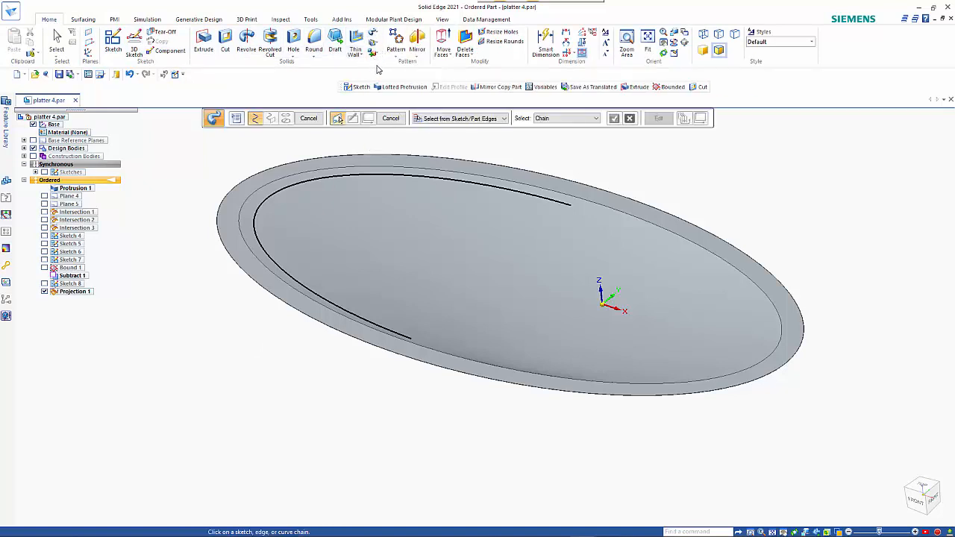
Use Projection 1 as the sweep path with a 0.2 mm circle section at its end.
click(355, 179)
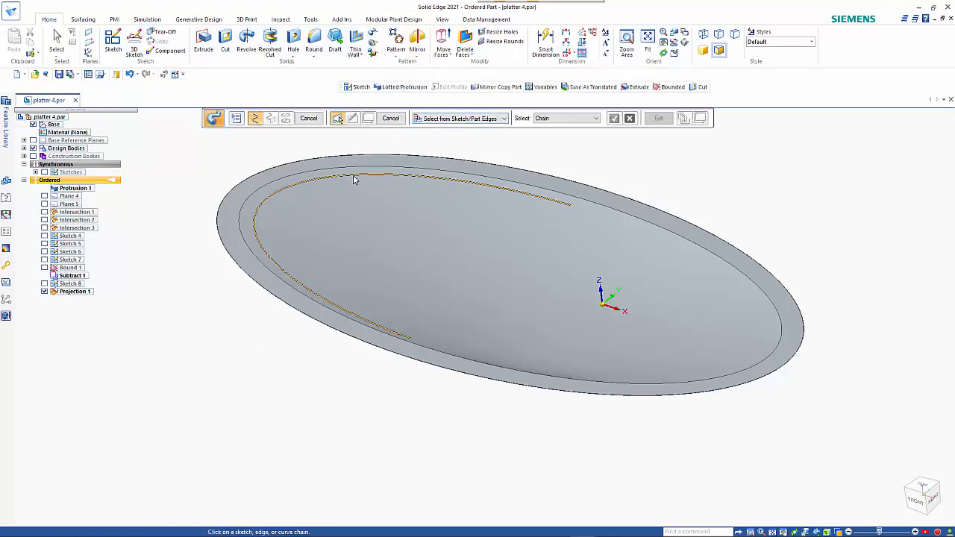
click(354, 177)
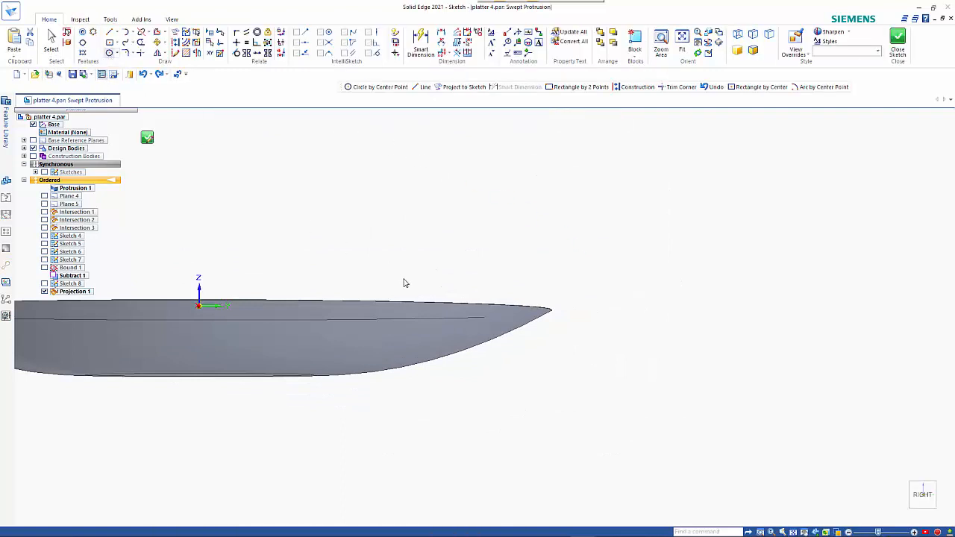
click(809, 87)
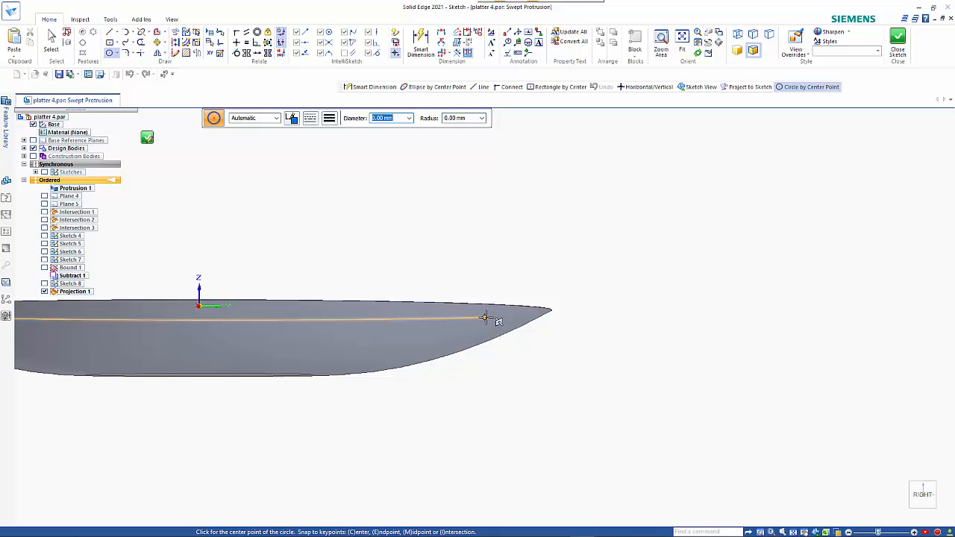
click(484, 317)
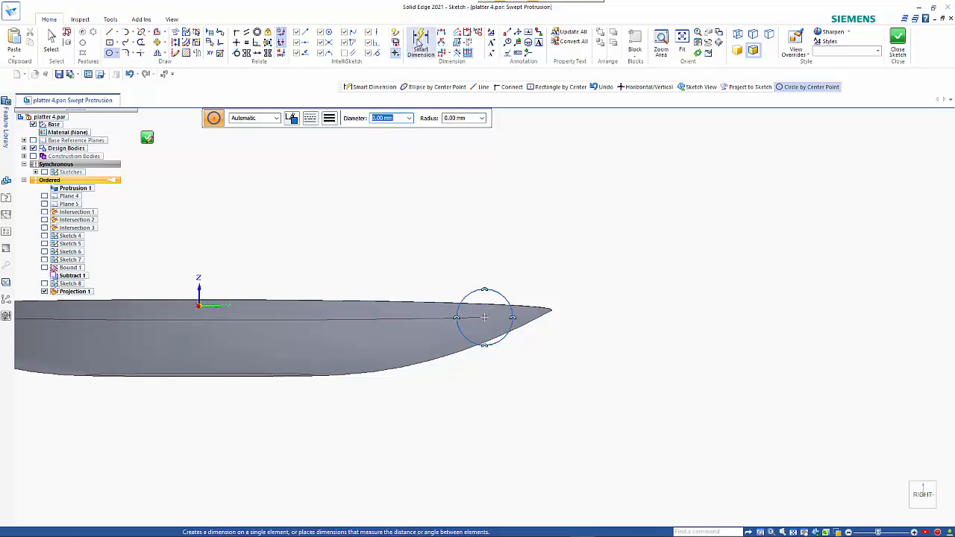
click(484, 317)
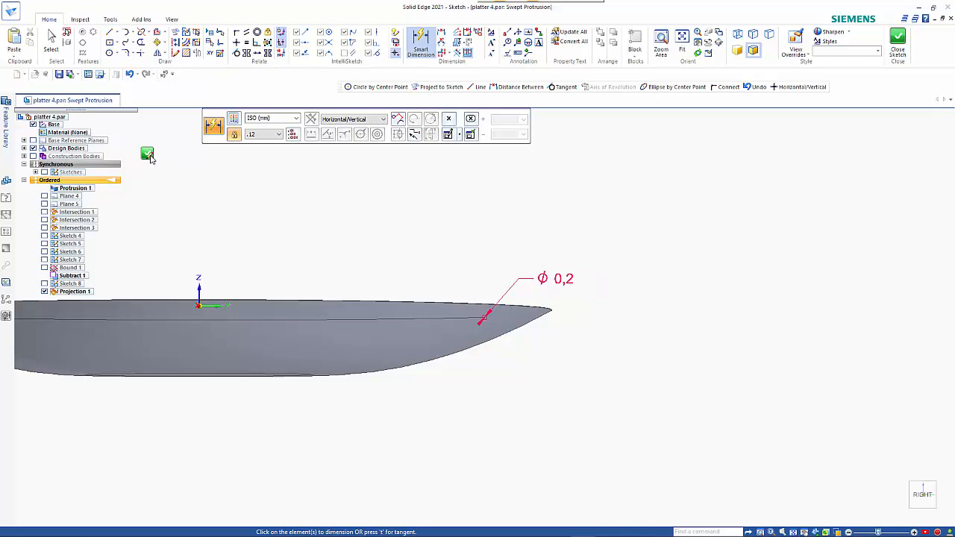
click(147, 154)
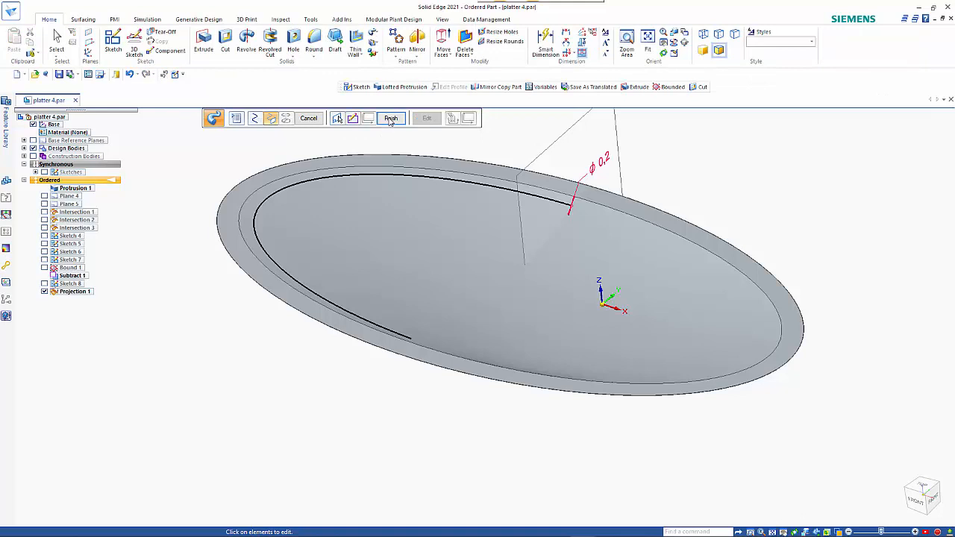
click(391, 118)
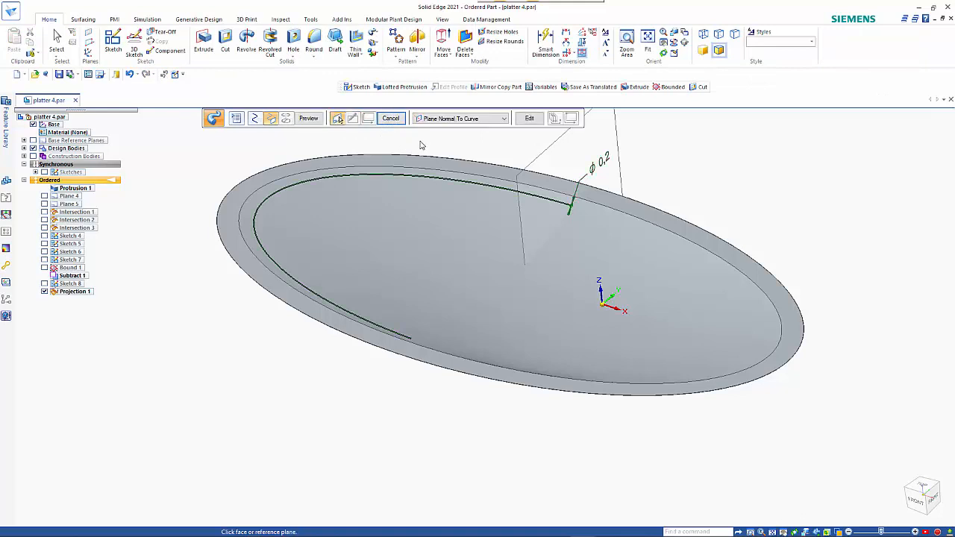
mouse_move(509, 194)
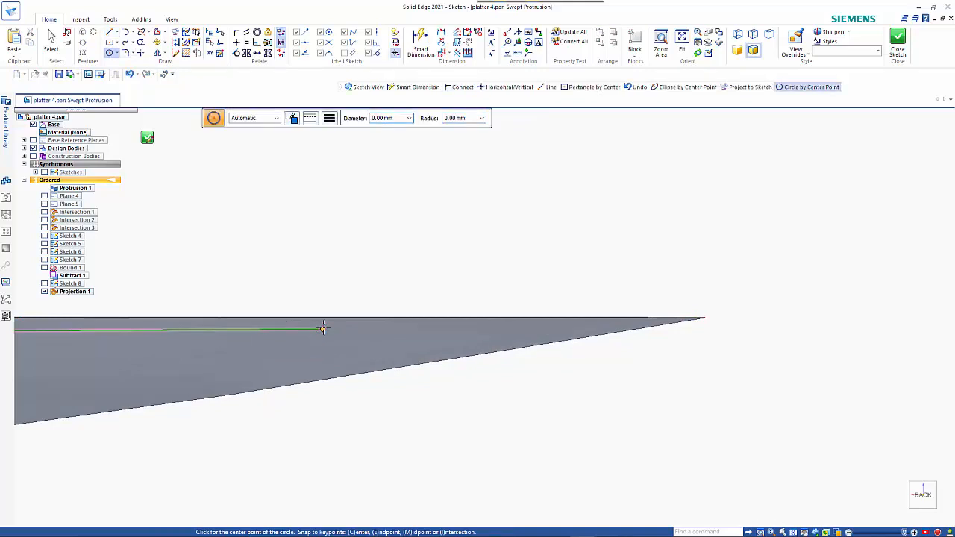
Draw a 1.5 mm section circle centred further along the projected curve.
click(322, 328)
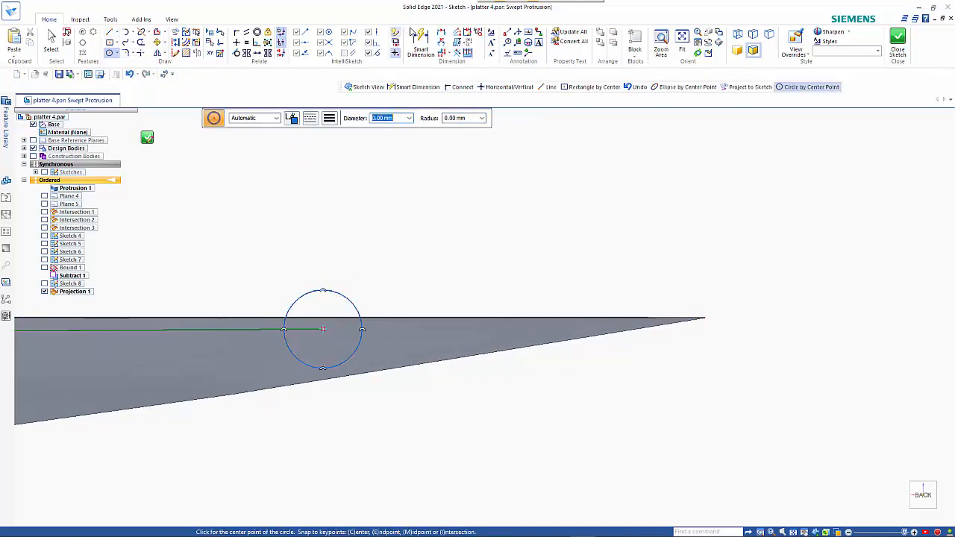
click(420, 41)
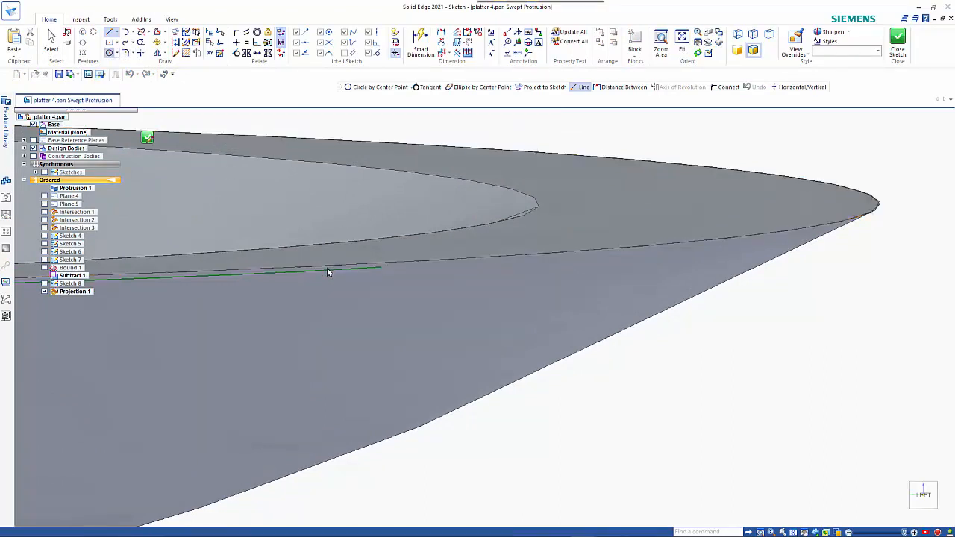
Add a third 0.2 mm section circle at the curve's far end.
click(810, 86)
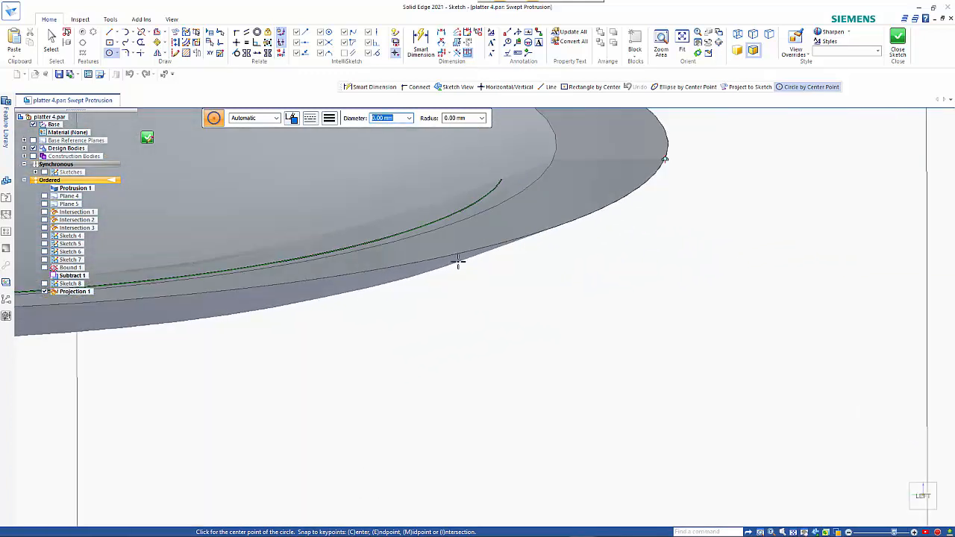
mouse_move(498, 181)
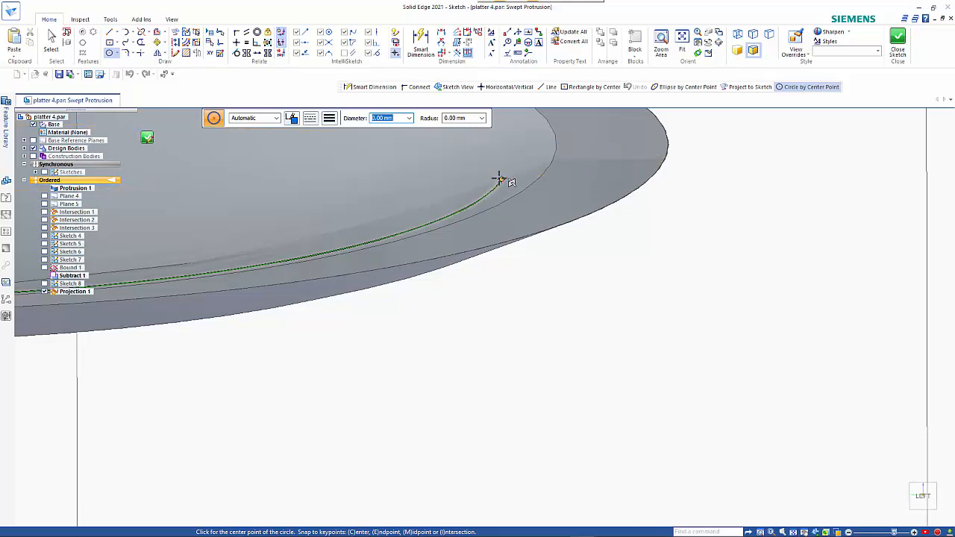
click(498, 180)
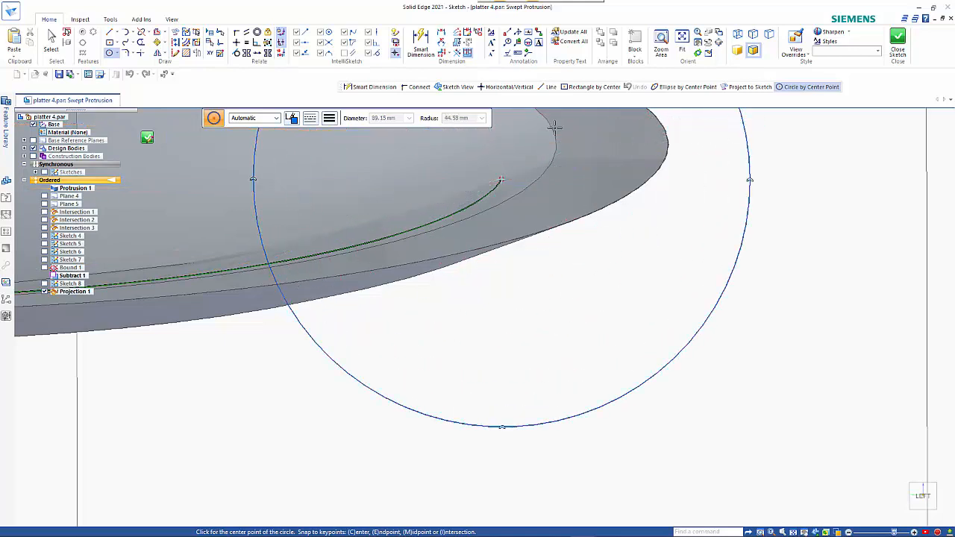
click(420, 42)
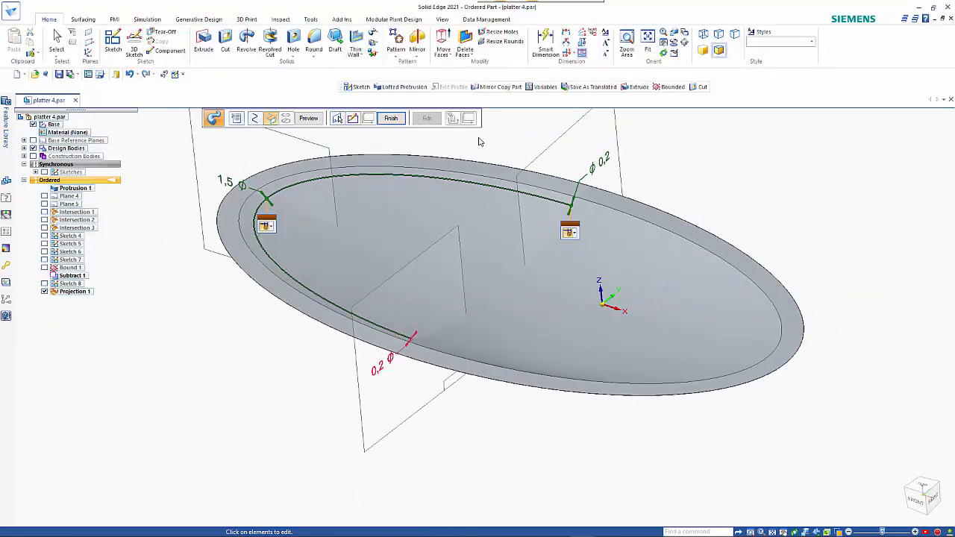
Finish the swept protrusion to create Protrusion 1, the tapered rib.
click(308, 118)
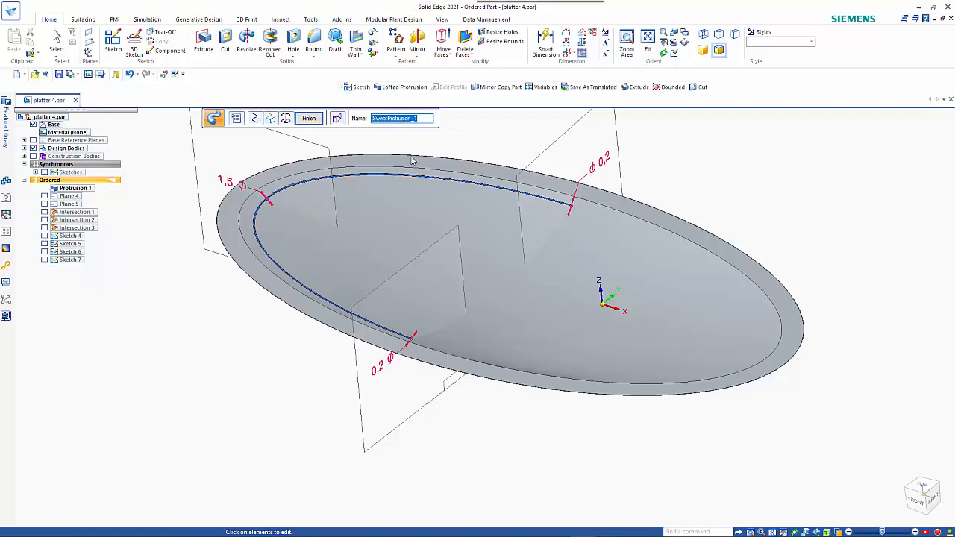
click(308, 118)
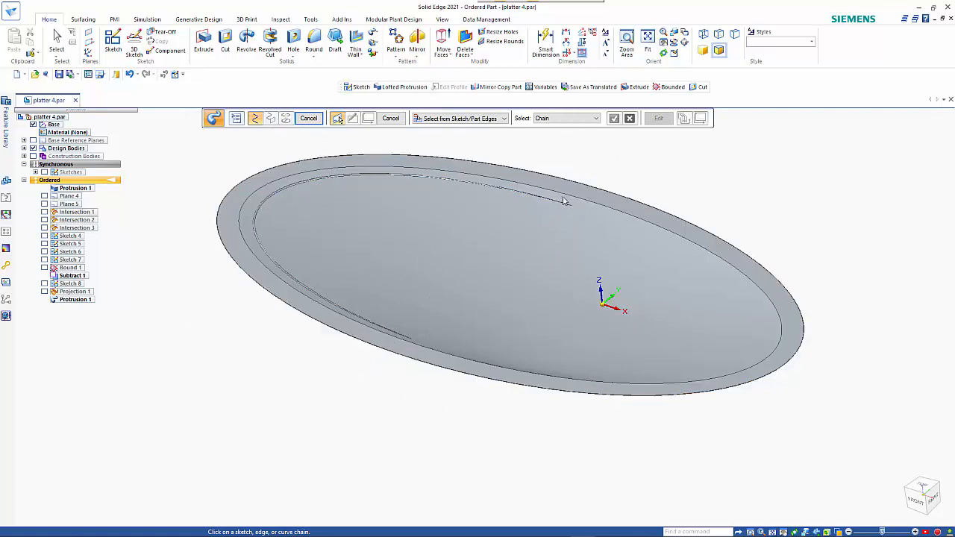
mouse_move(423, 349)
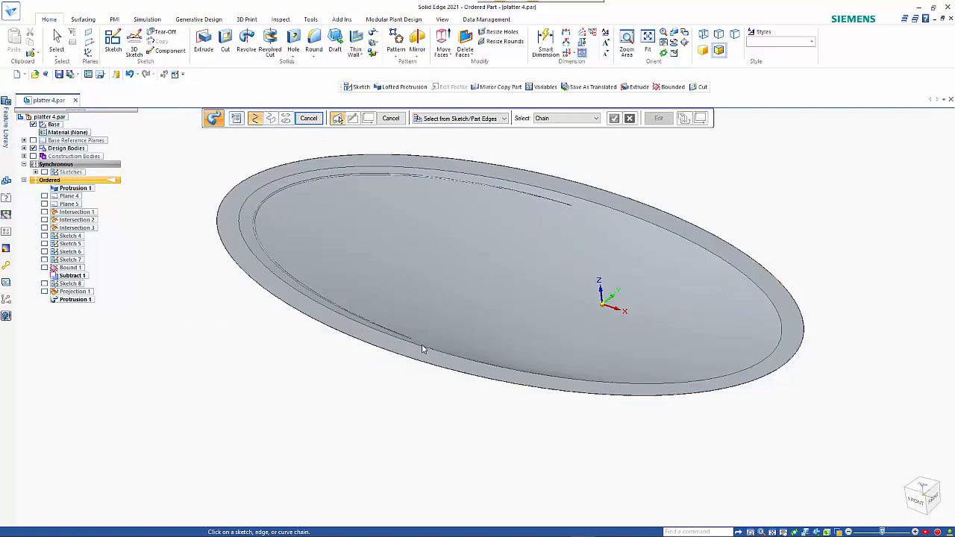
mouse_move(353, 437)
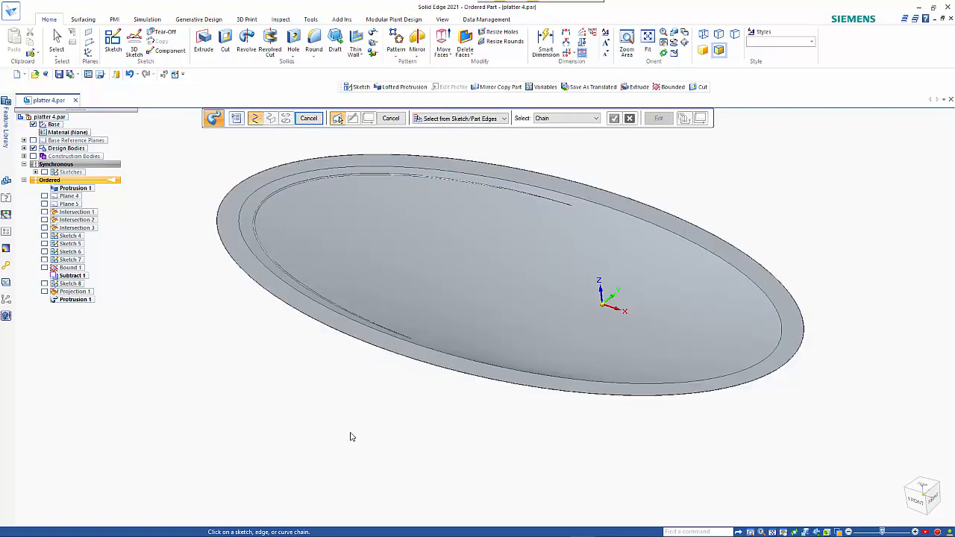